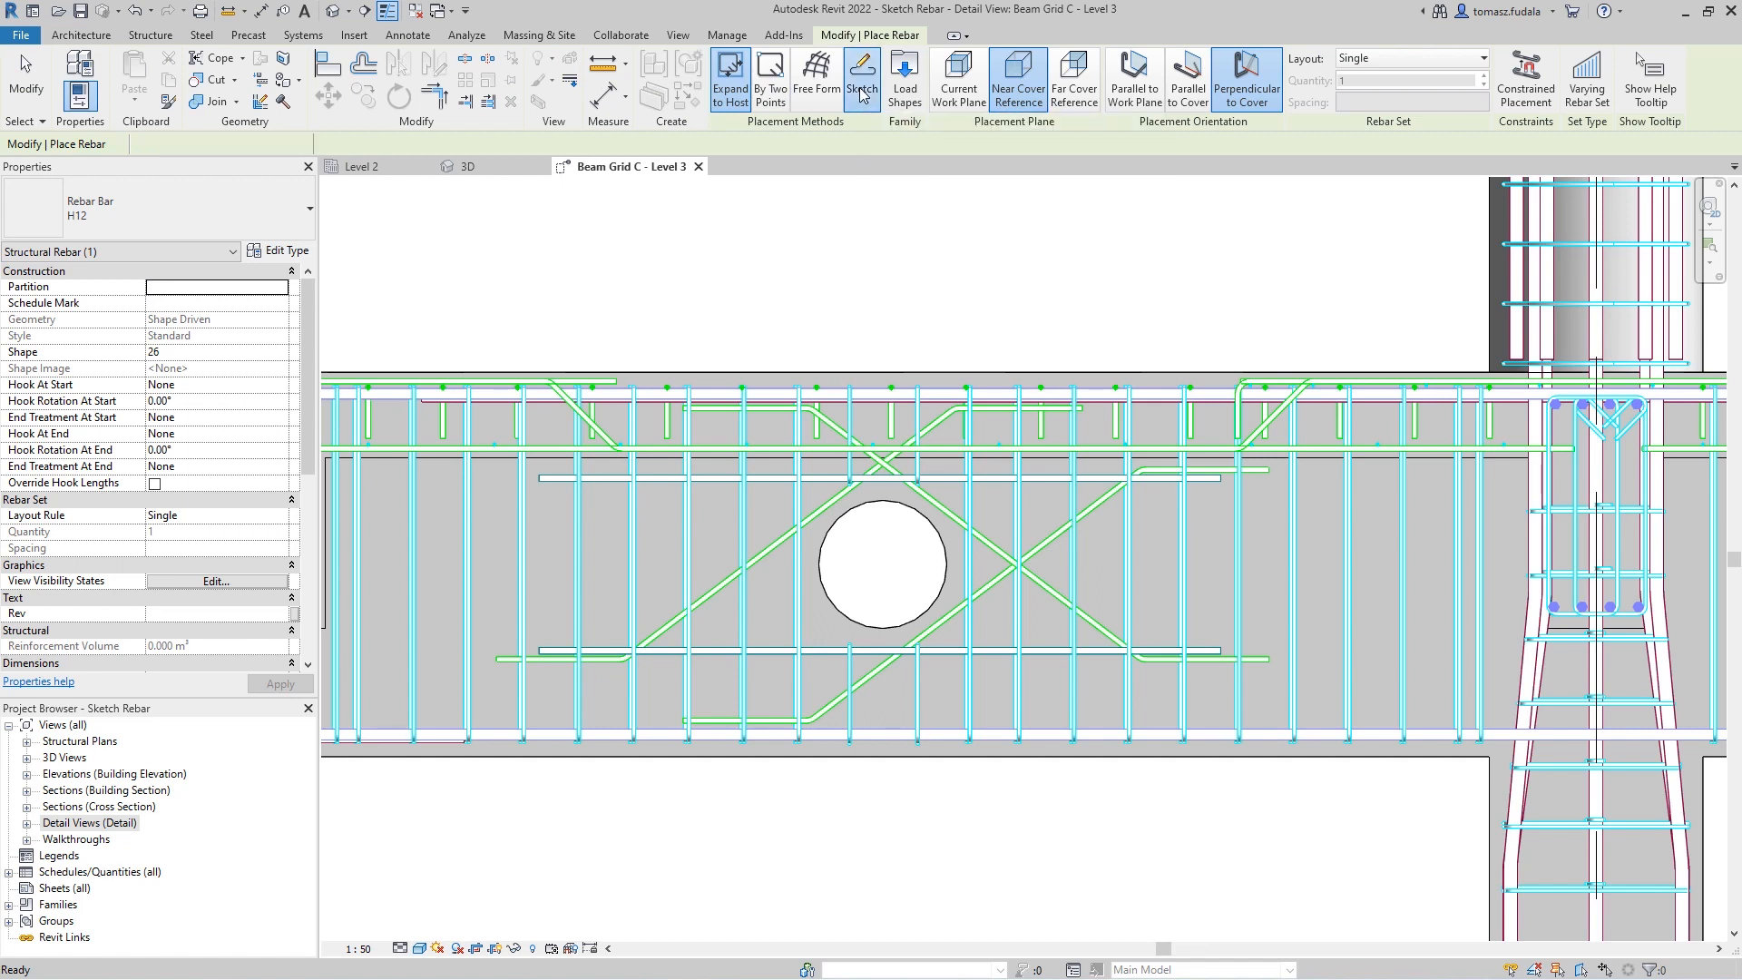
Start a custom rebar sketch and begin drawing the bar line on the column detail
left_click(862, 78)
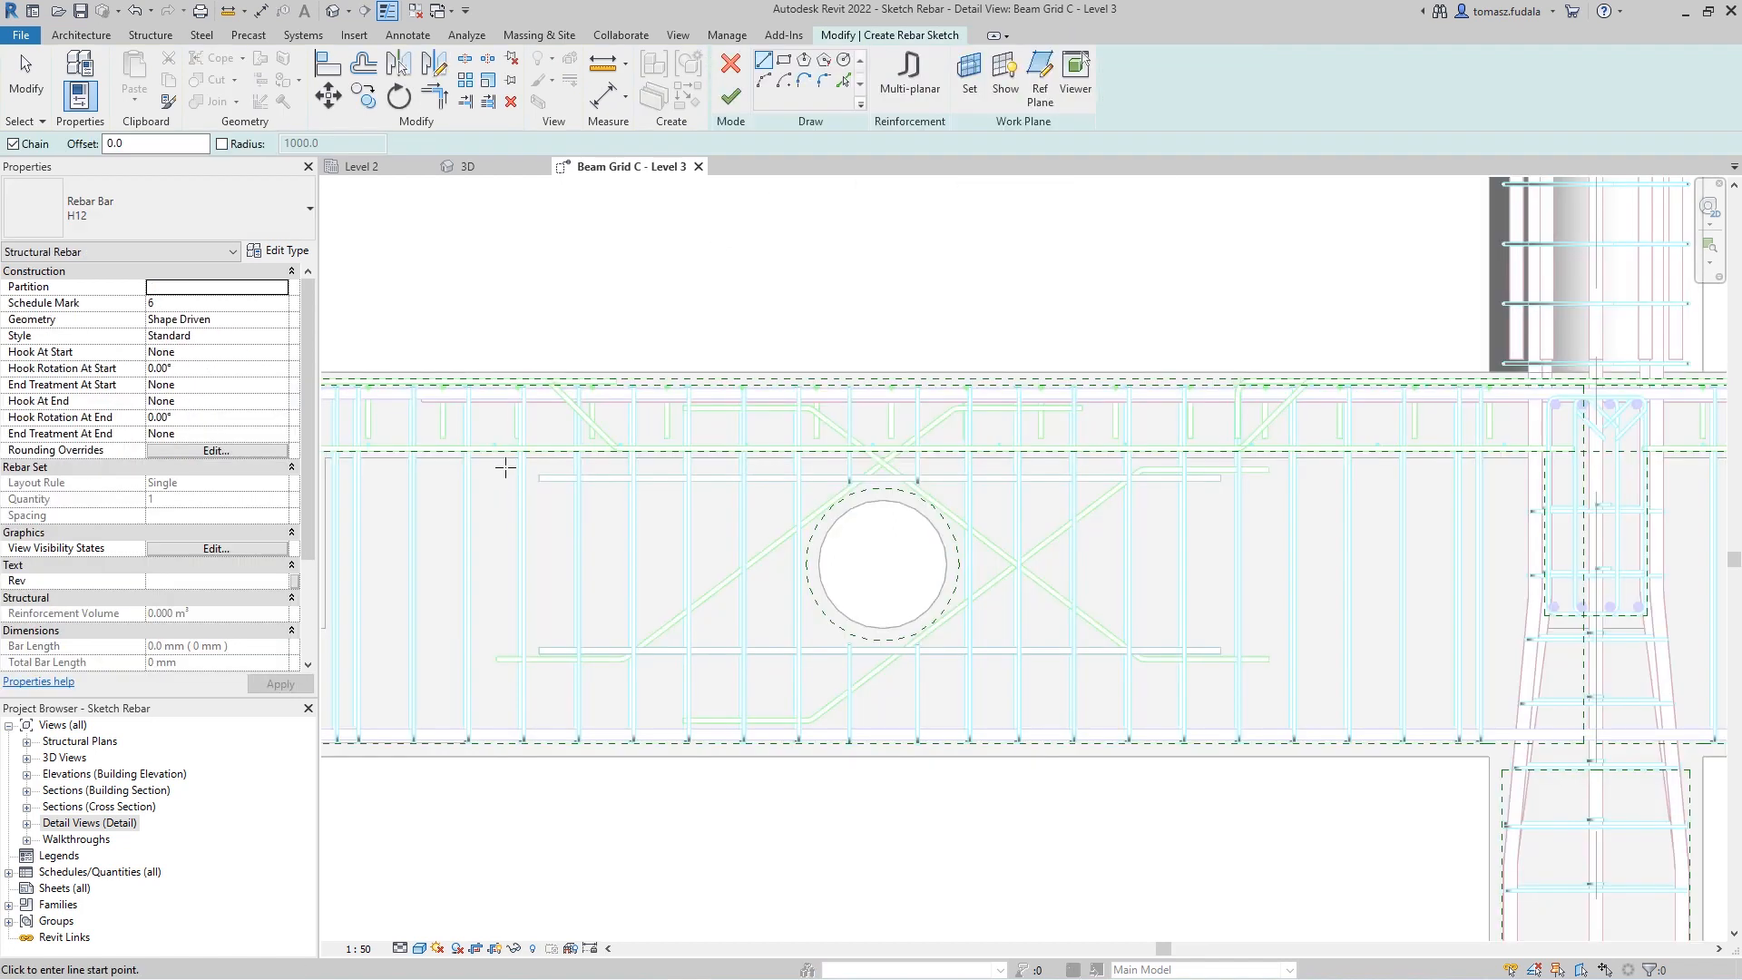
left_click(634, 461)
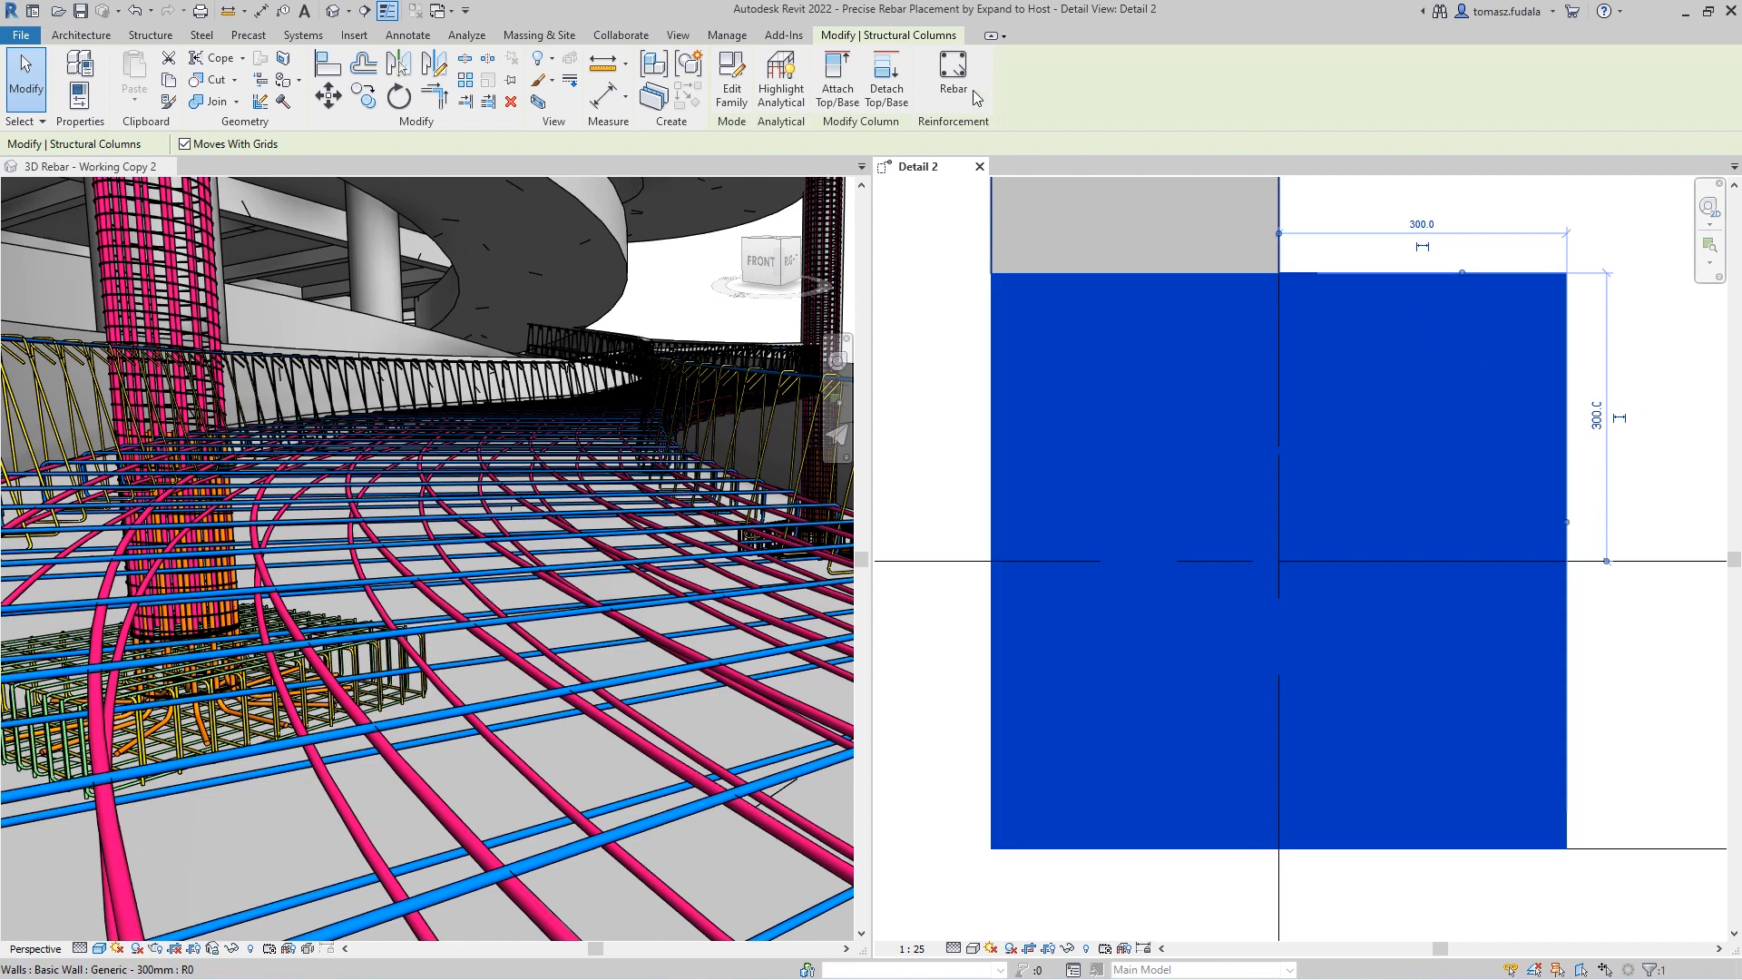
Place rebar in the column using the M_T1 tie shape, oriented Parallel to Work Plane
left_click(951, 80)
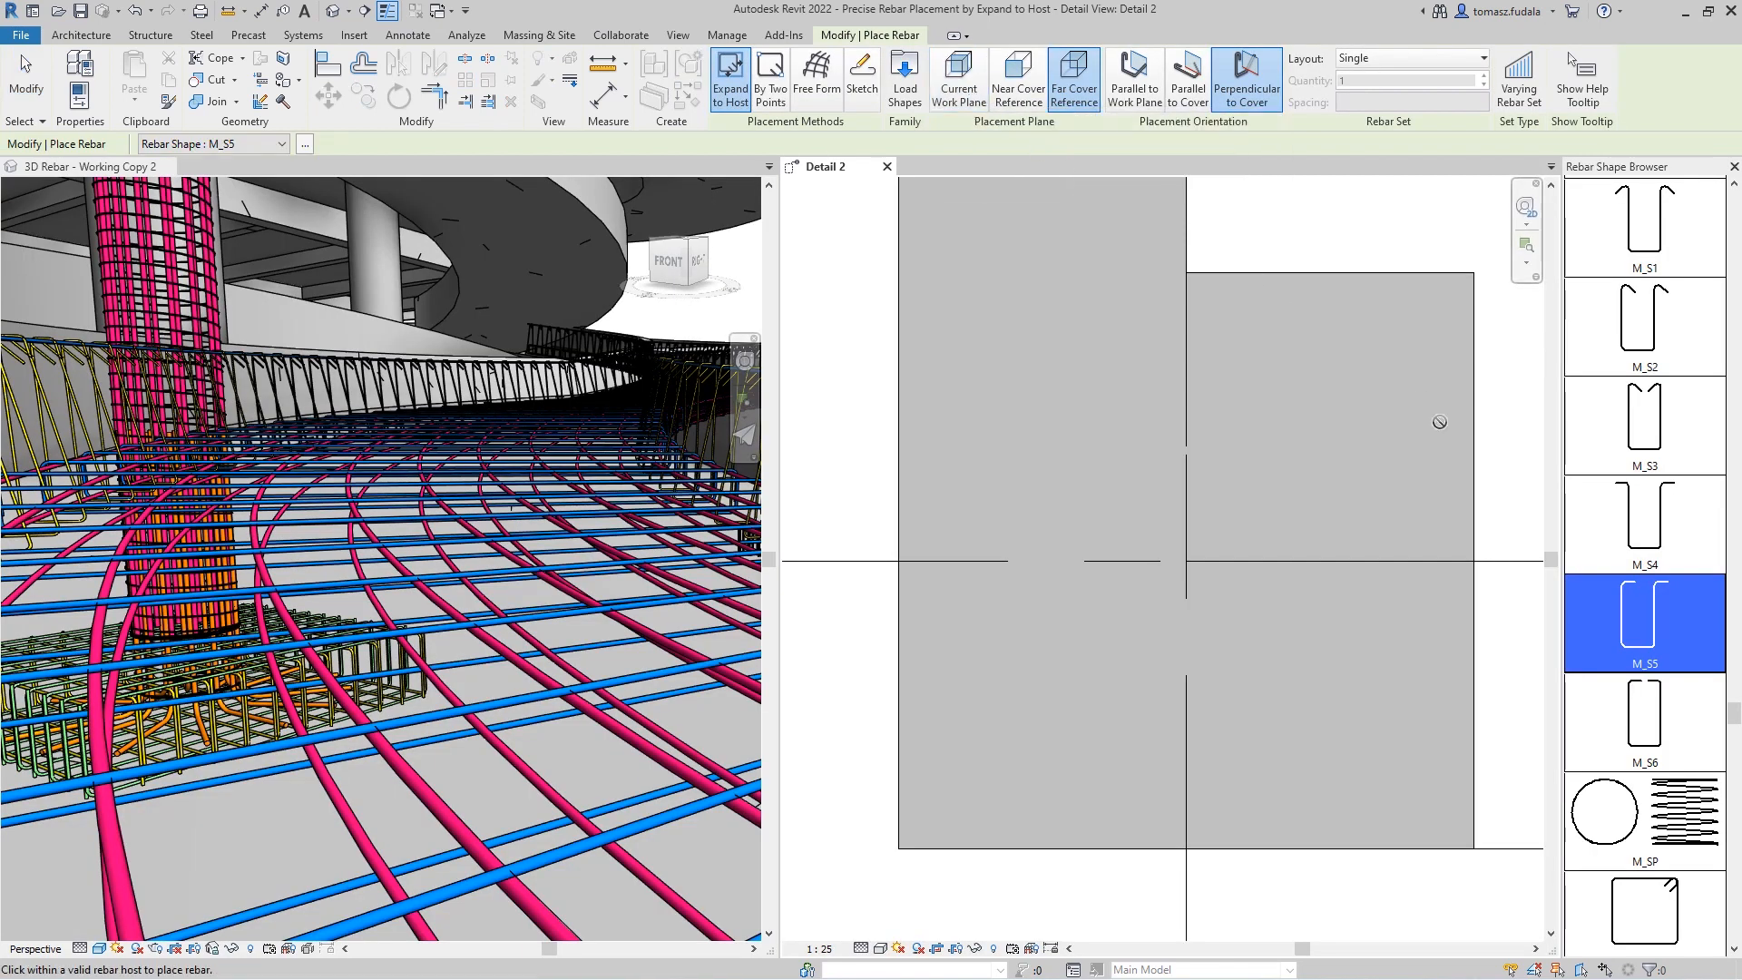
scroll("down", 3)
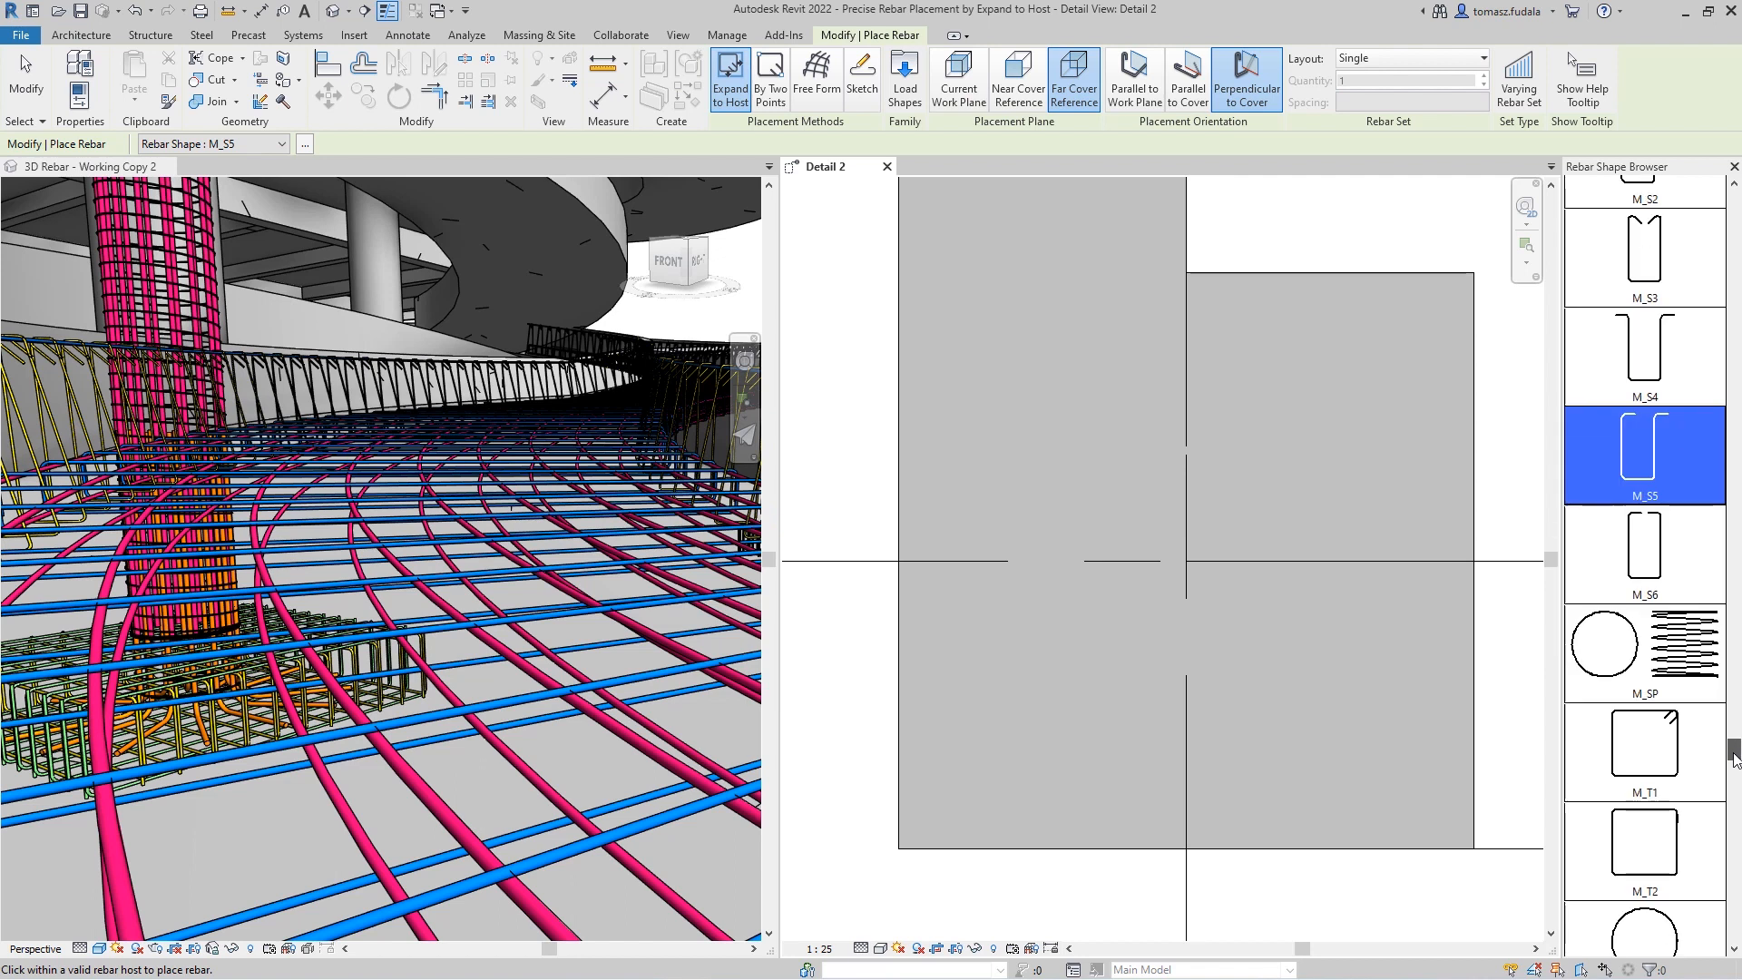
left_click(1644, 559)
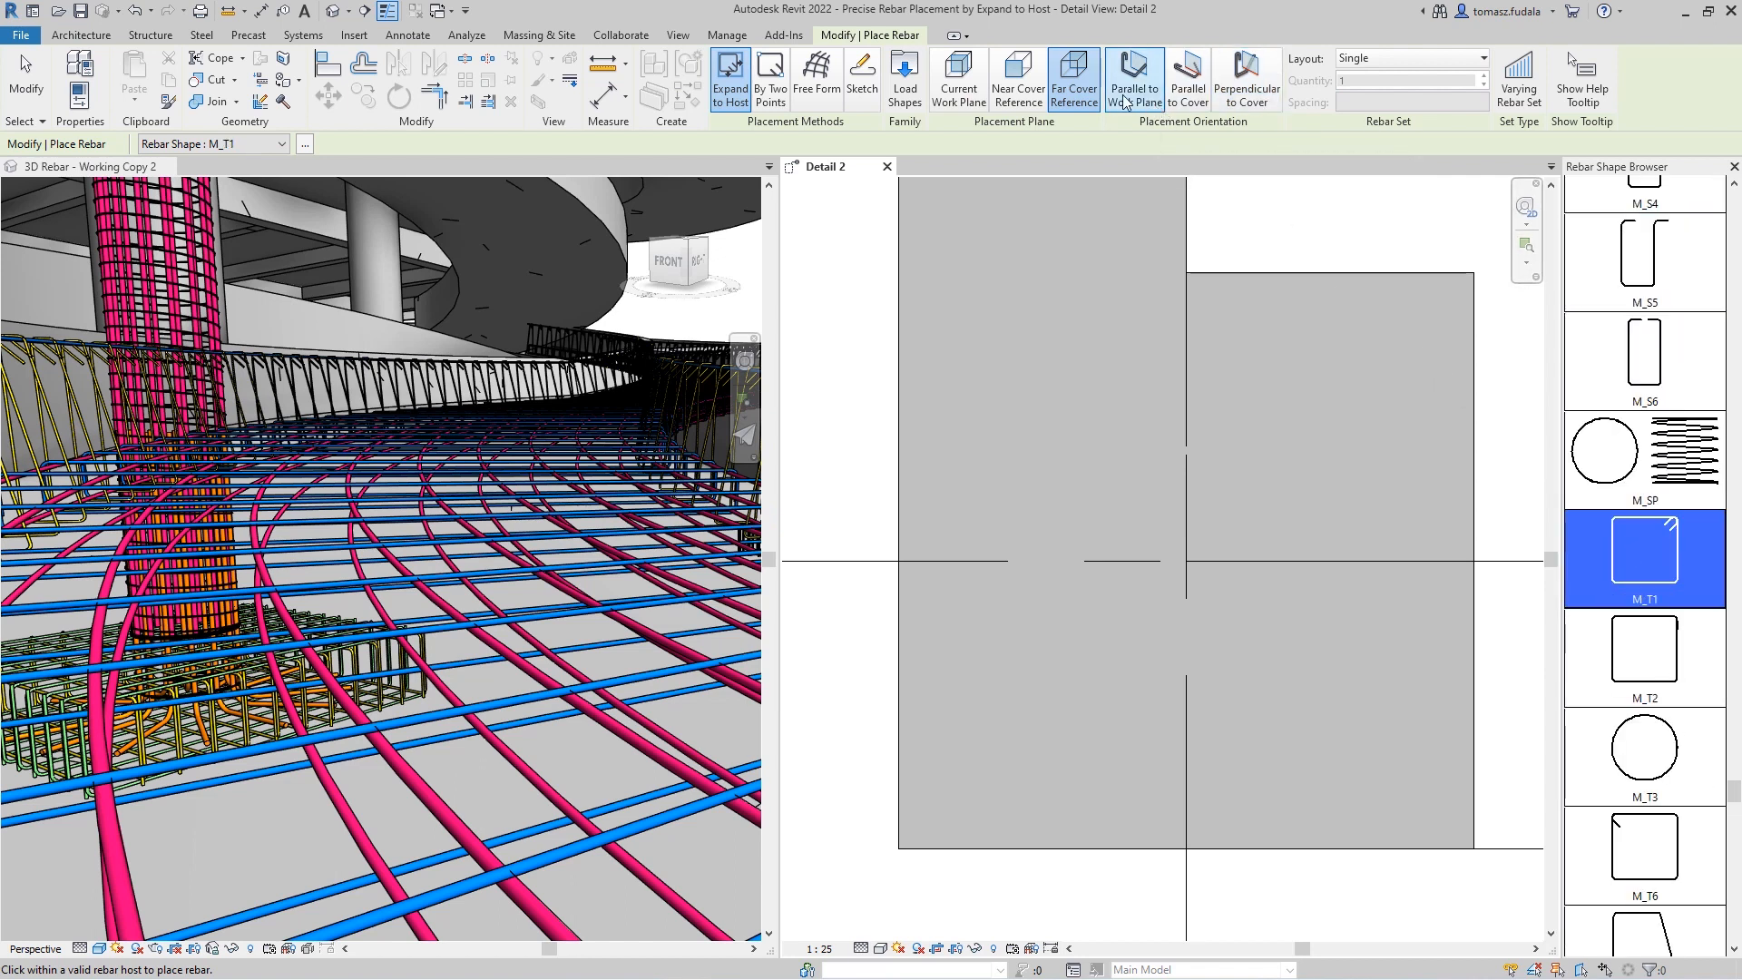
left_click(958, 78)
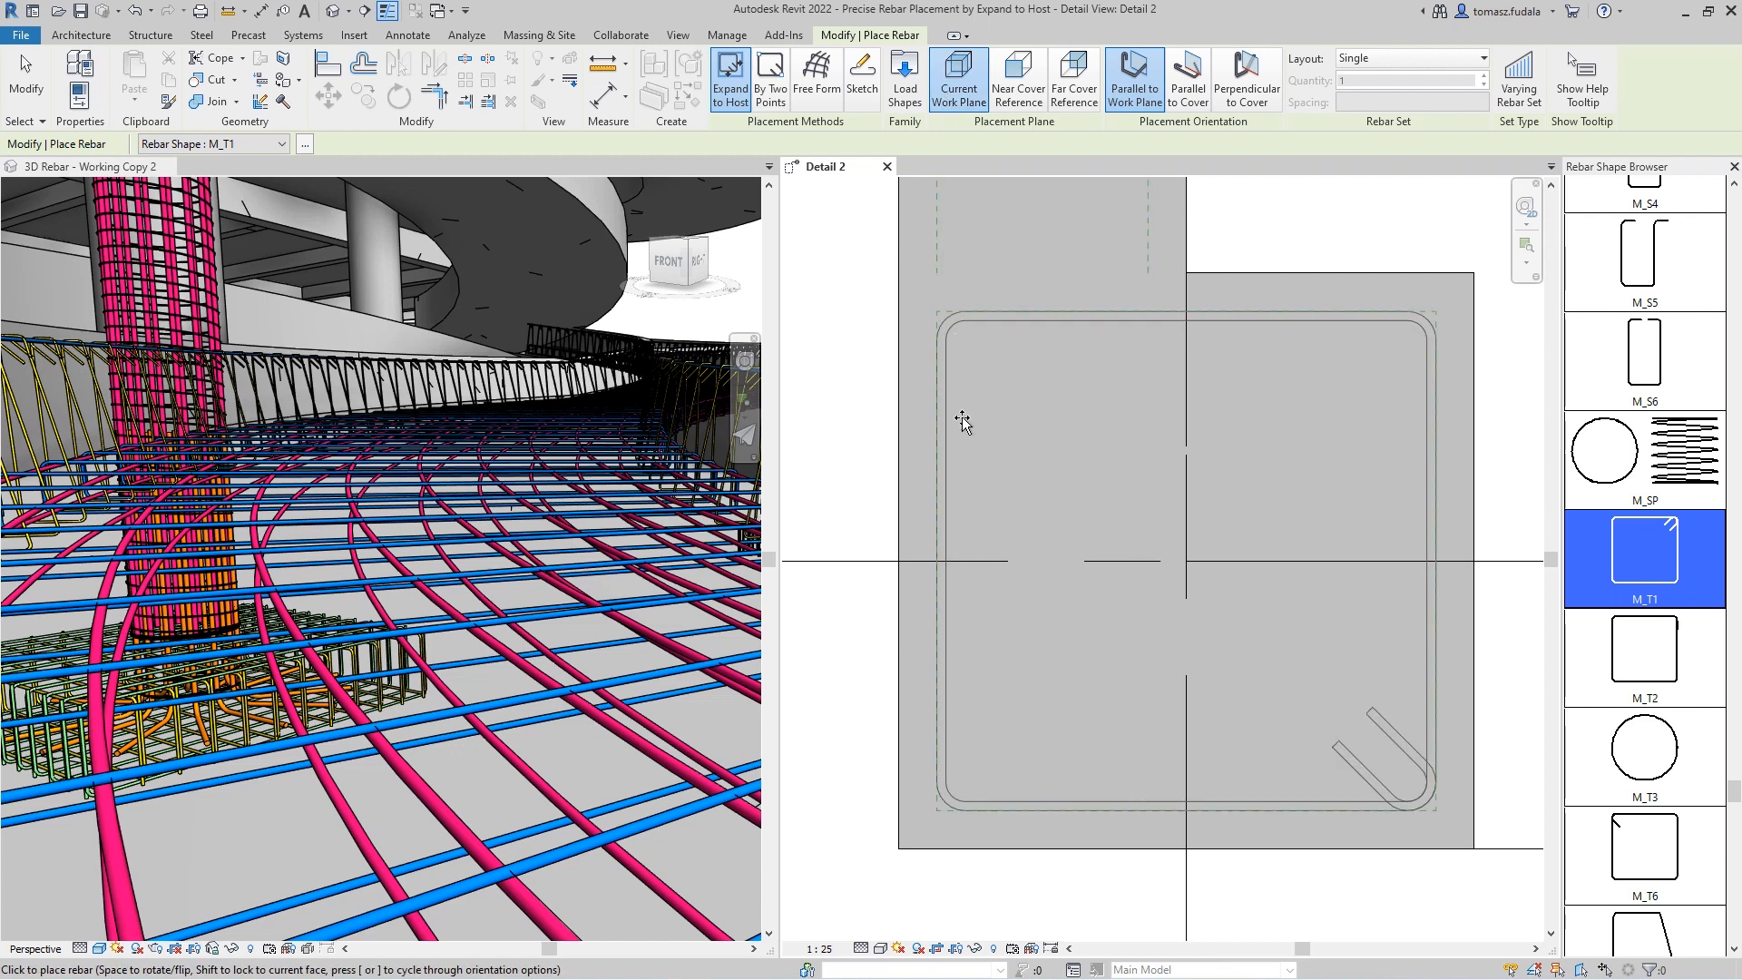
mouse_move(1214, 436)
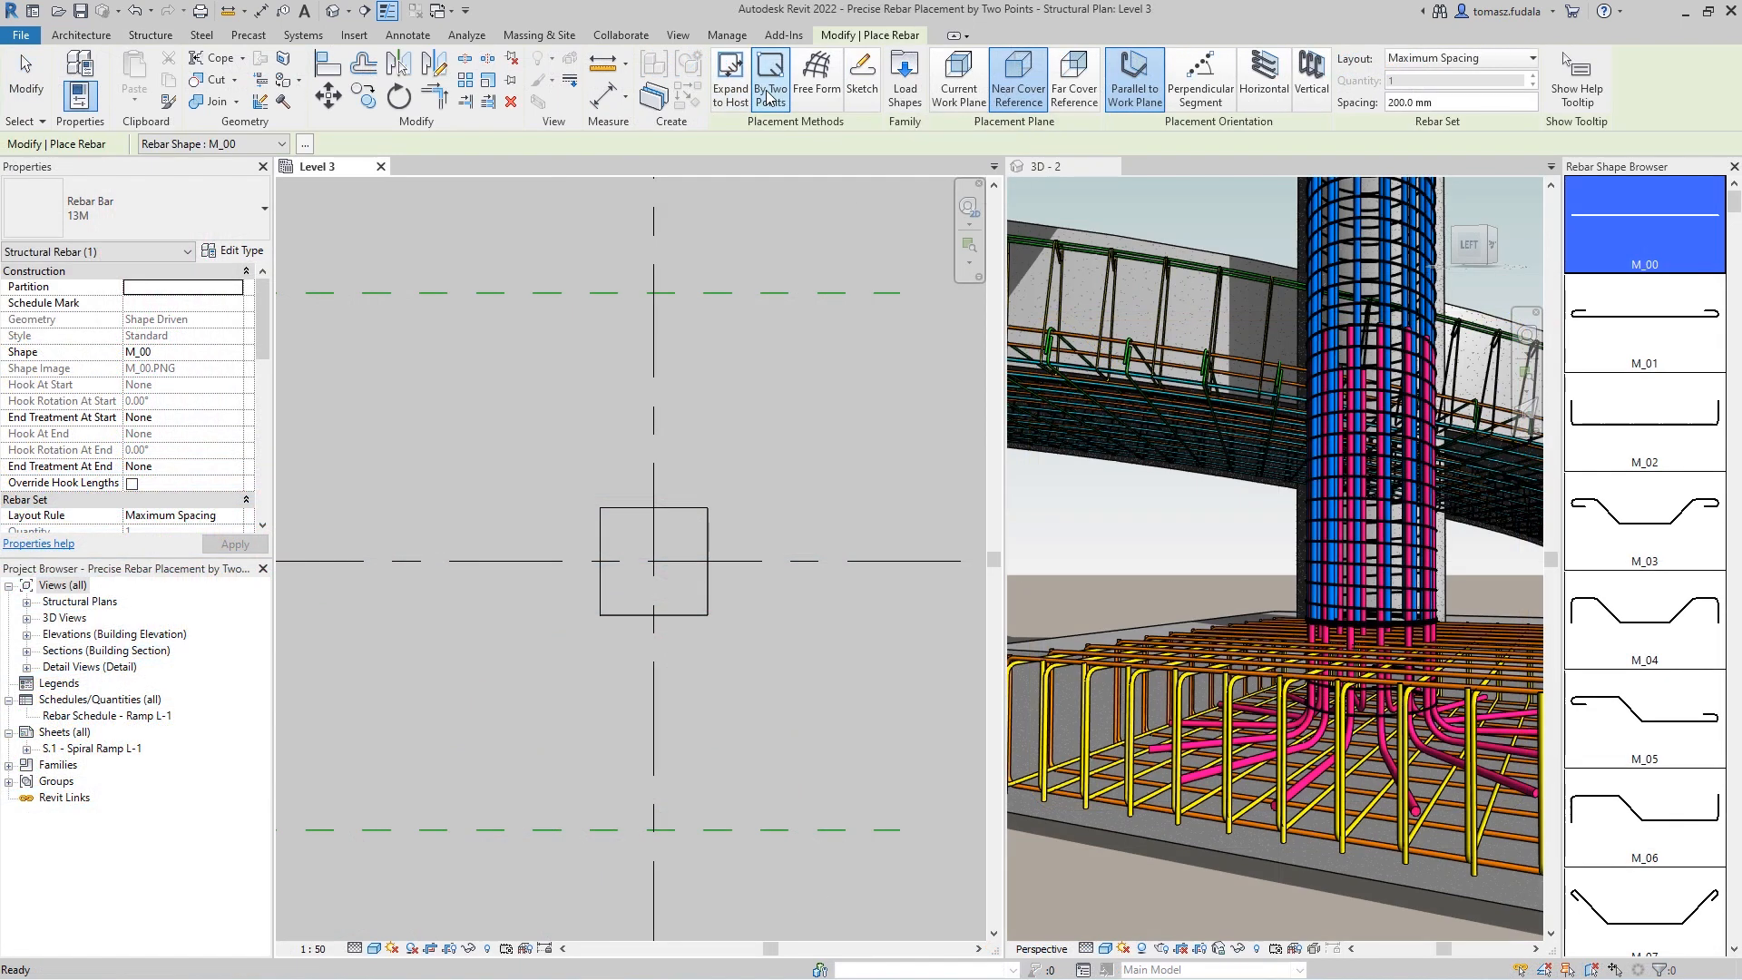
Lay a bar set across the Level 3 plan By Two Points and choose a column tie shape
left_click(771, 80)
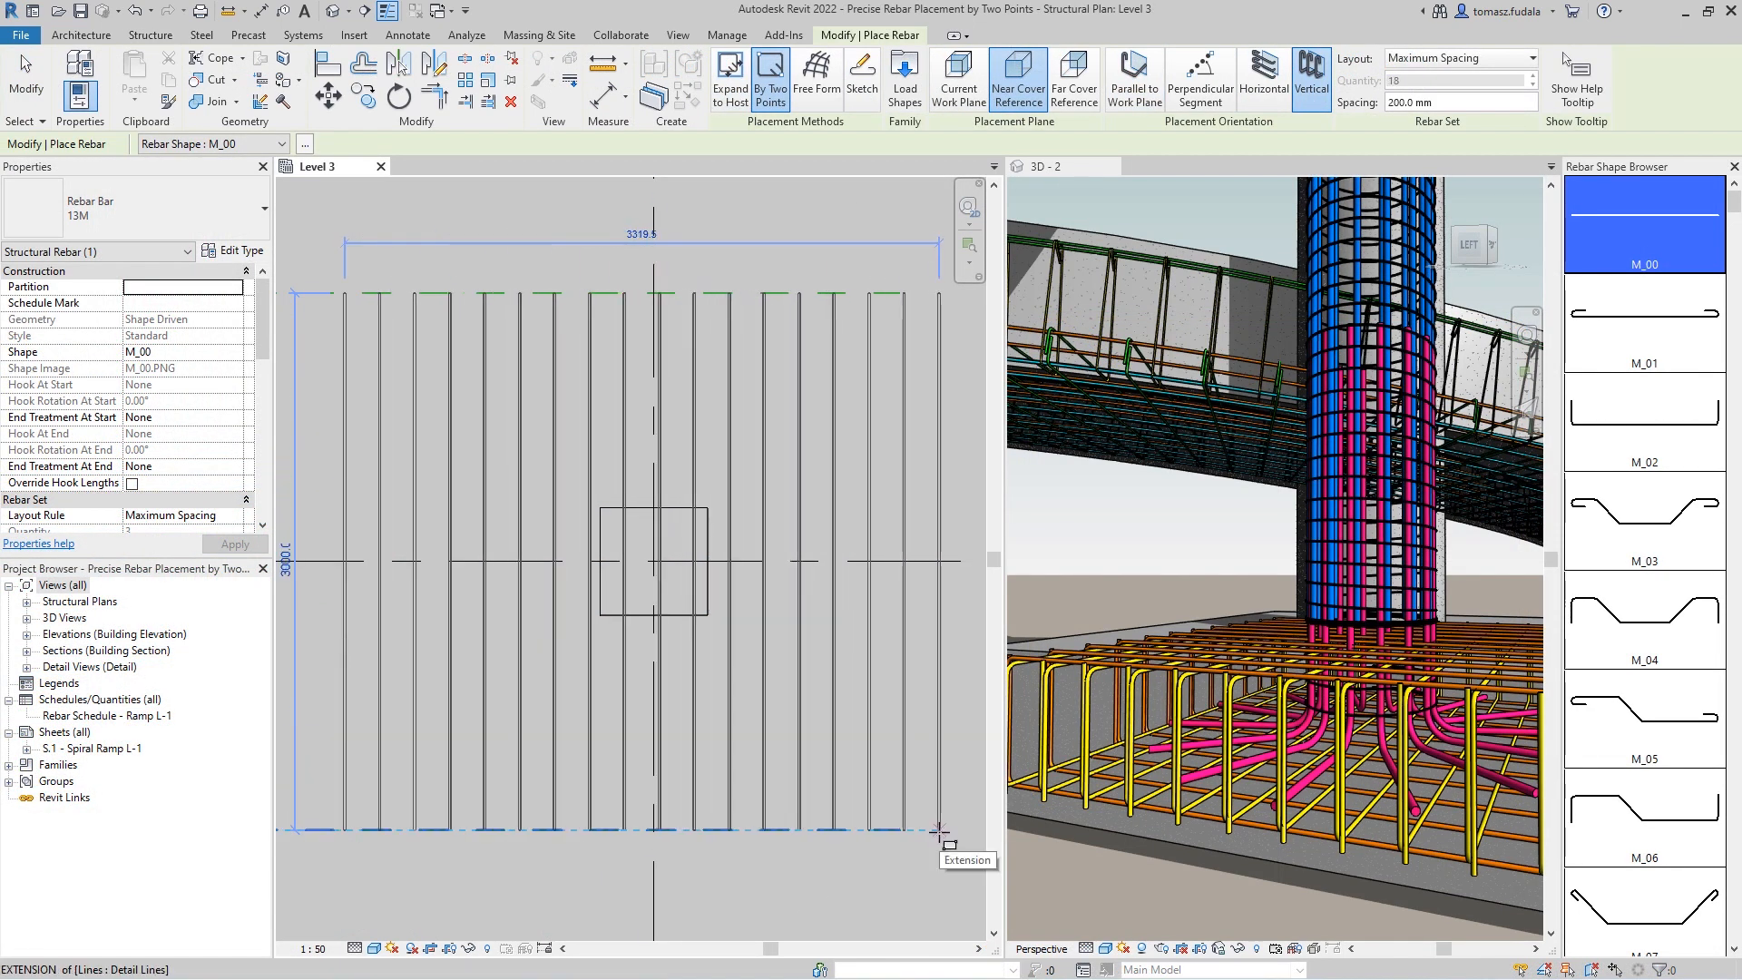
left_click(1263, 78)
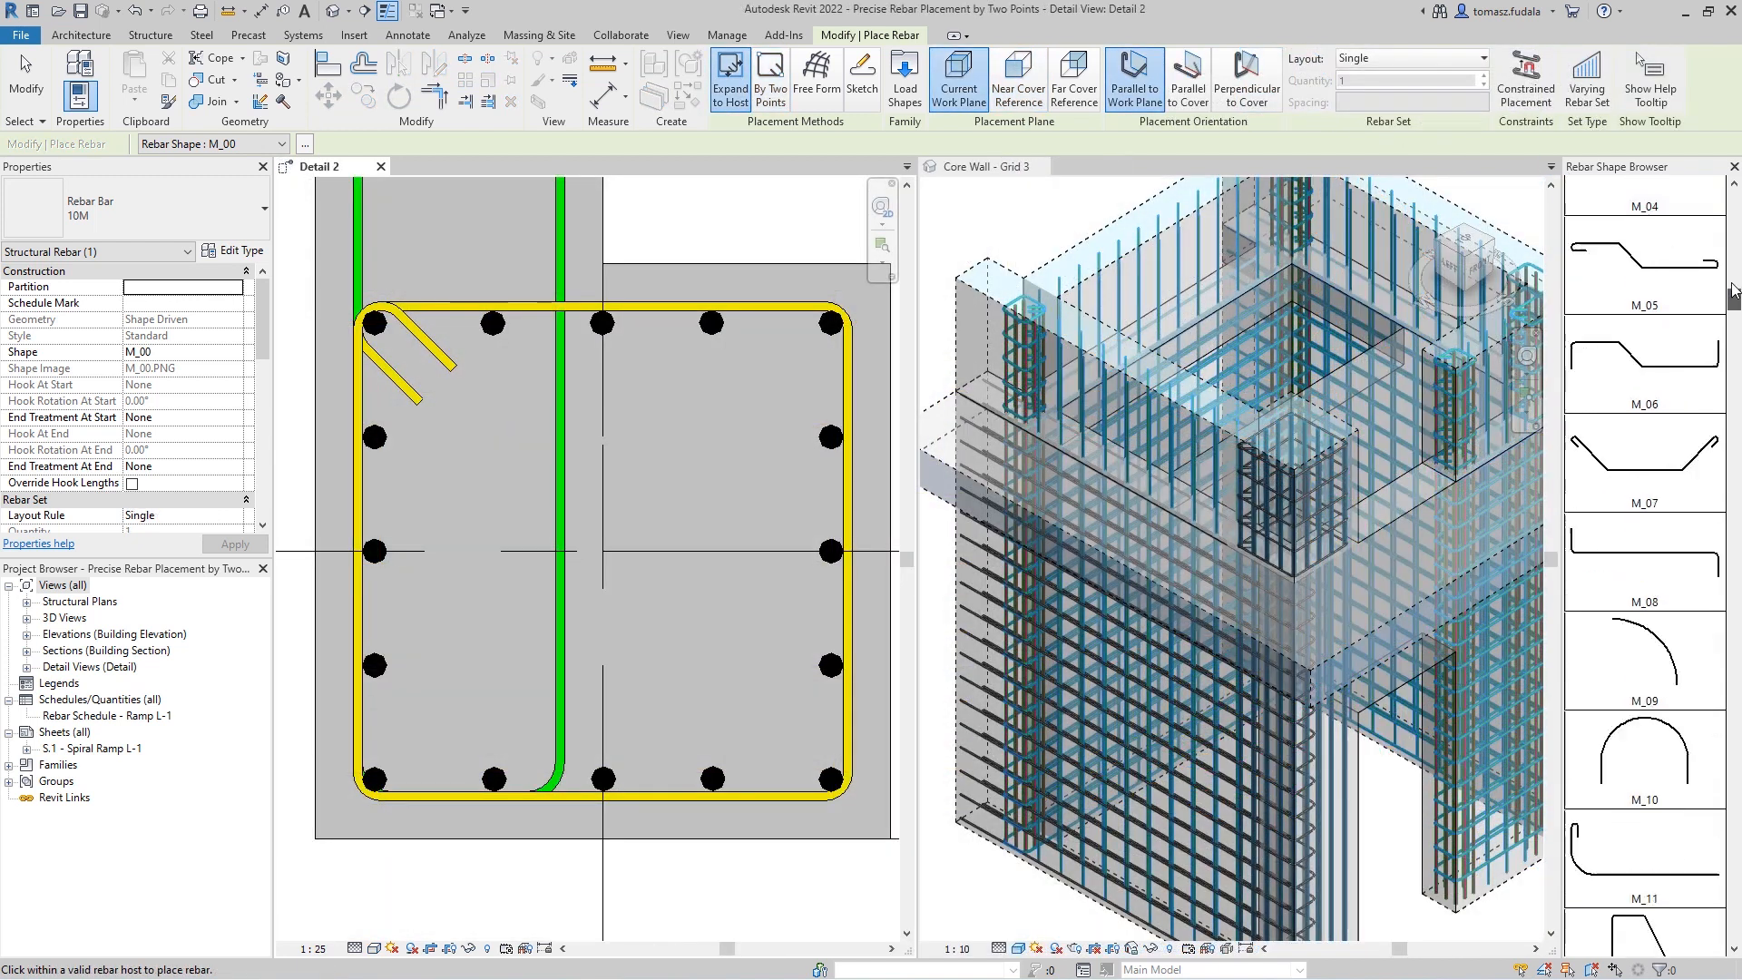
left_click(1643, 653)
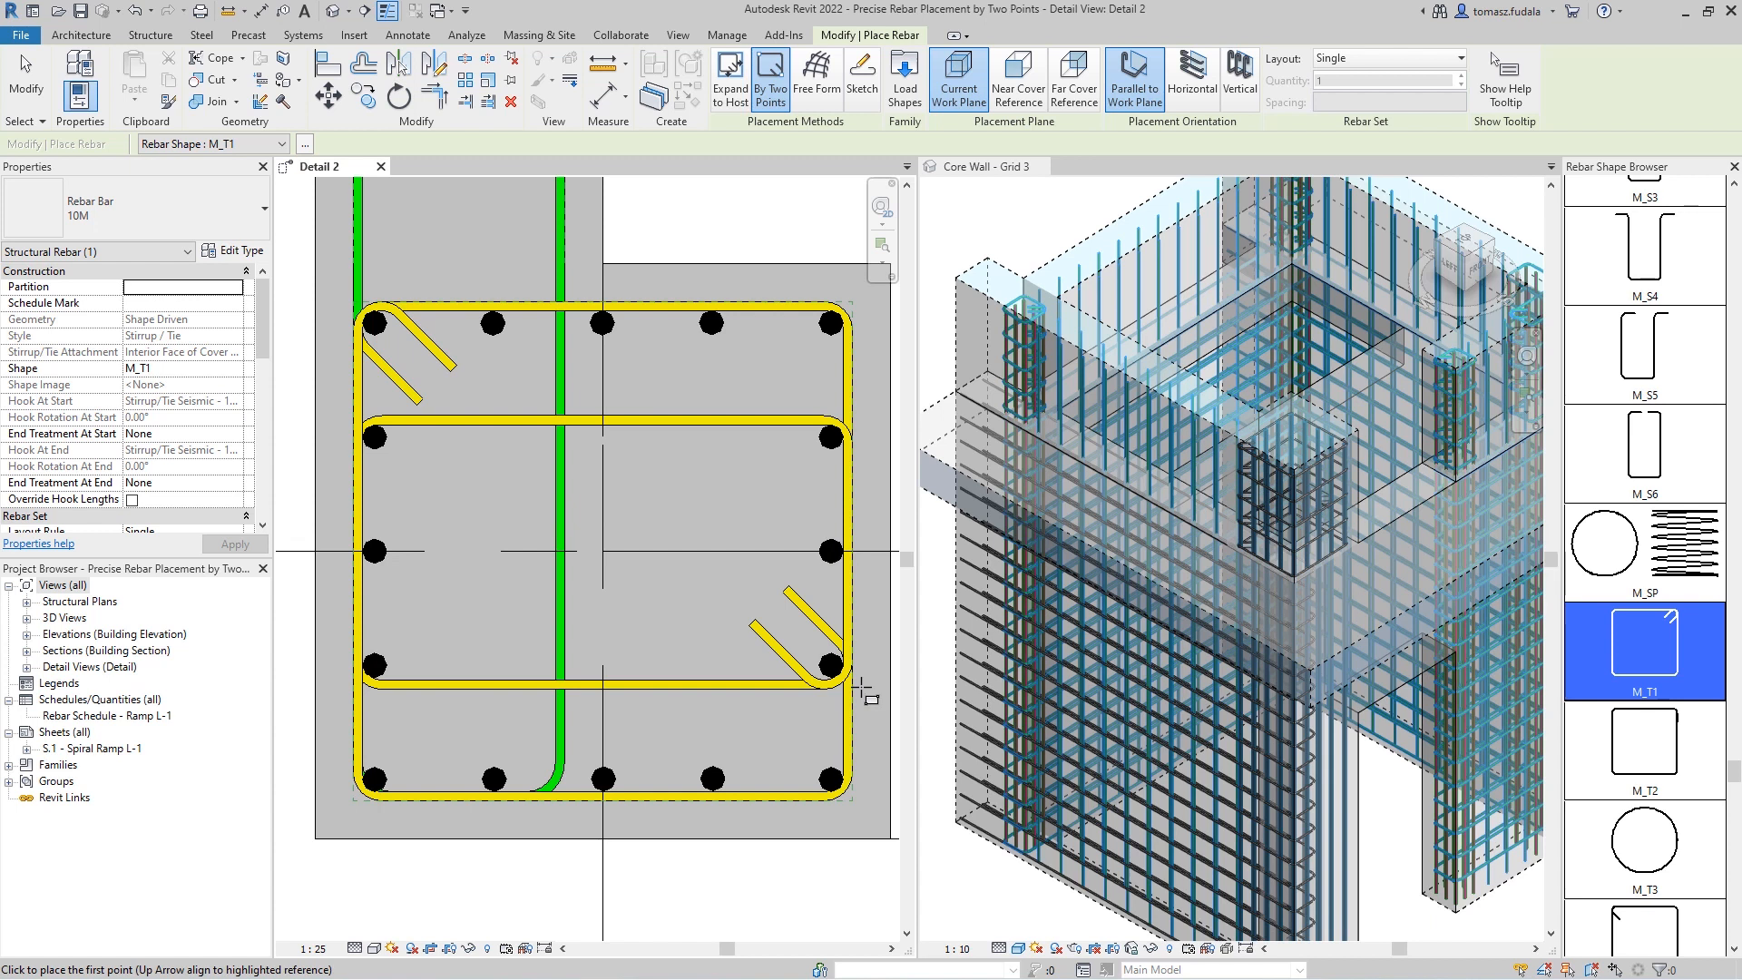
mouse_move(467, 302)
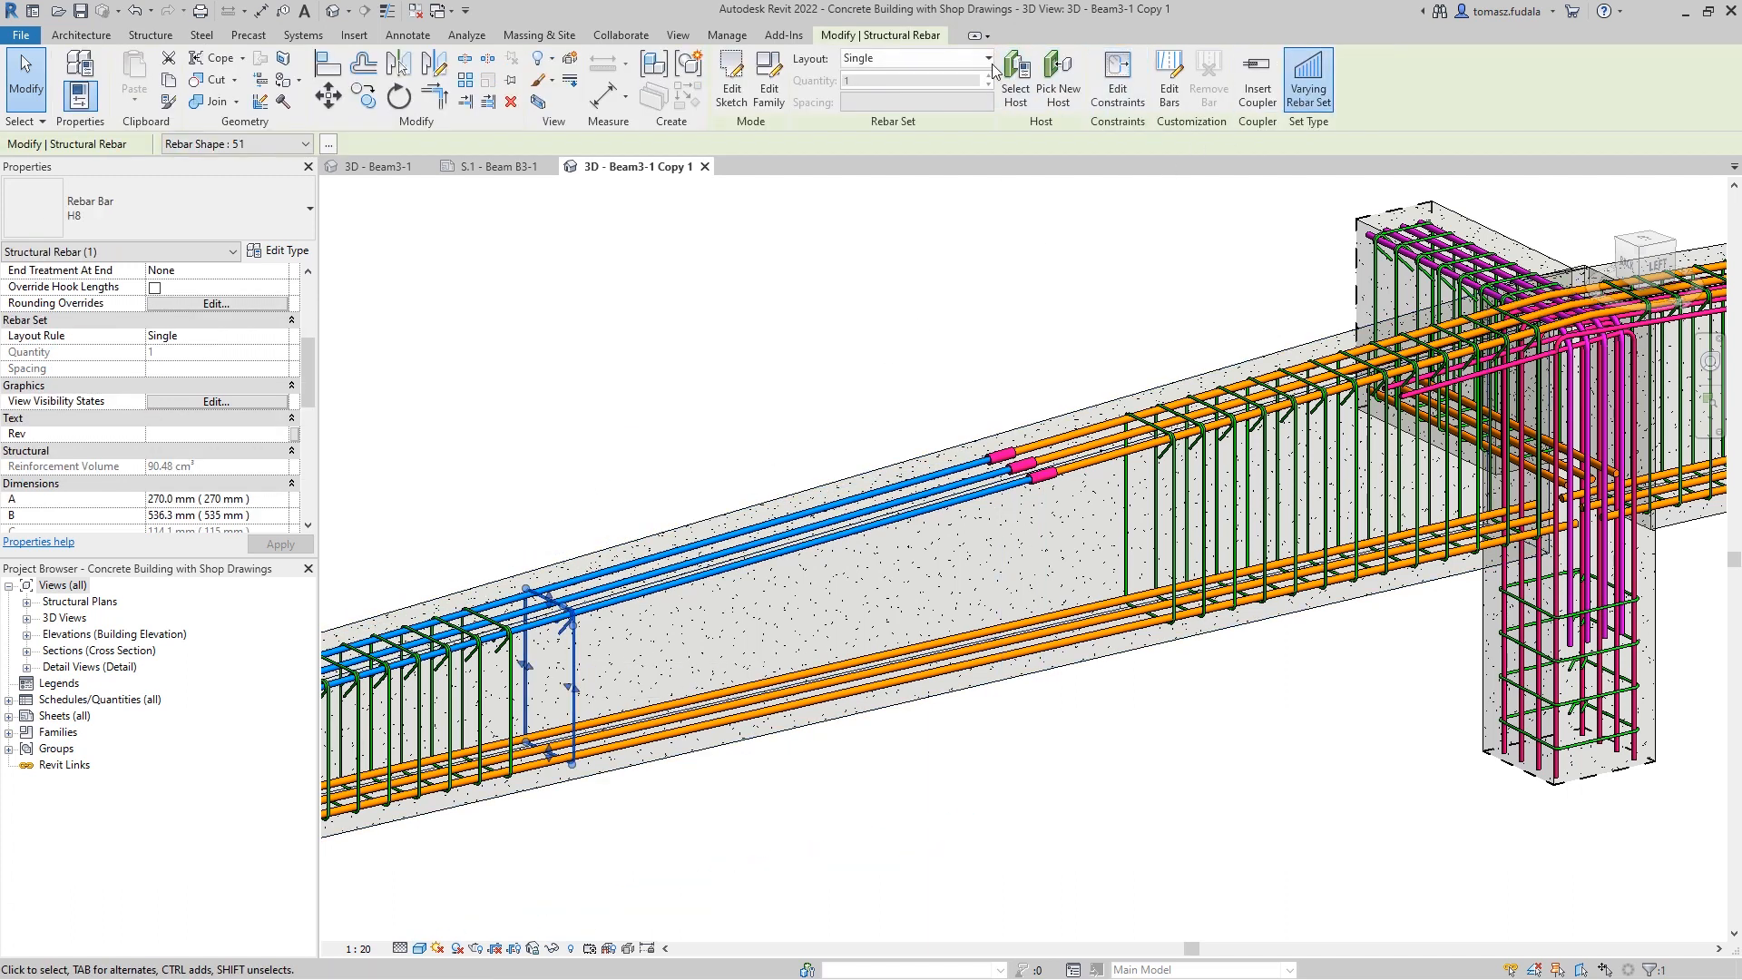
Set the stirrup layout to Number with Spacing and switch to sheet S.1 - Beam B3-1
left_click(985, 58)
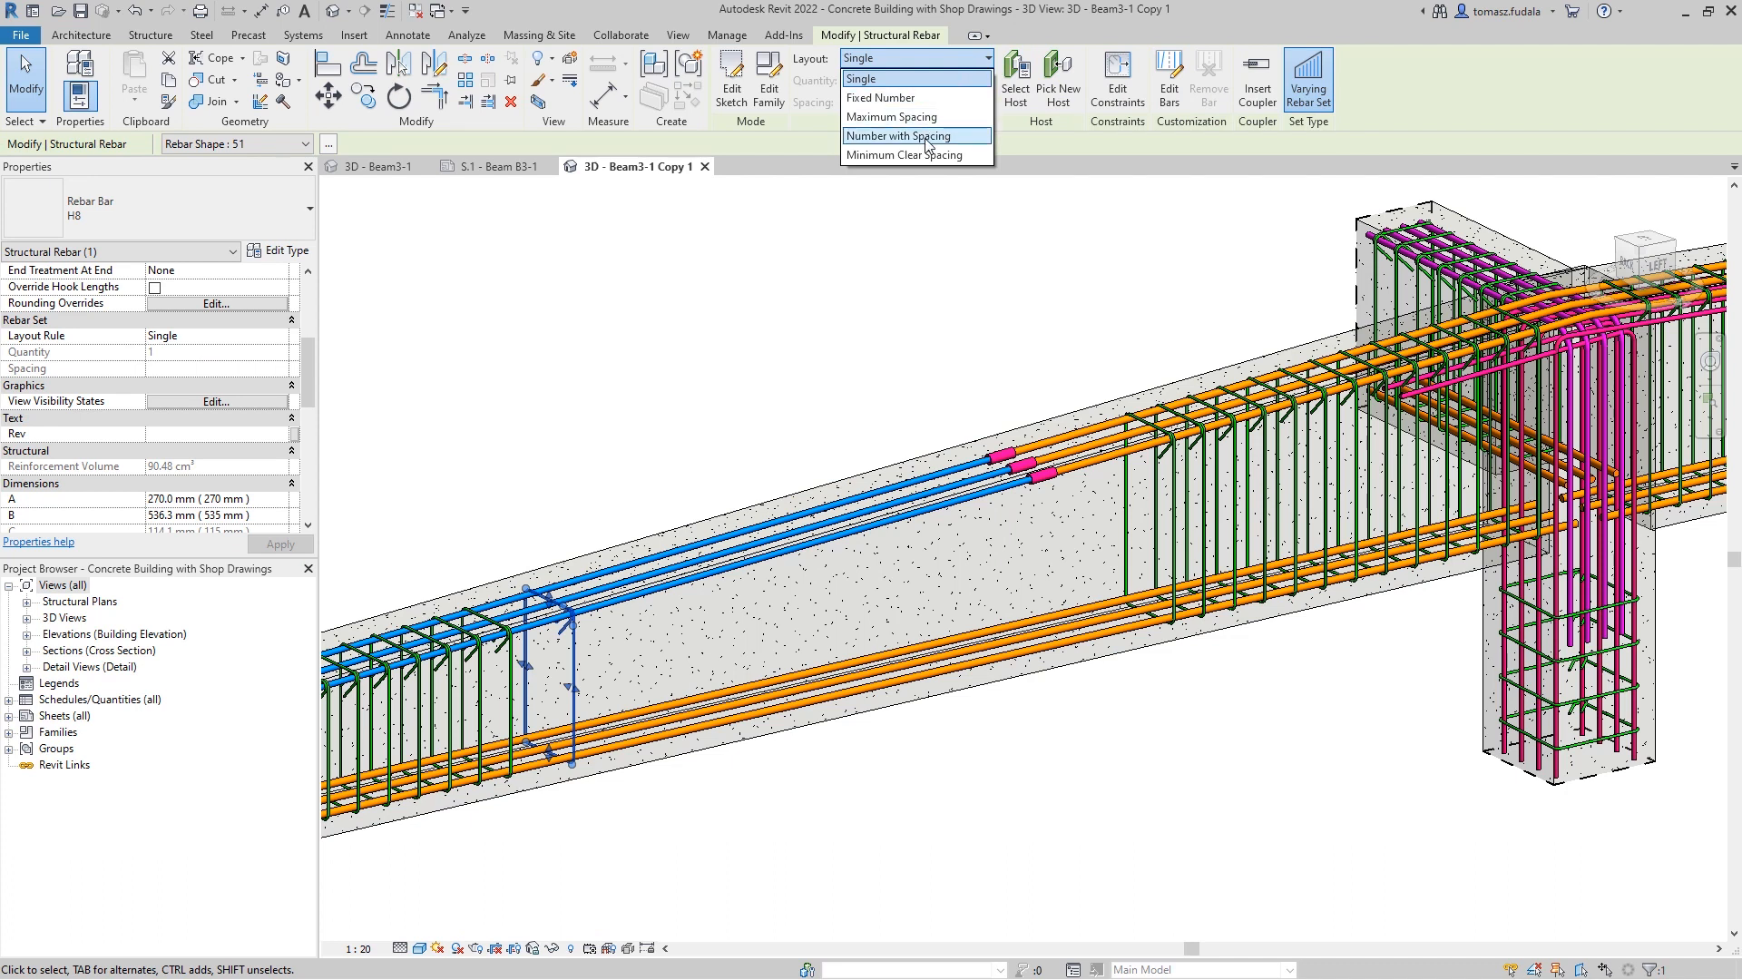
left_click(900, 136)
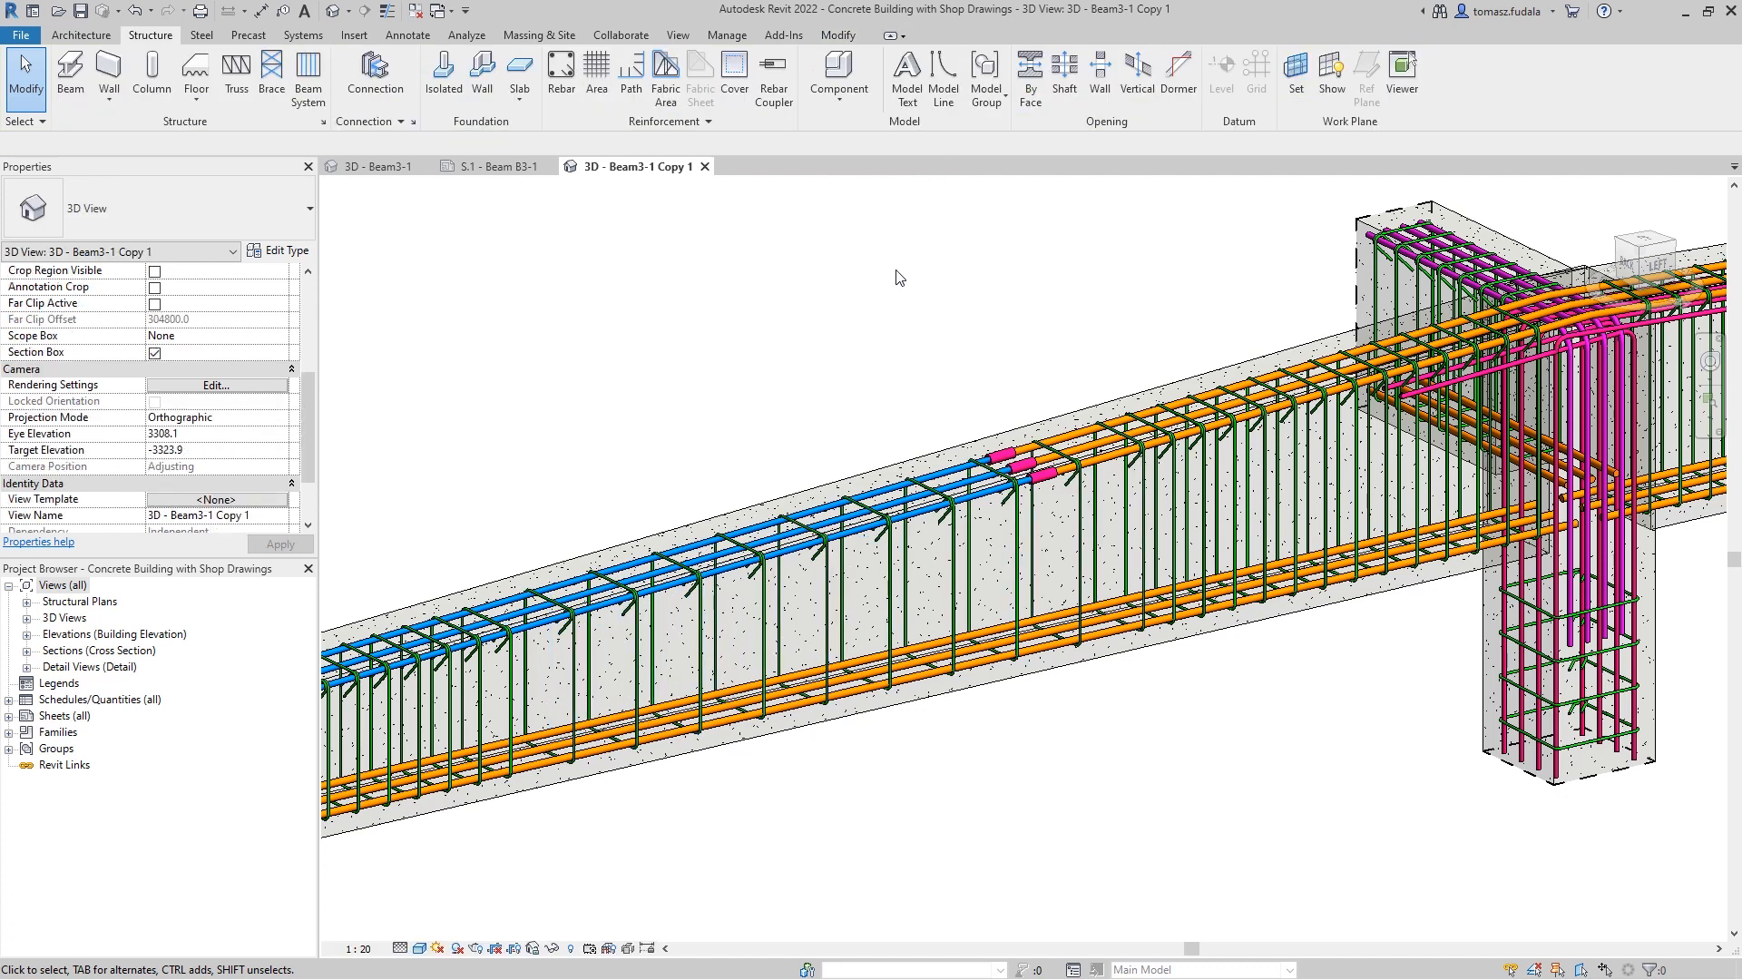
left_click(492, 165)
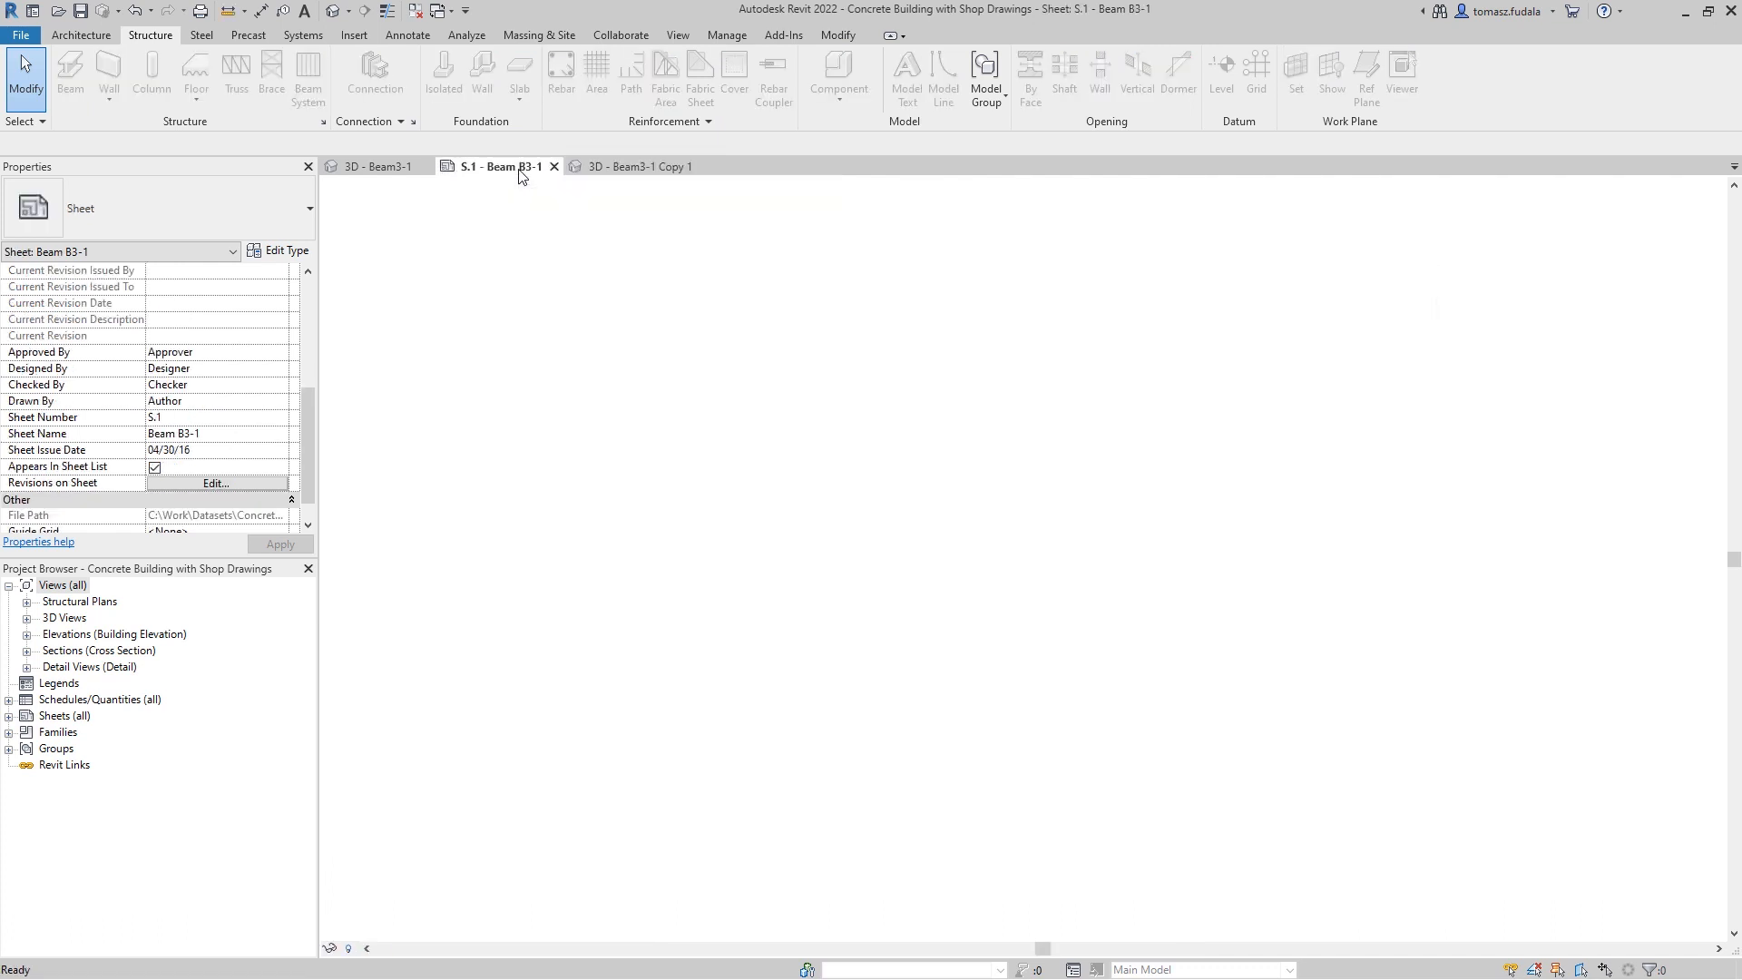
left_click(499, 167)
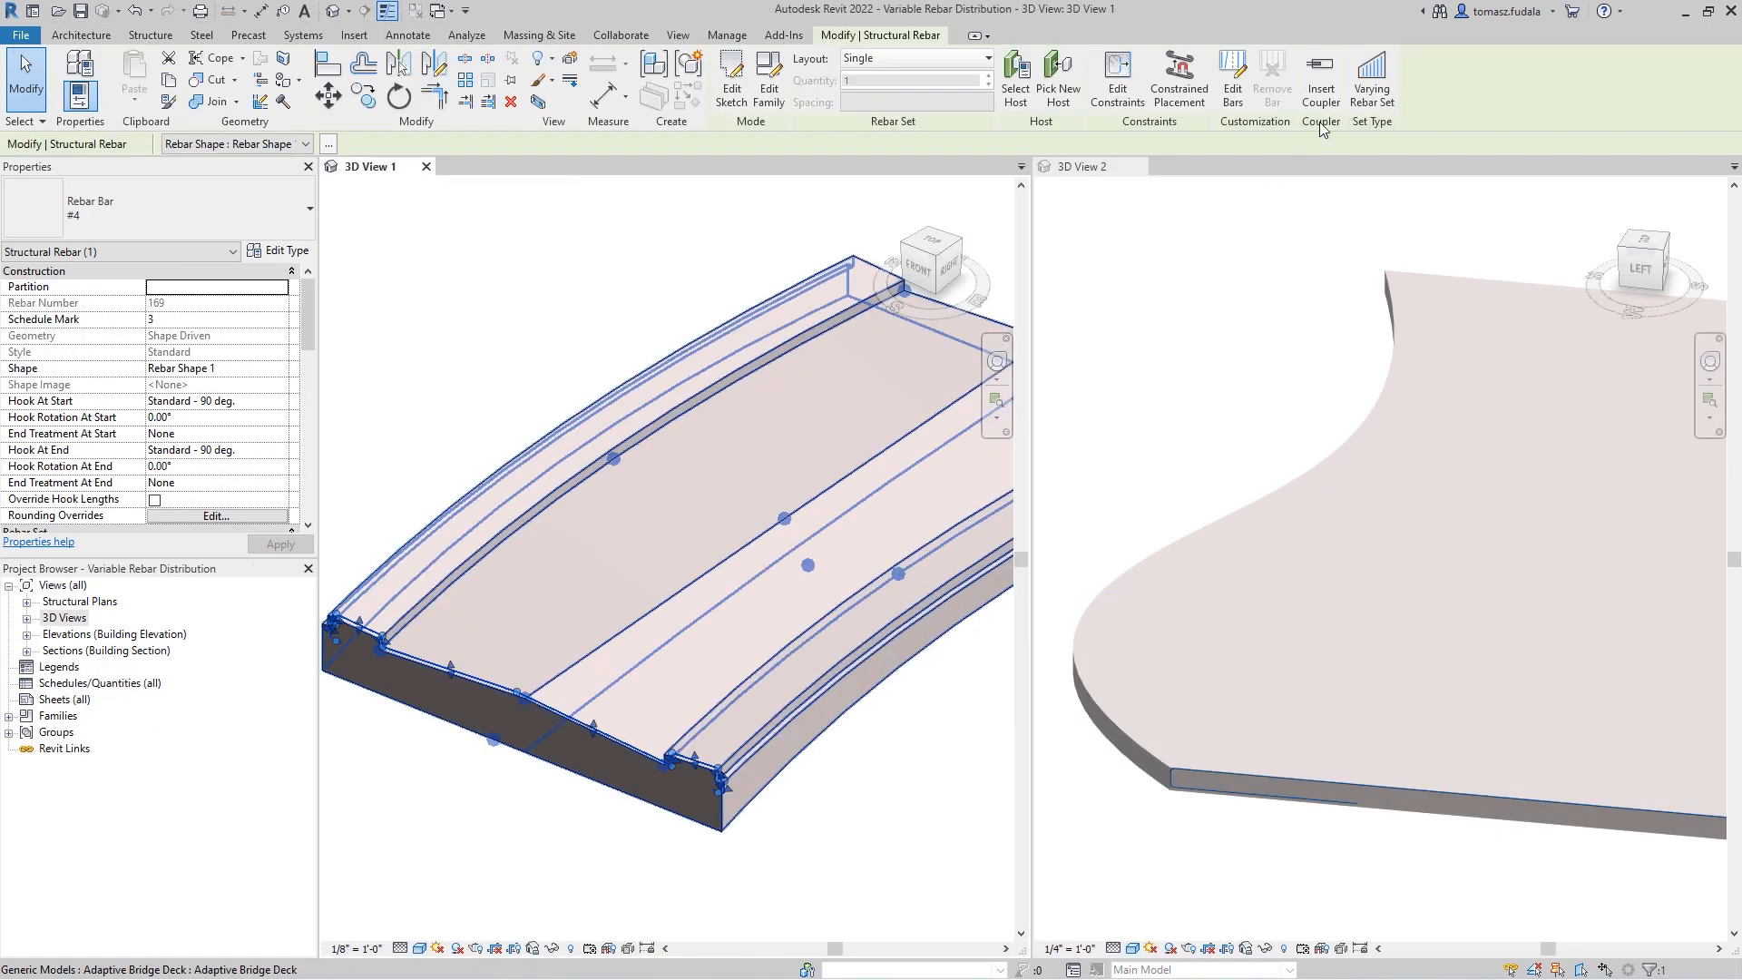
Lay out deck bars by Number with Spacing and the edge bar by Maximum Spacing
left_click(982, 58)
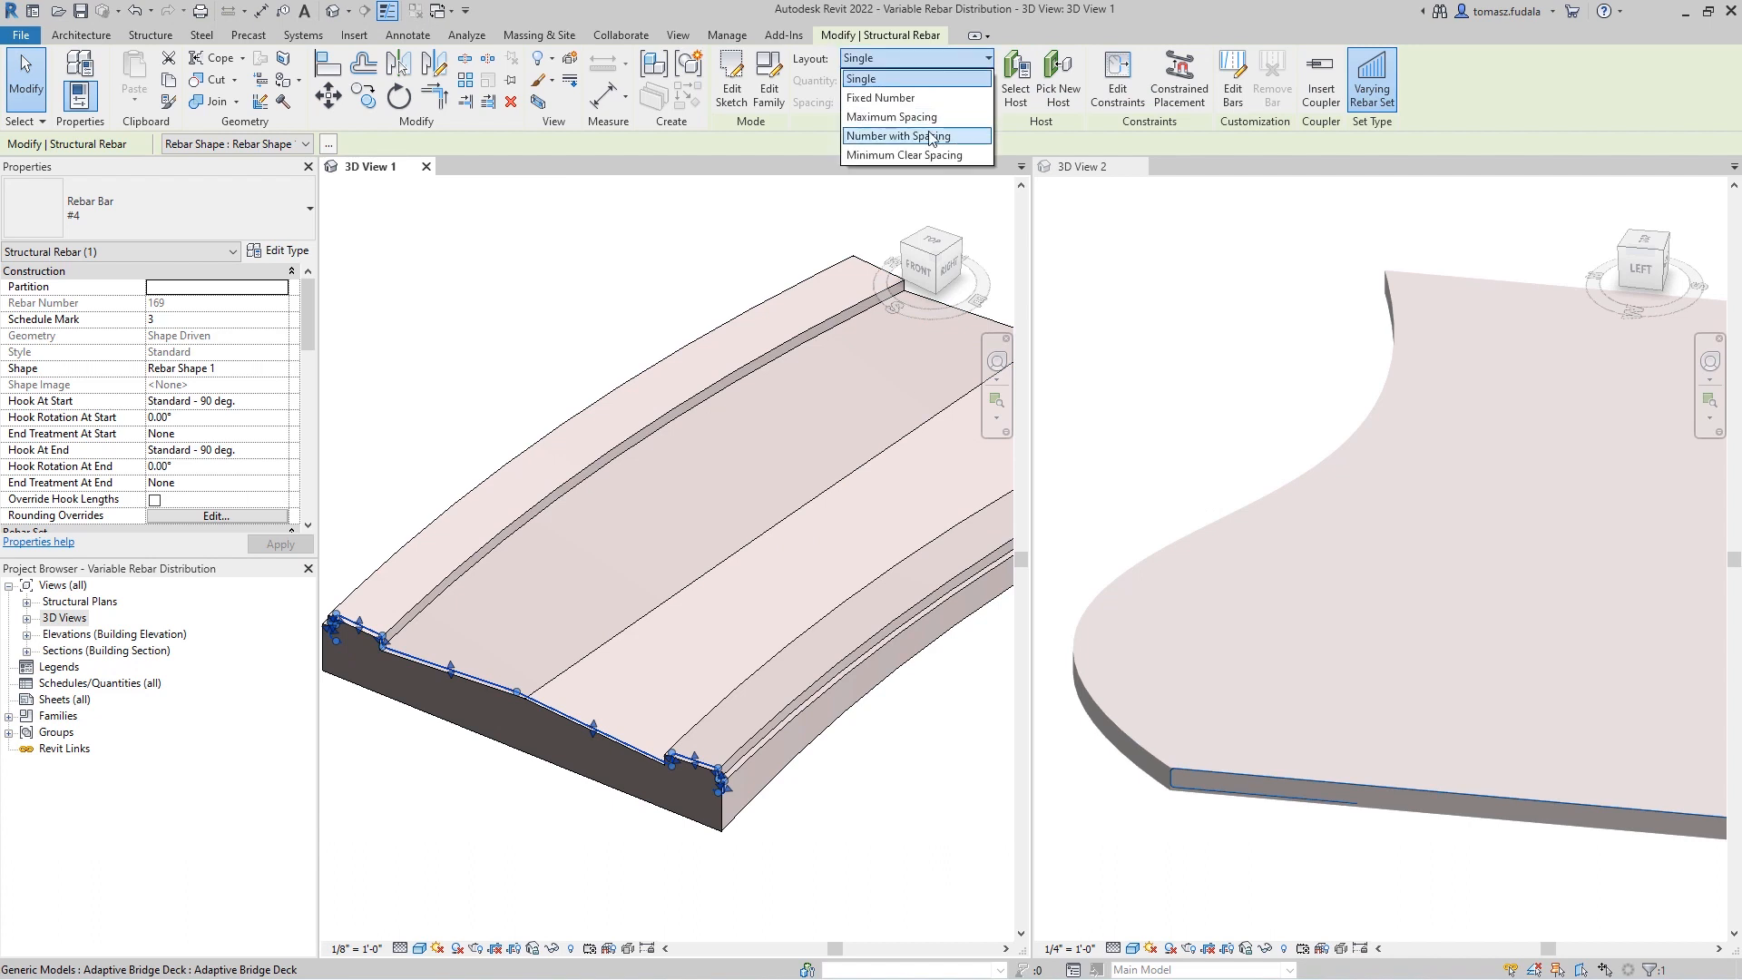
left_click(904, 136)
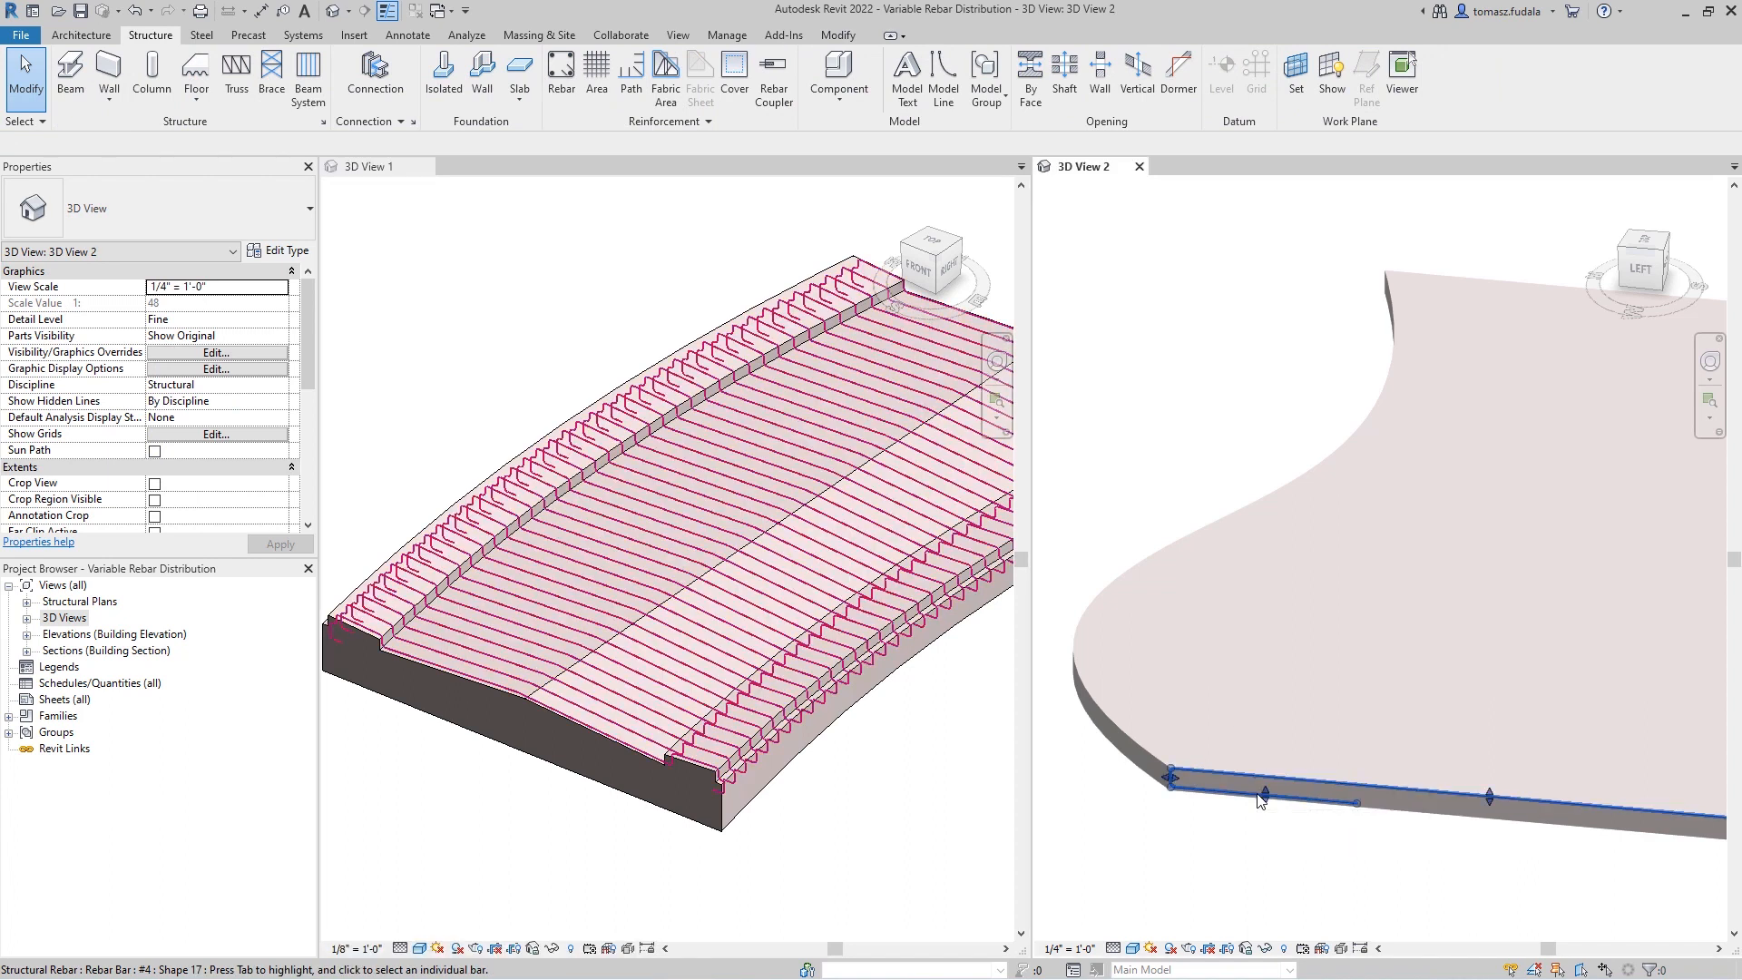
left_click(1262, 788)
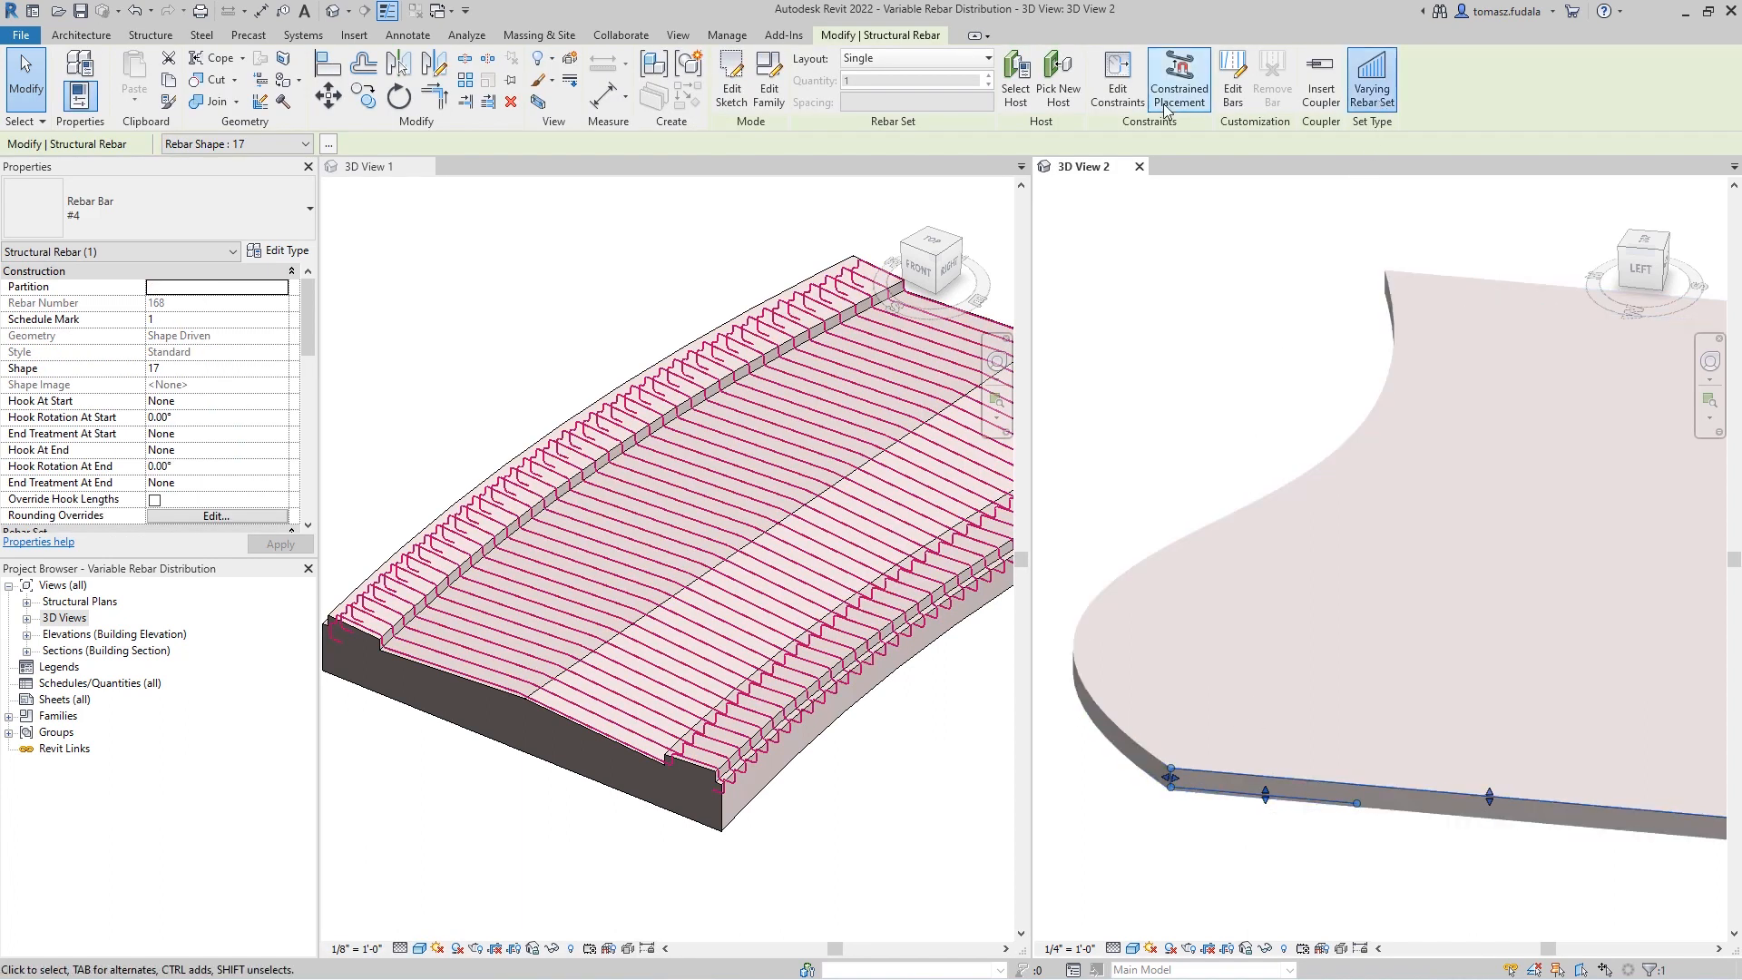
left_click(982, 58)
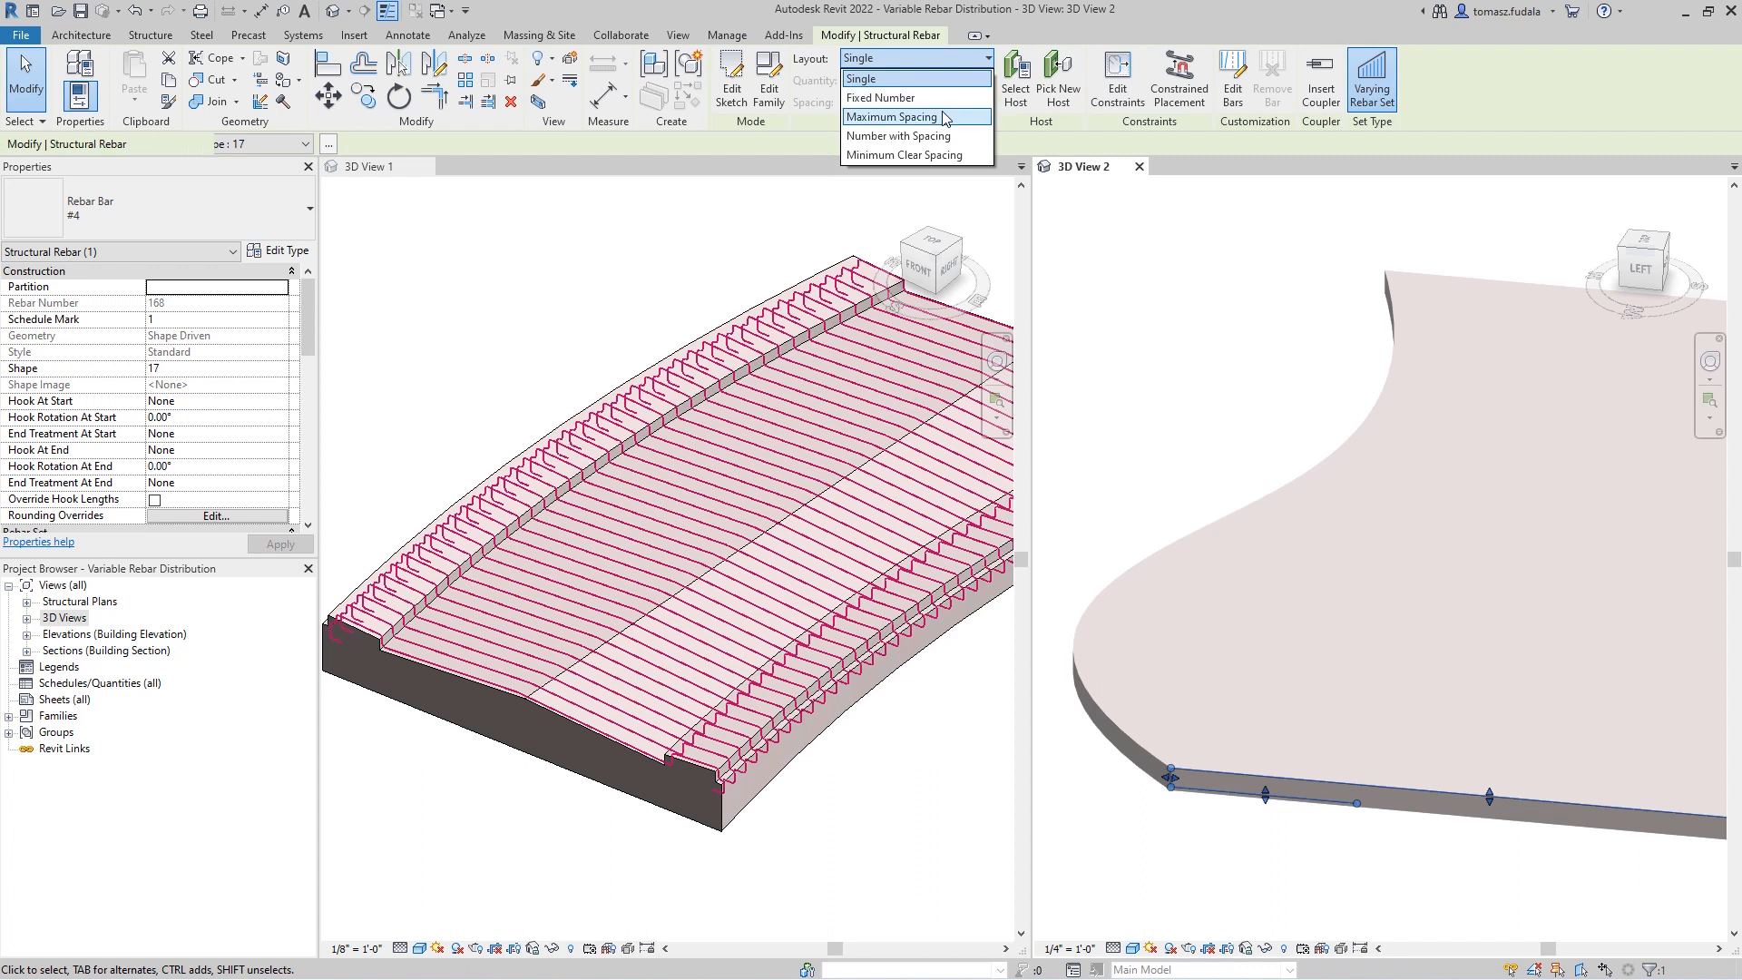
left_click(893, 117)
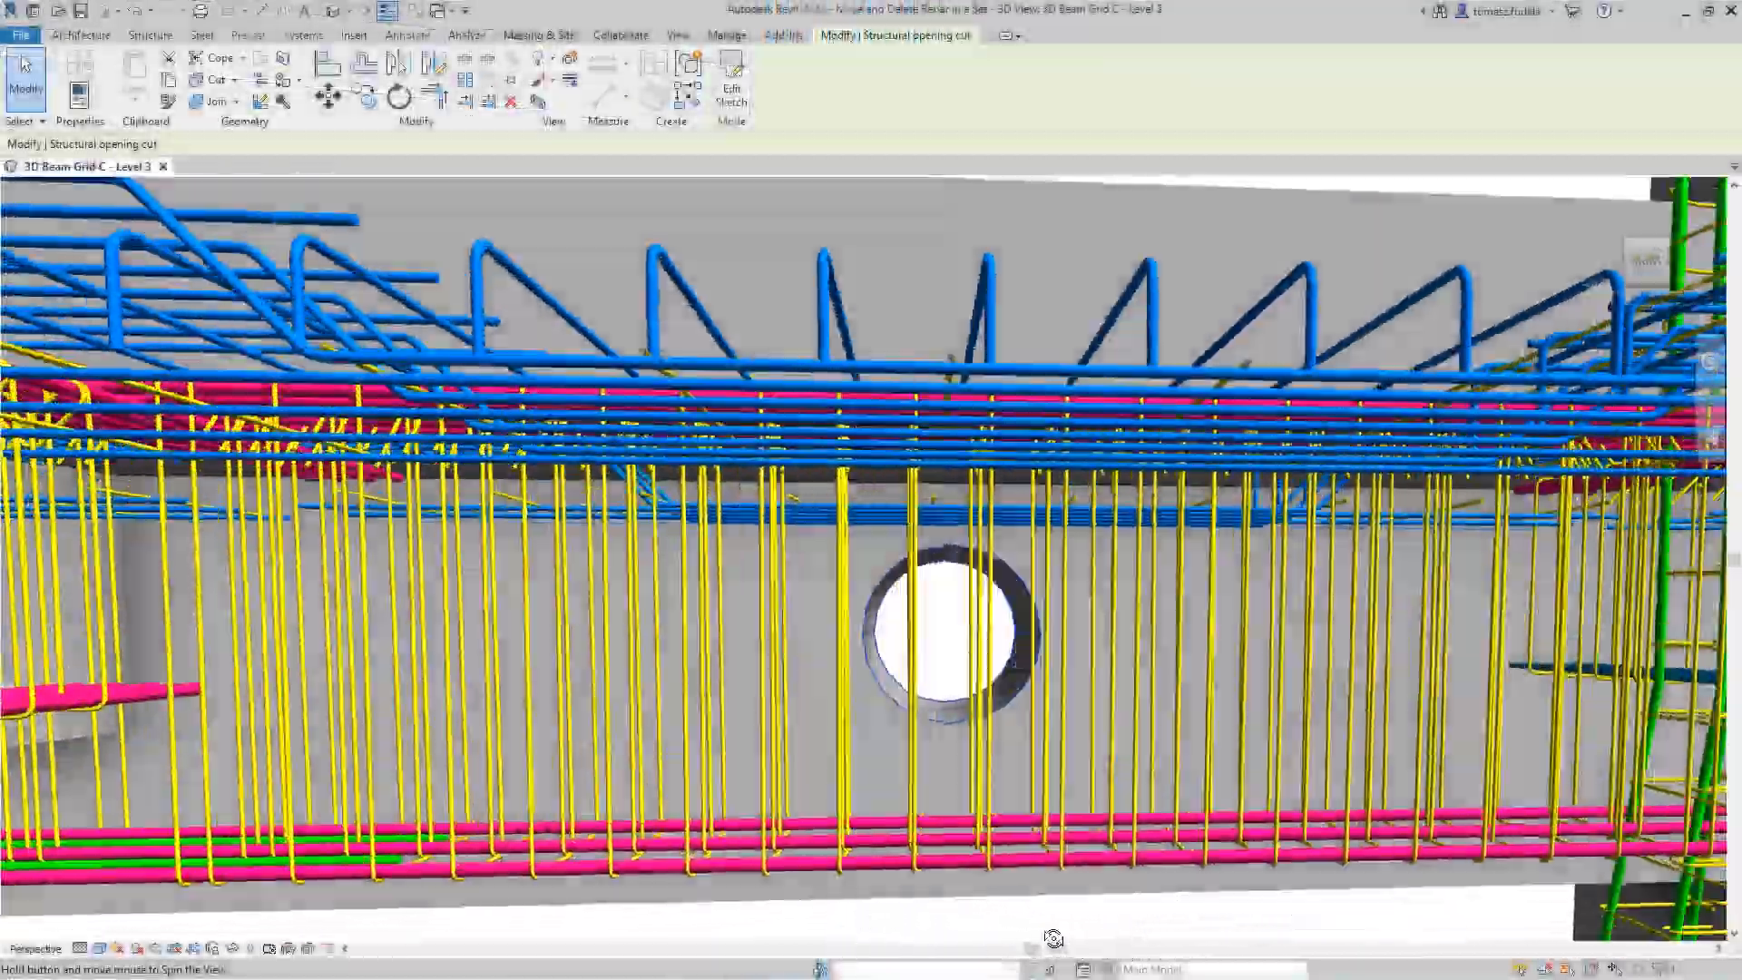
Edit the stirrups around the beam's circular opening, then switch to the Move Rebar in Set project
left_click(554, 165)
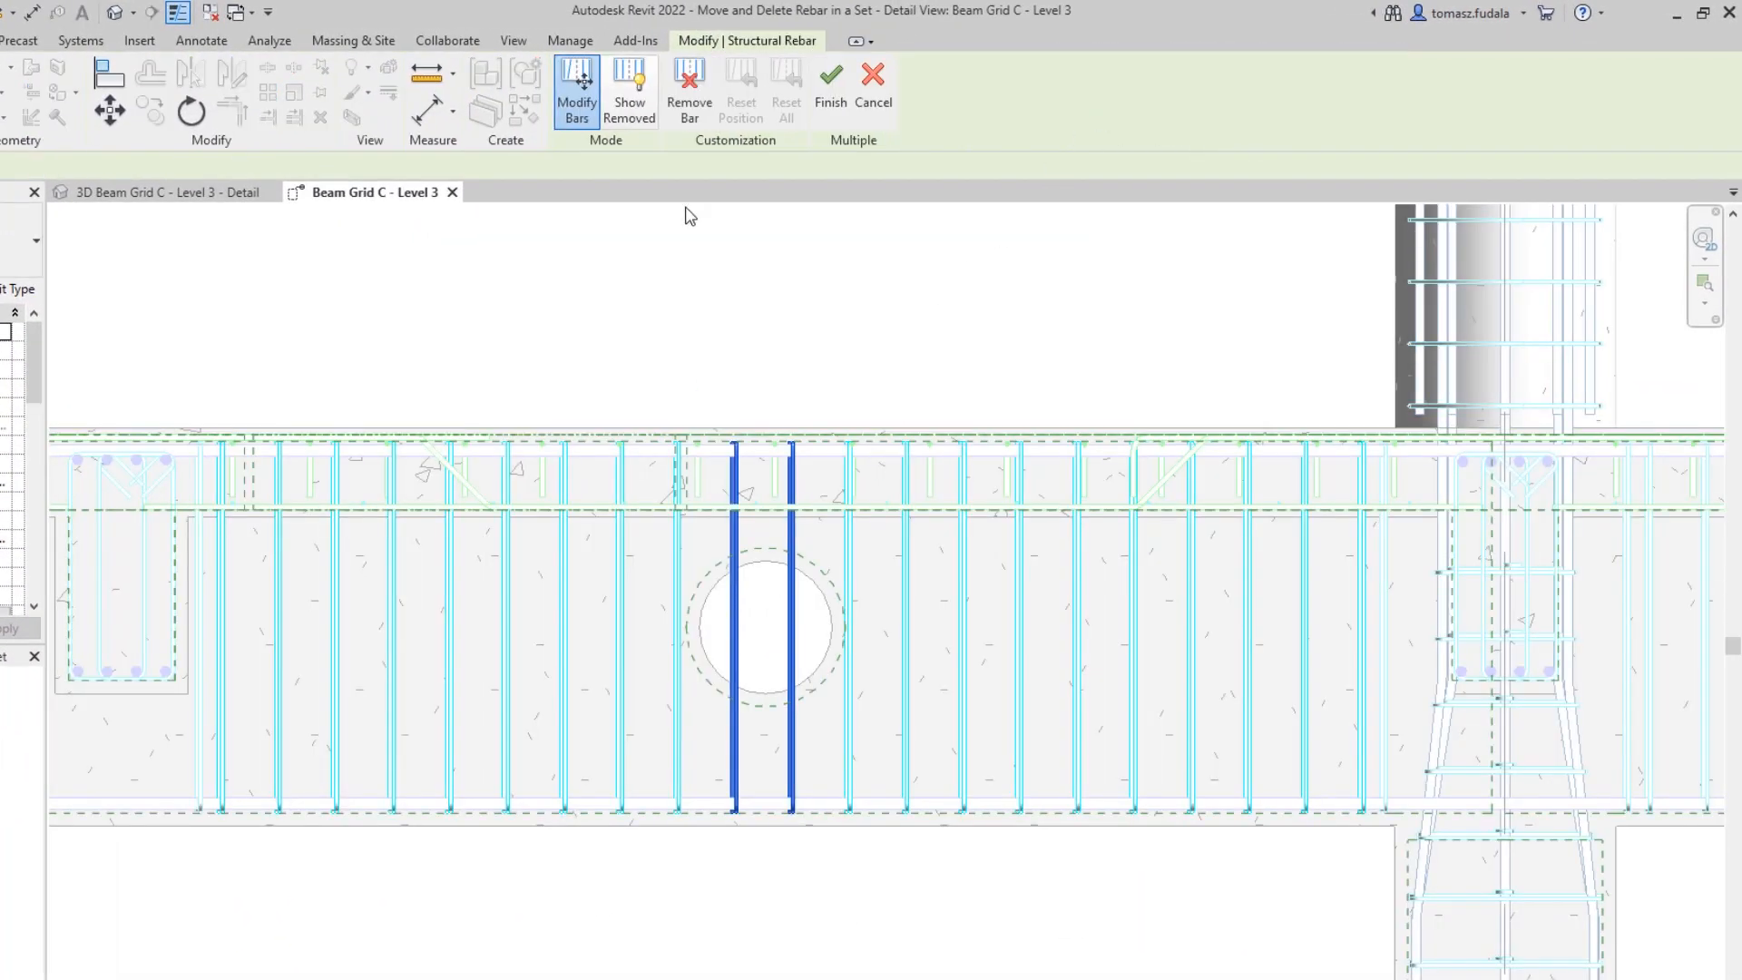
left_click(786, 89)
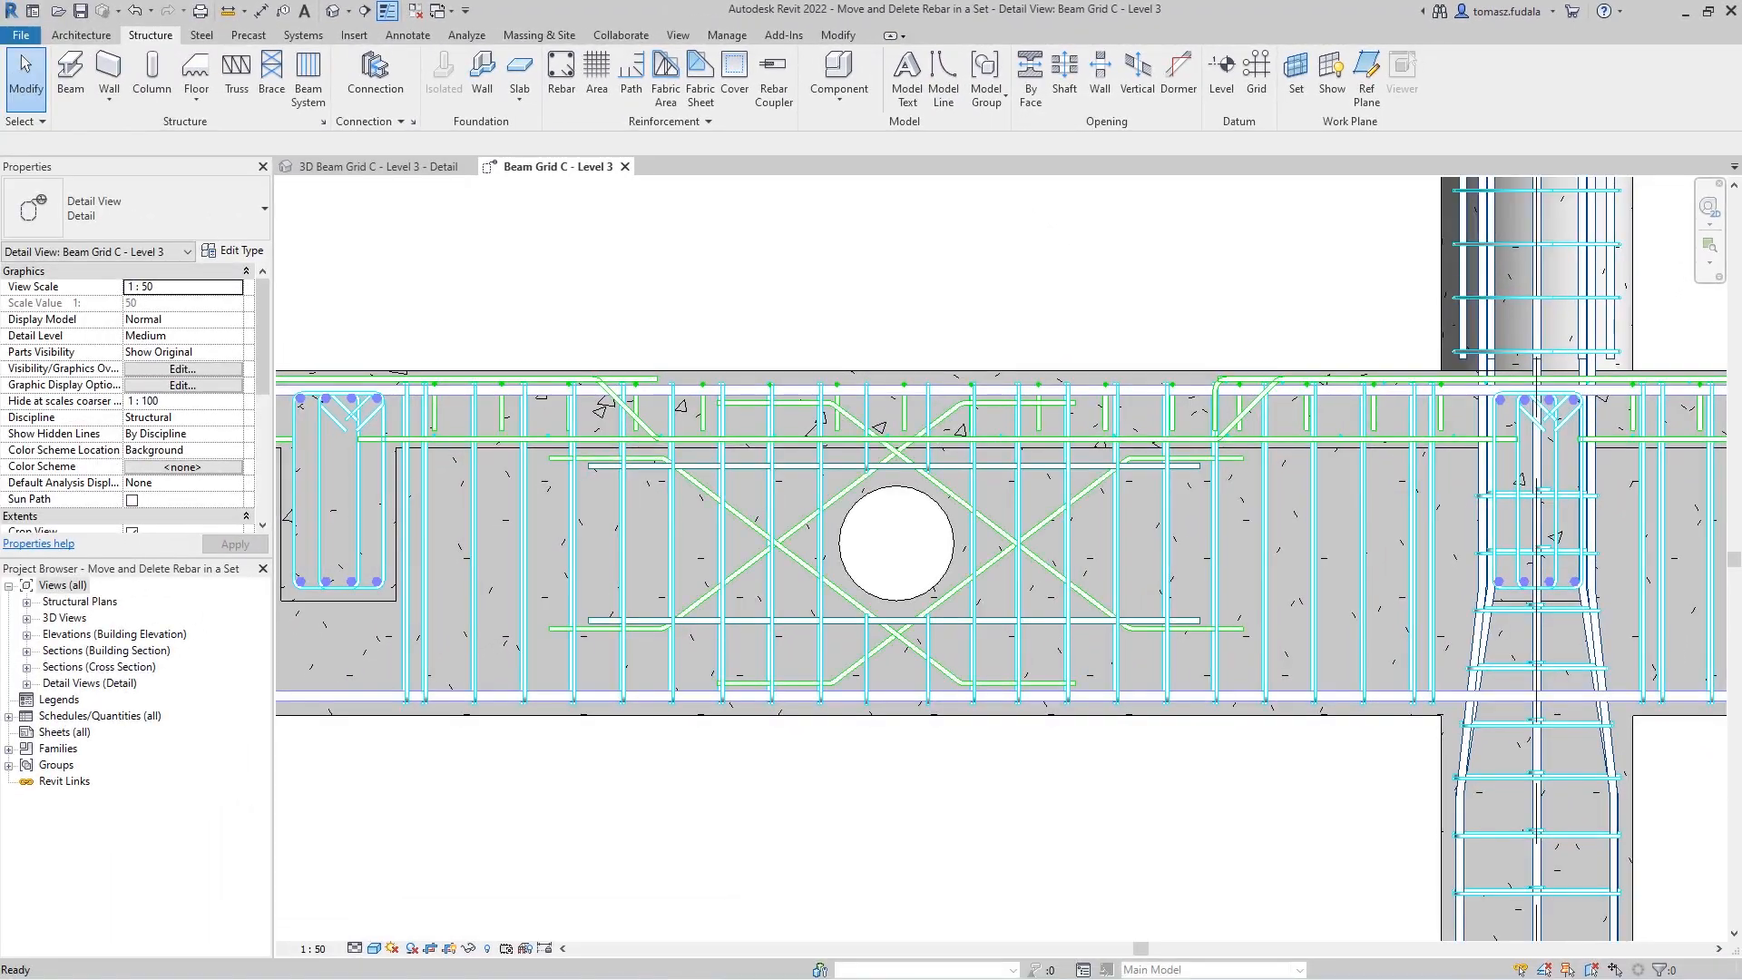
left_click(373, 165)
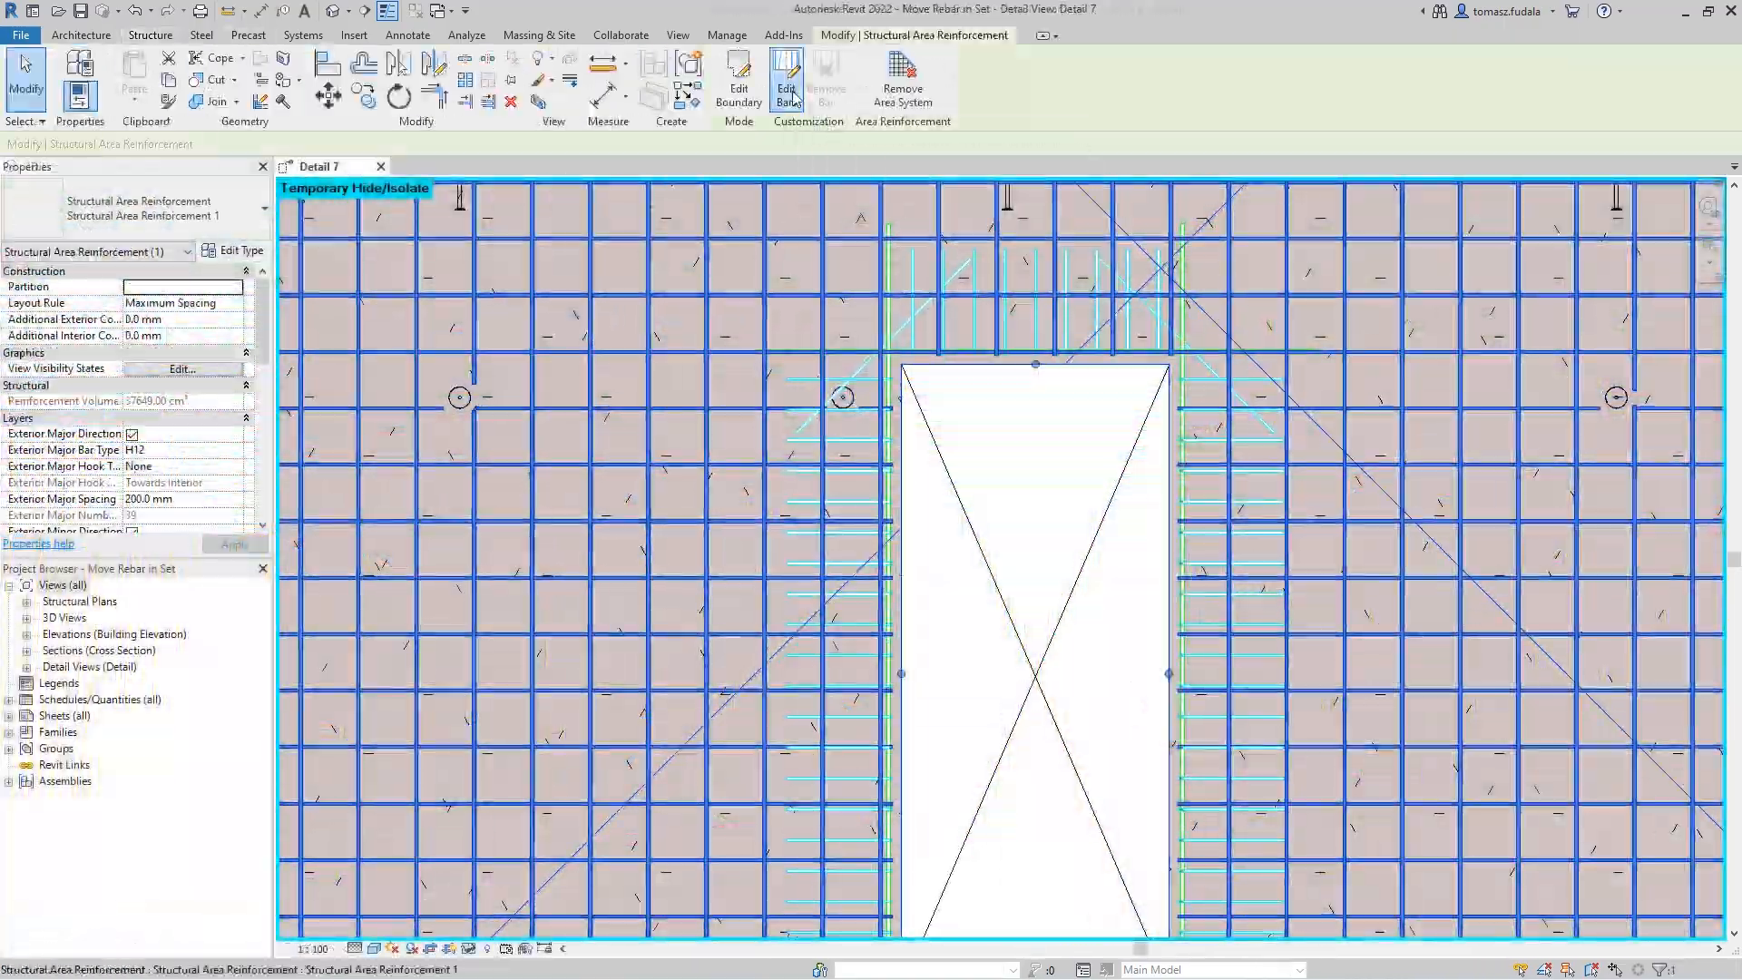
Edit the area reinforcement's individual bars and start moving a horizontal bar
left_click(787, 80)
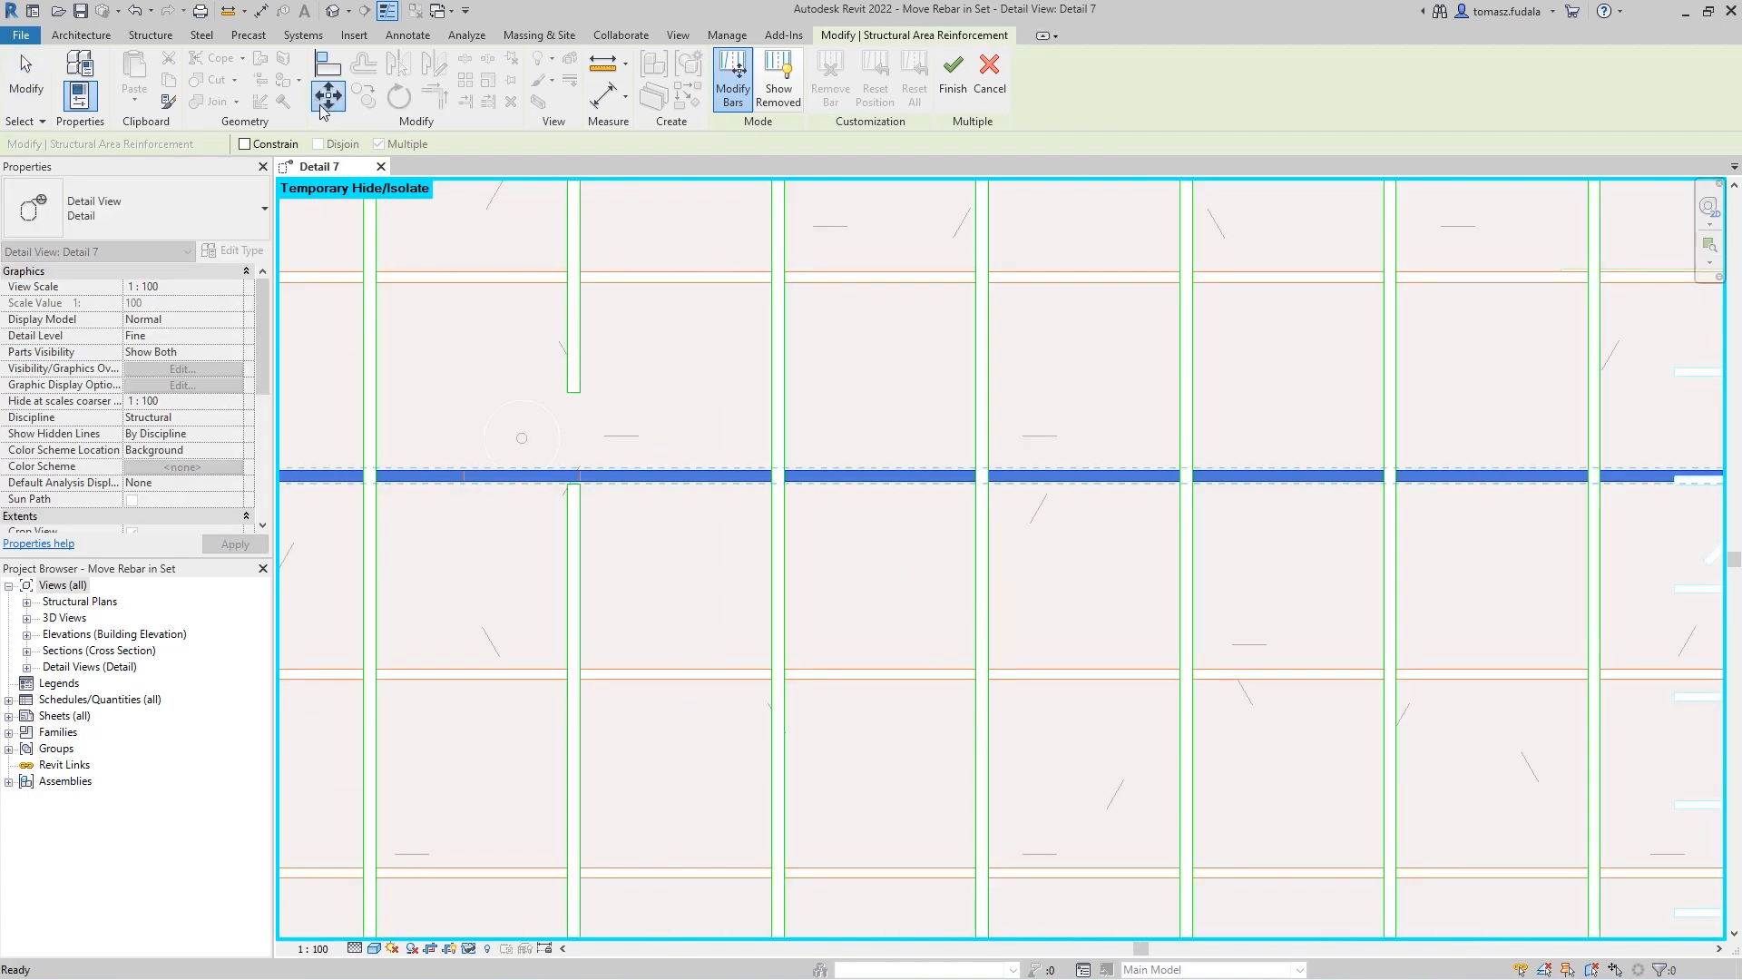
left_click(638, 342)
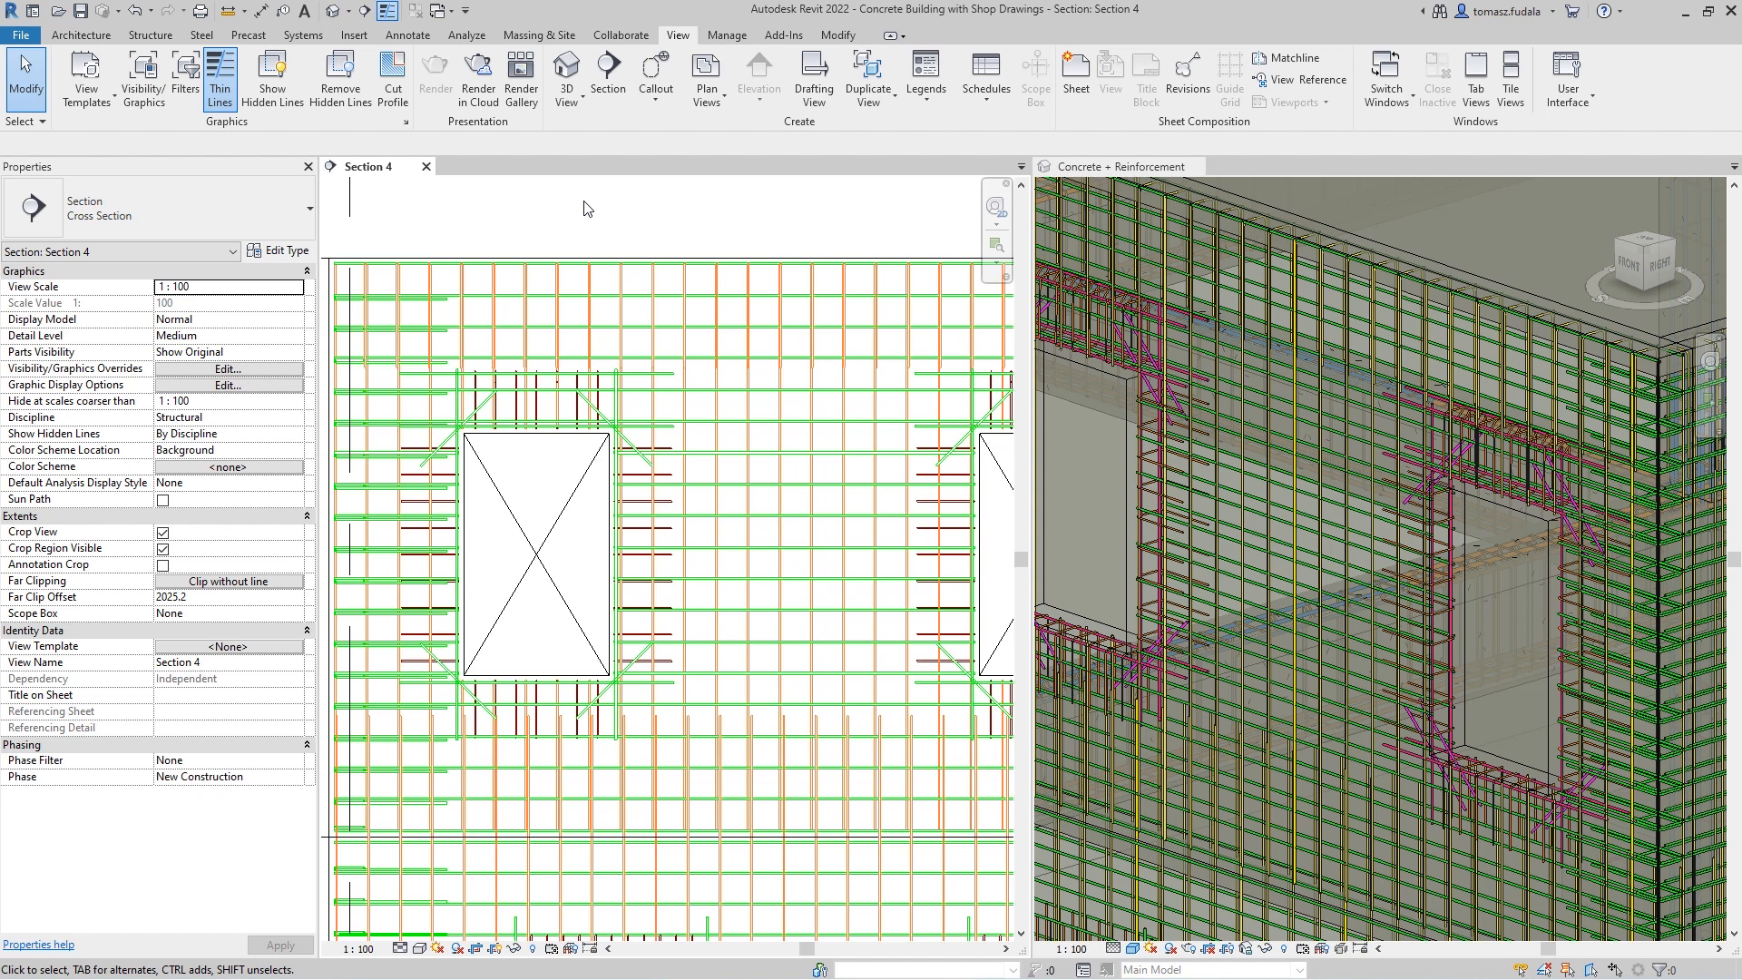
Select the area reinforcement, move the window further right, and pick a different window size
left_click(798, 530)
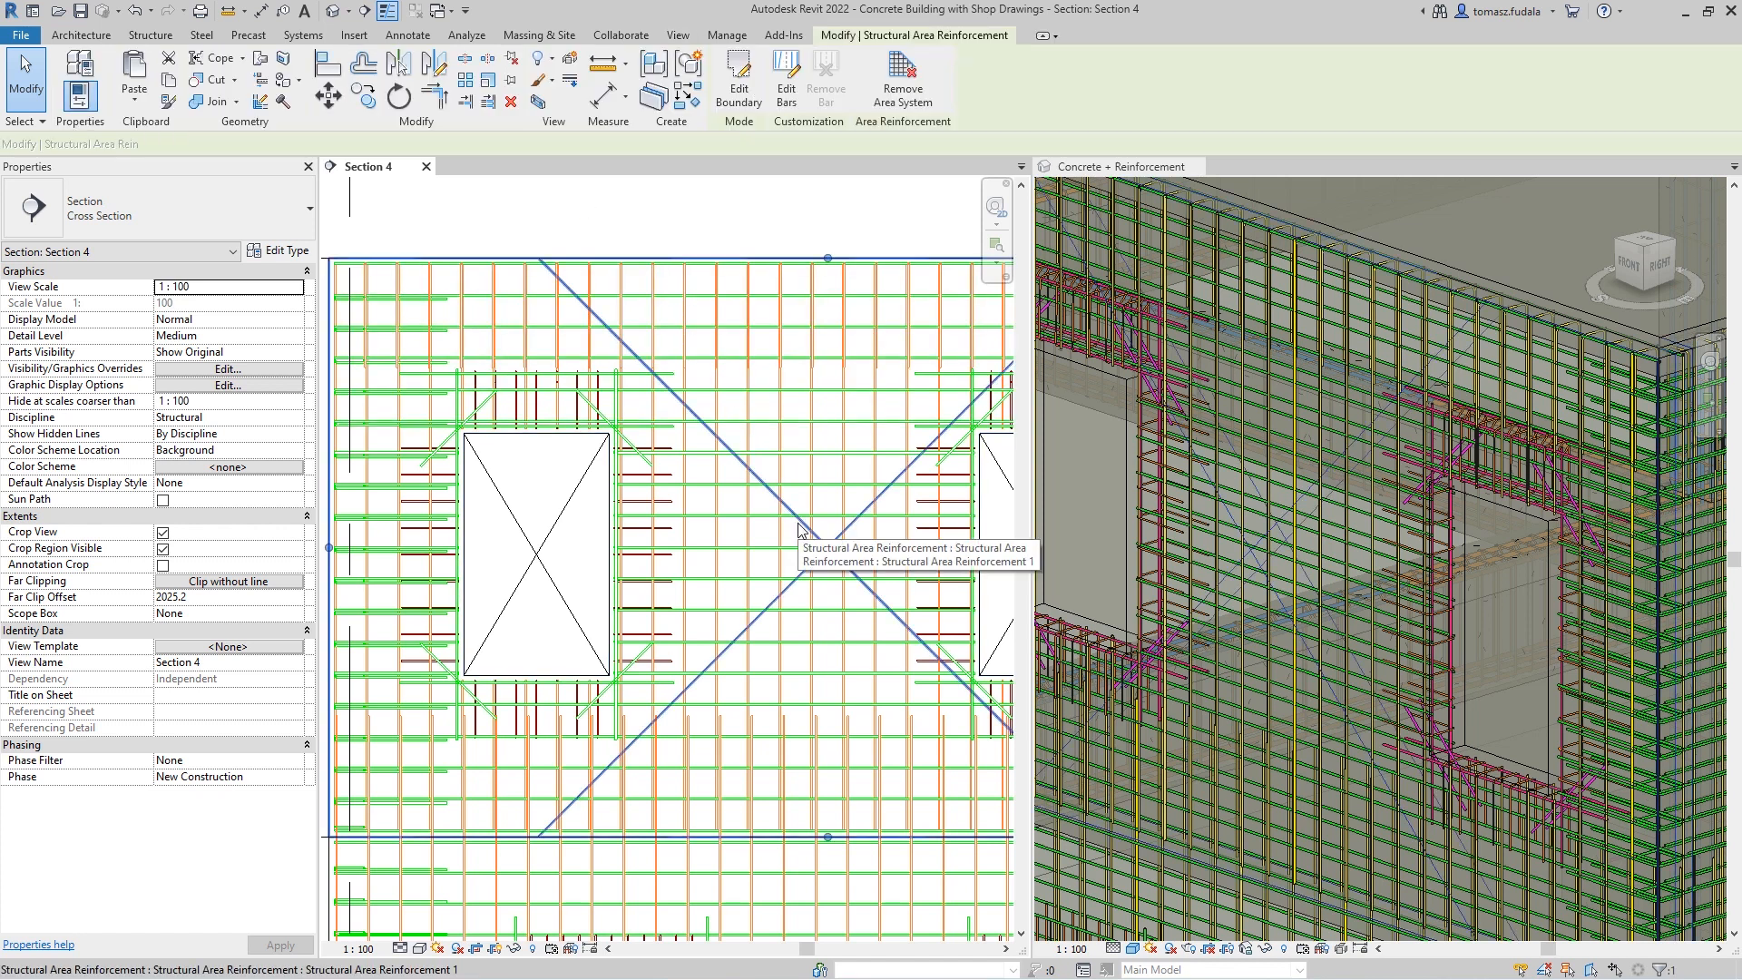
left_click(800, 530)
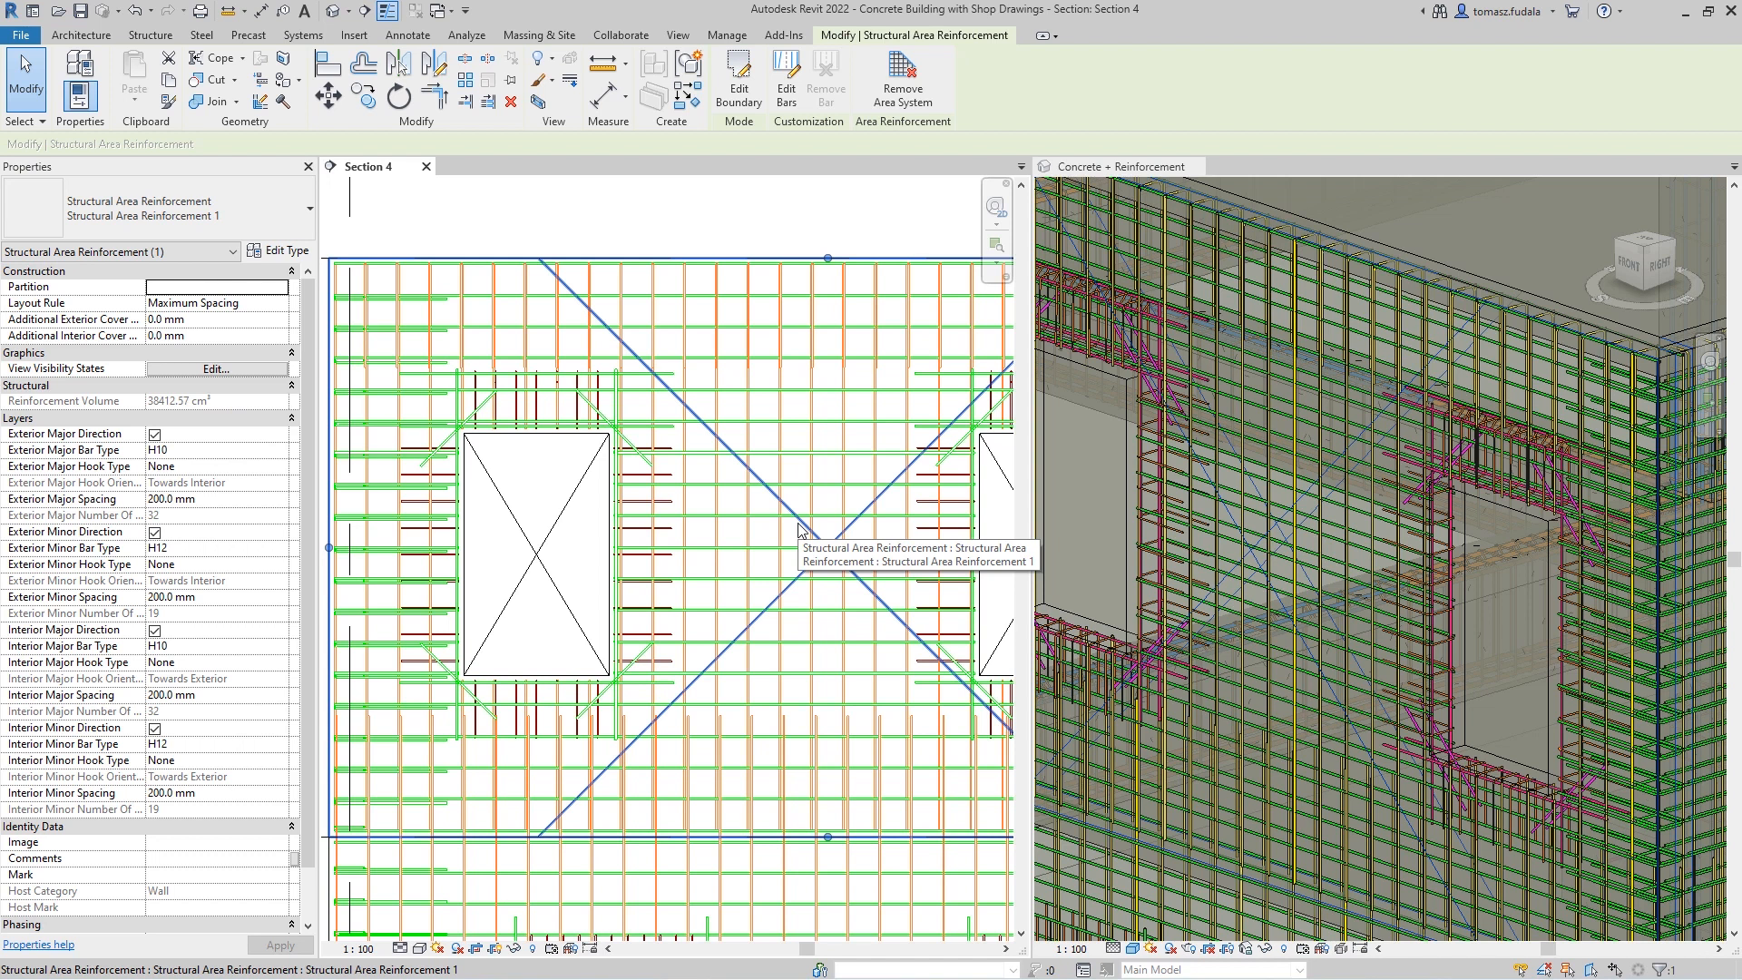
mouse_move(555, 544)
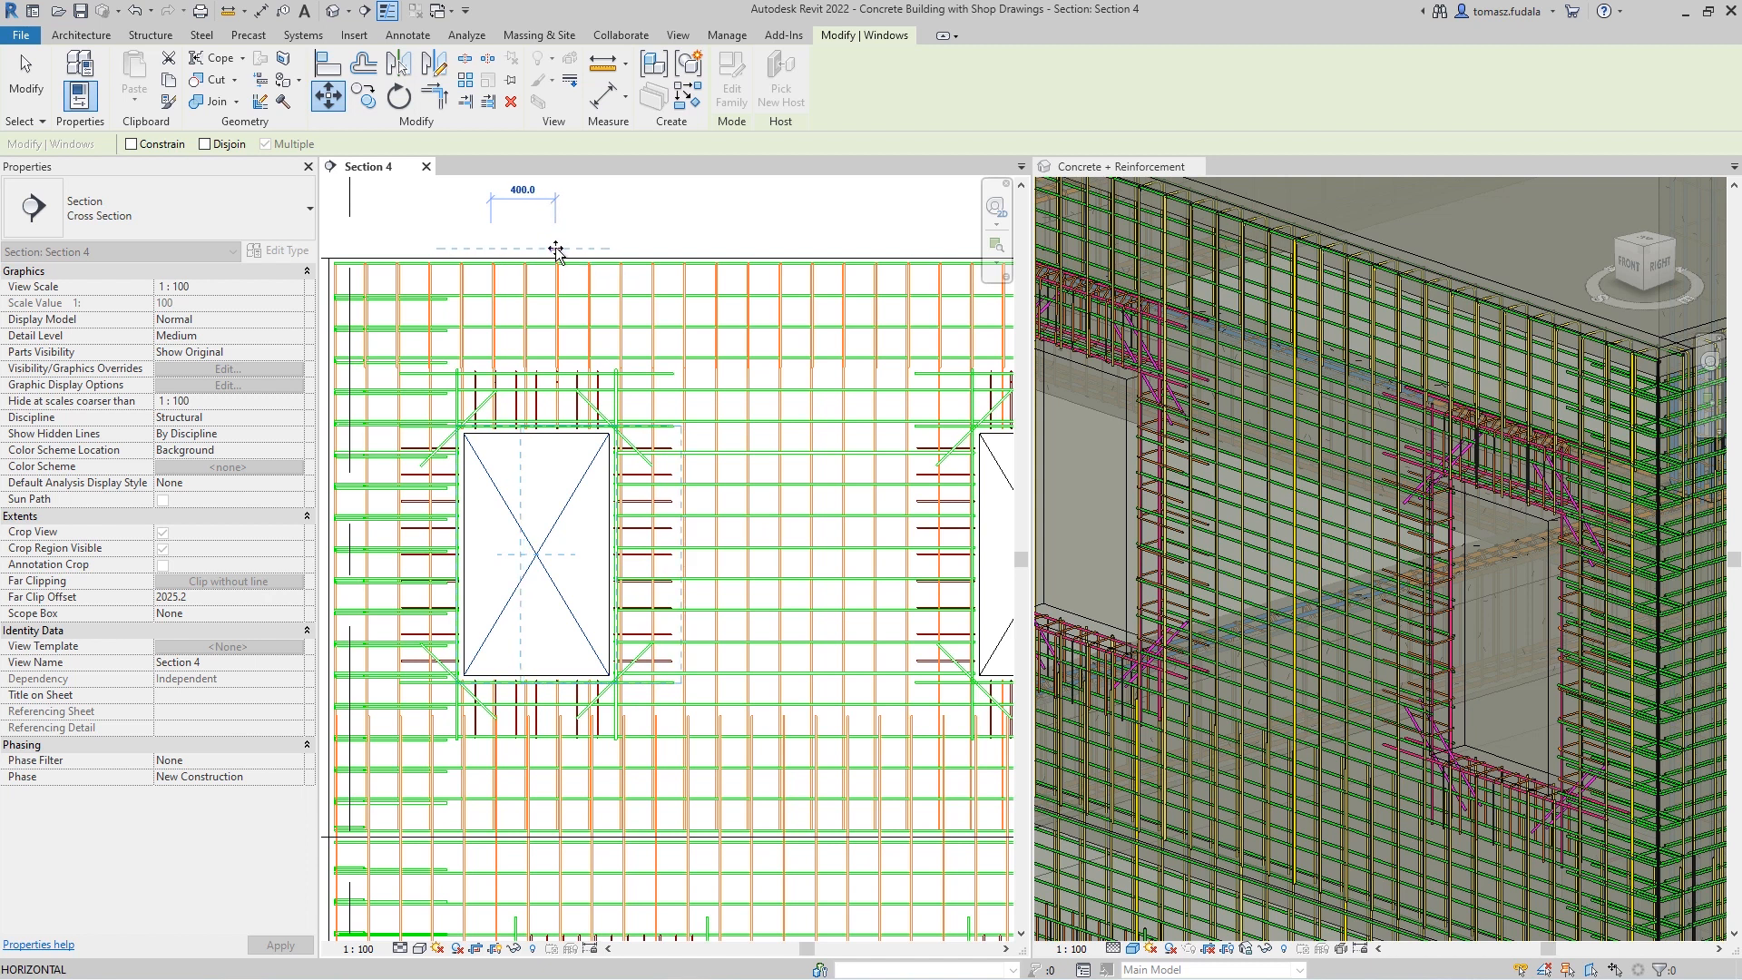
left_click(623, 555)
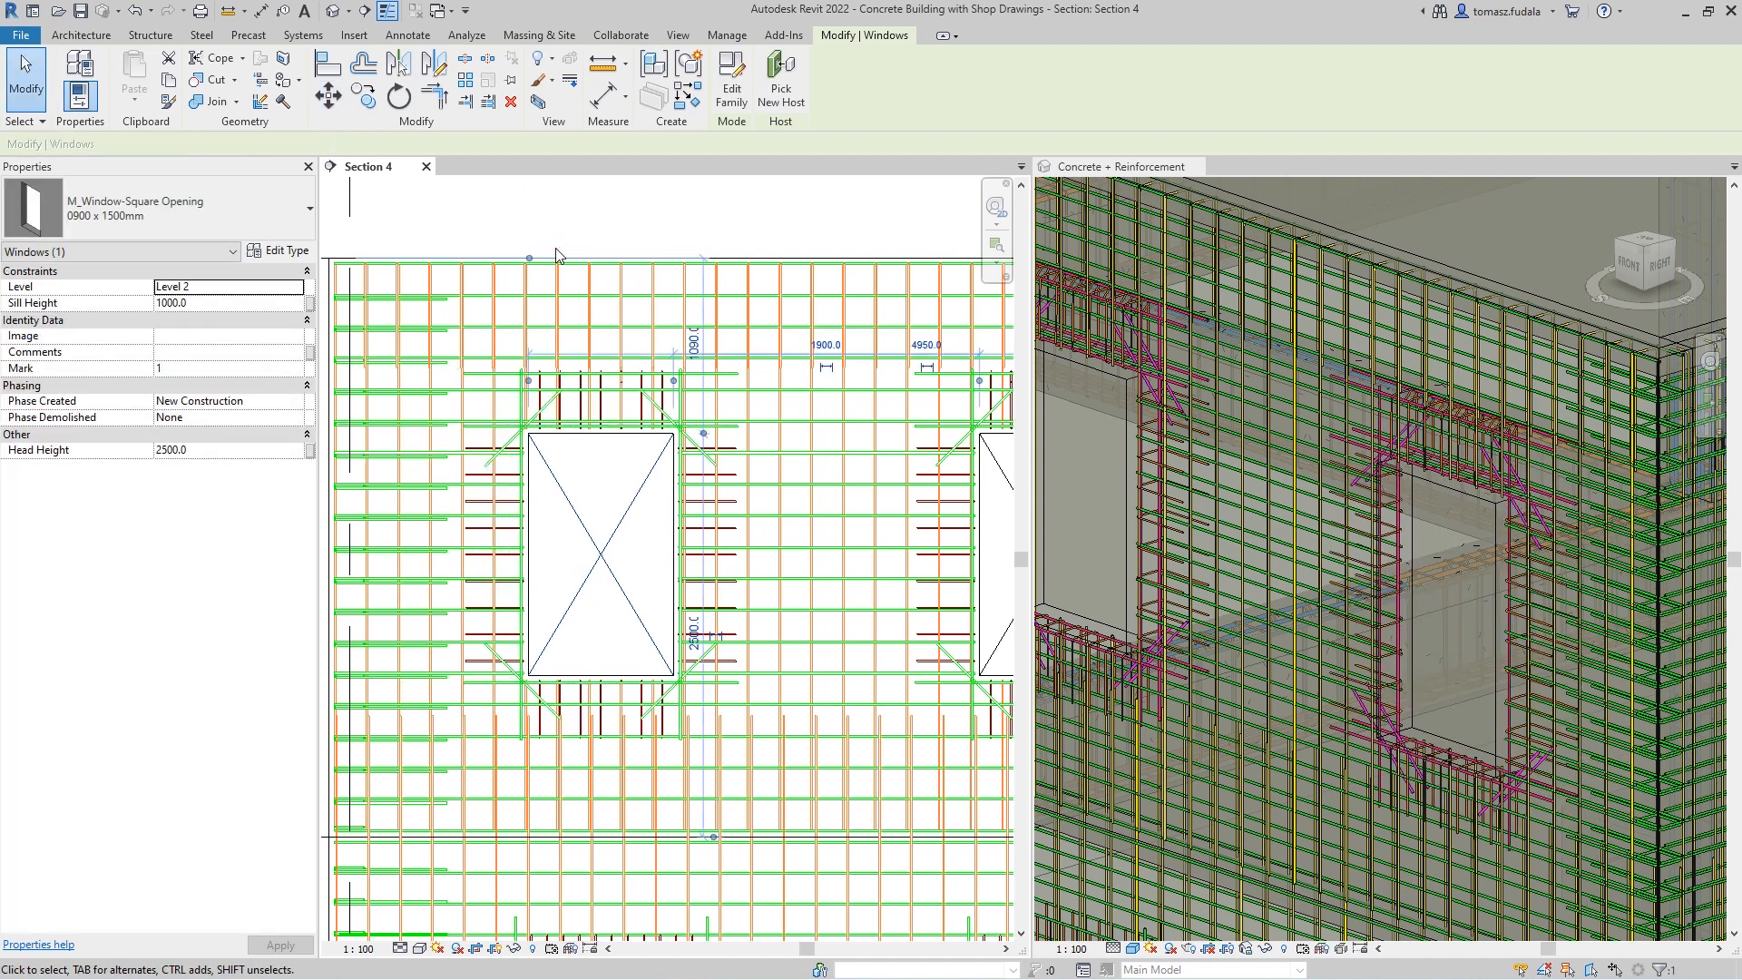
mouse_move(732, 246)
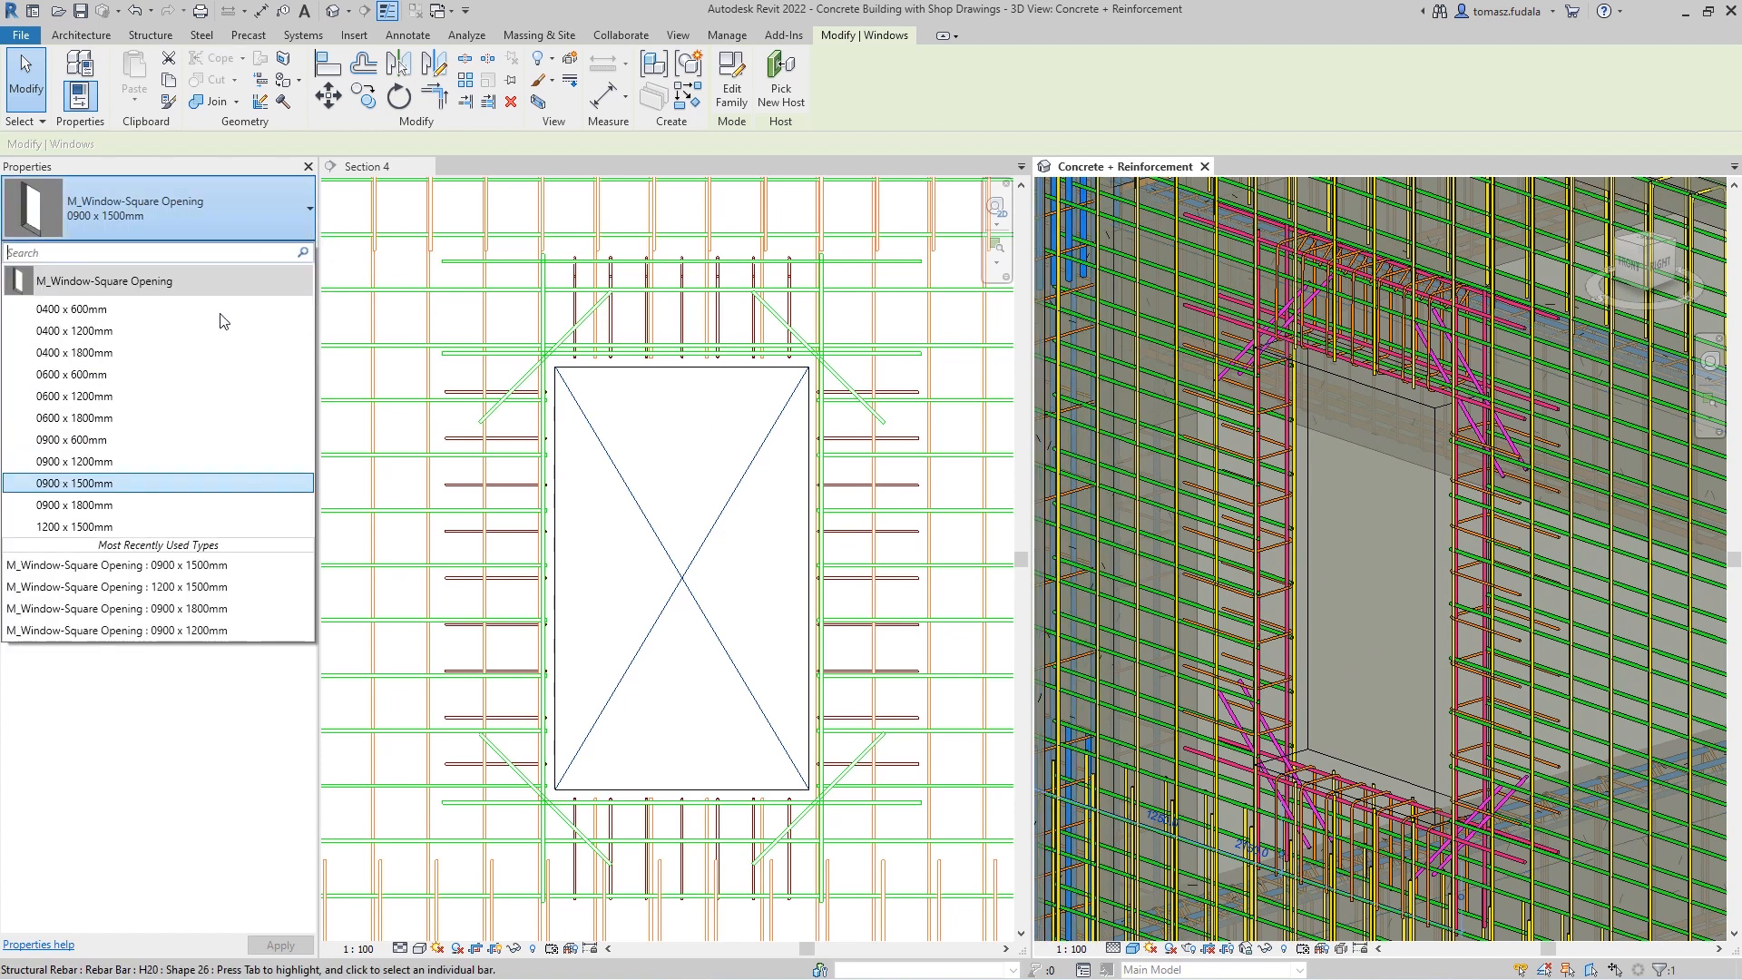
left_click(74, 525)
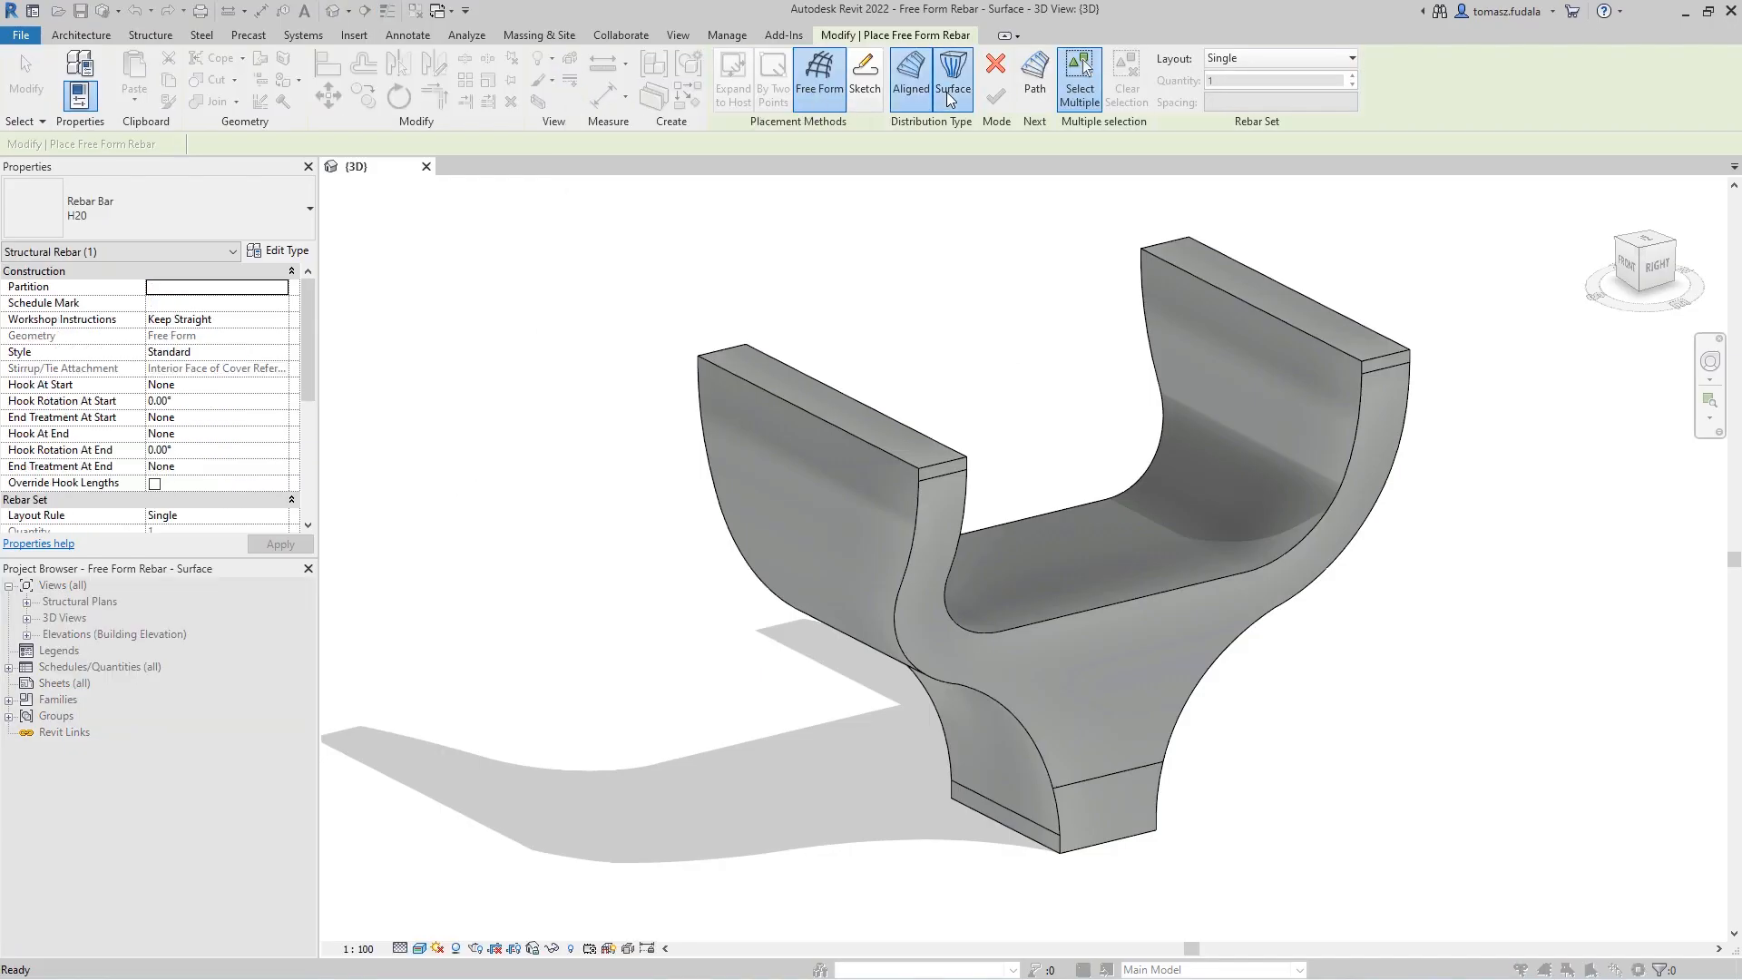
Distribute H16 free-form bars across the curved face and increase the bar quantity
left_click(910, 79)
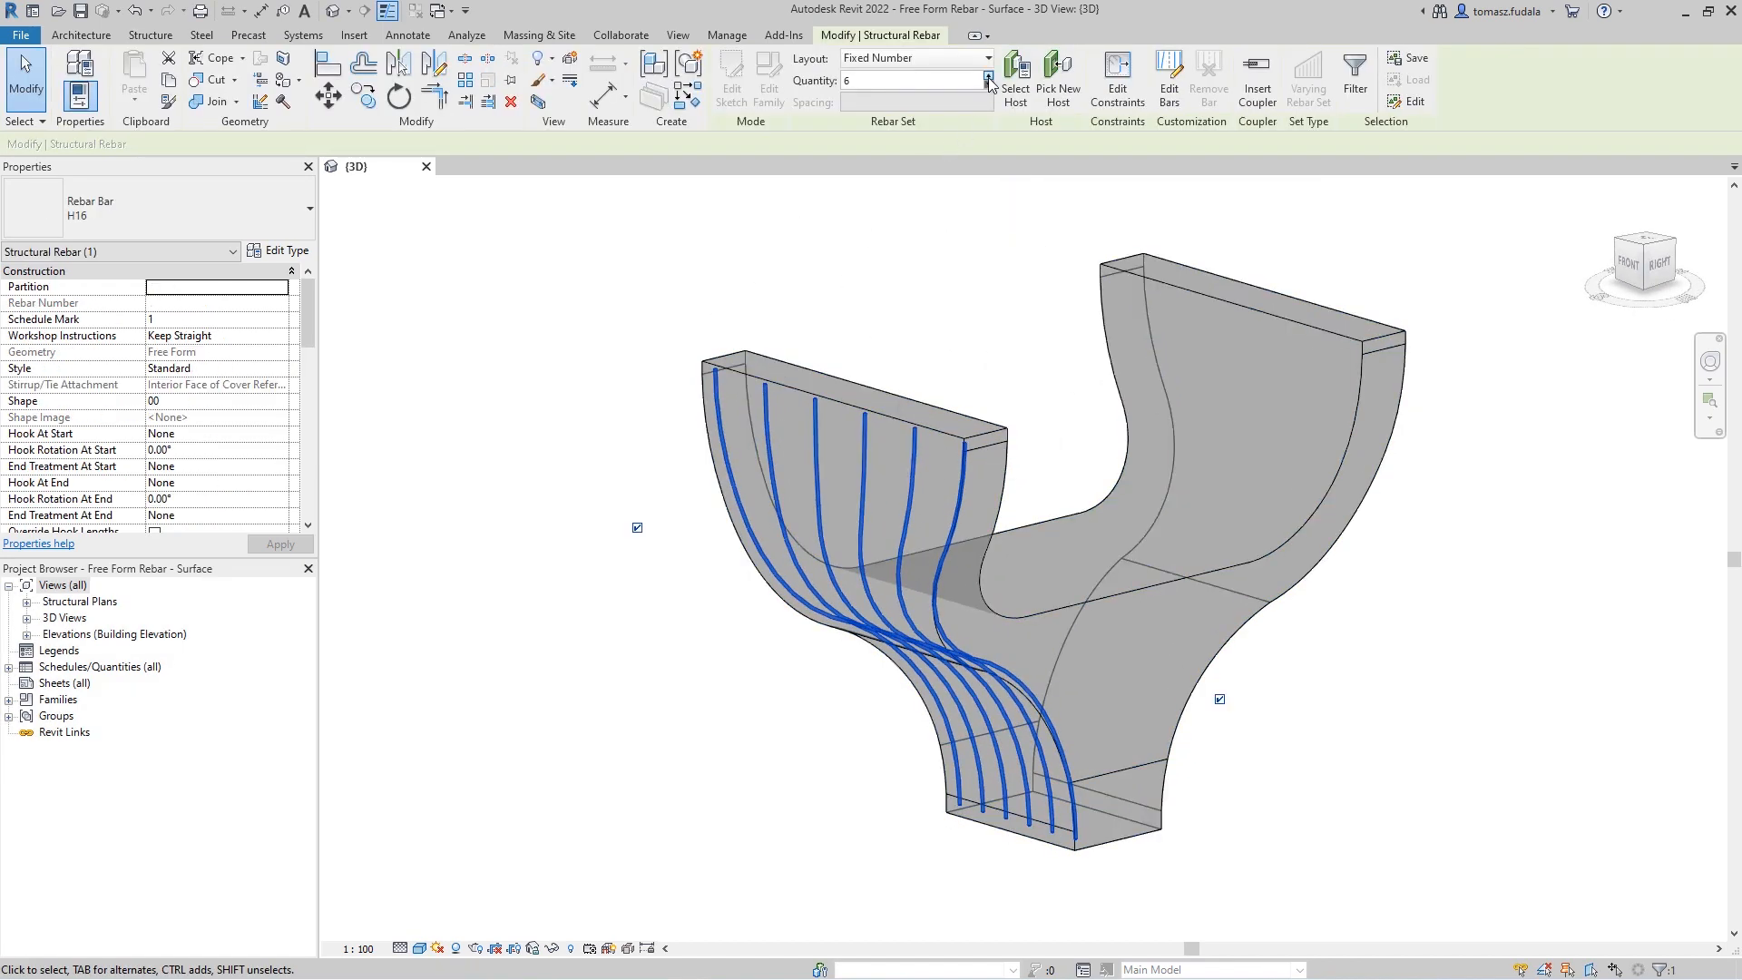
left_click(988, 75)
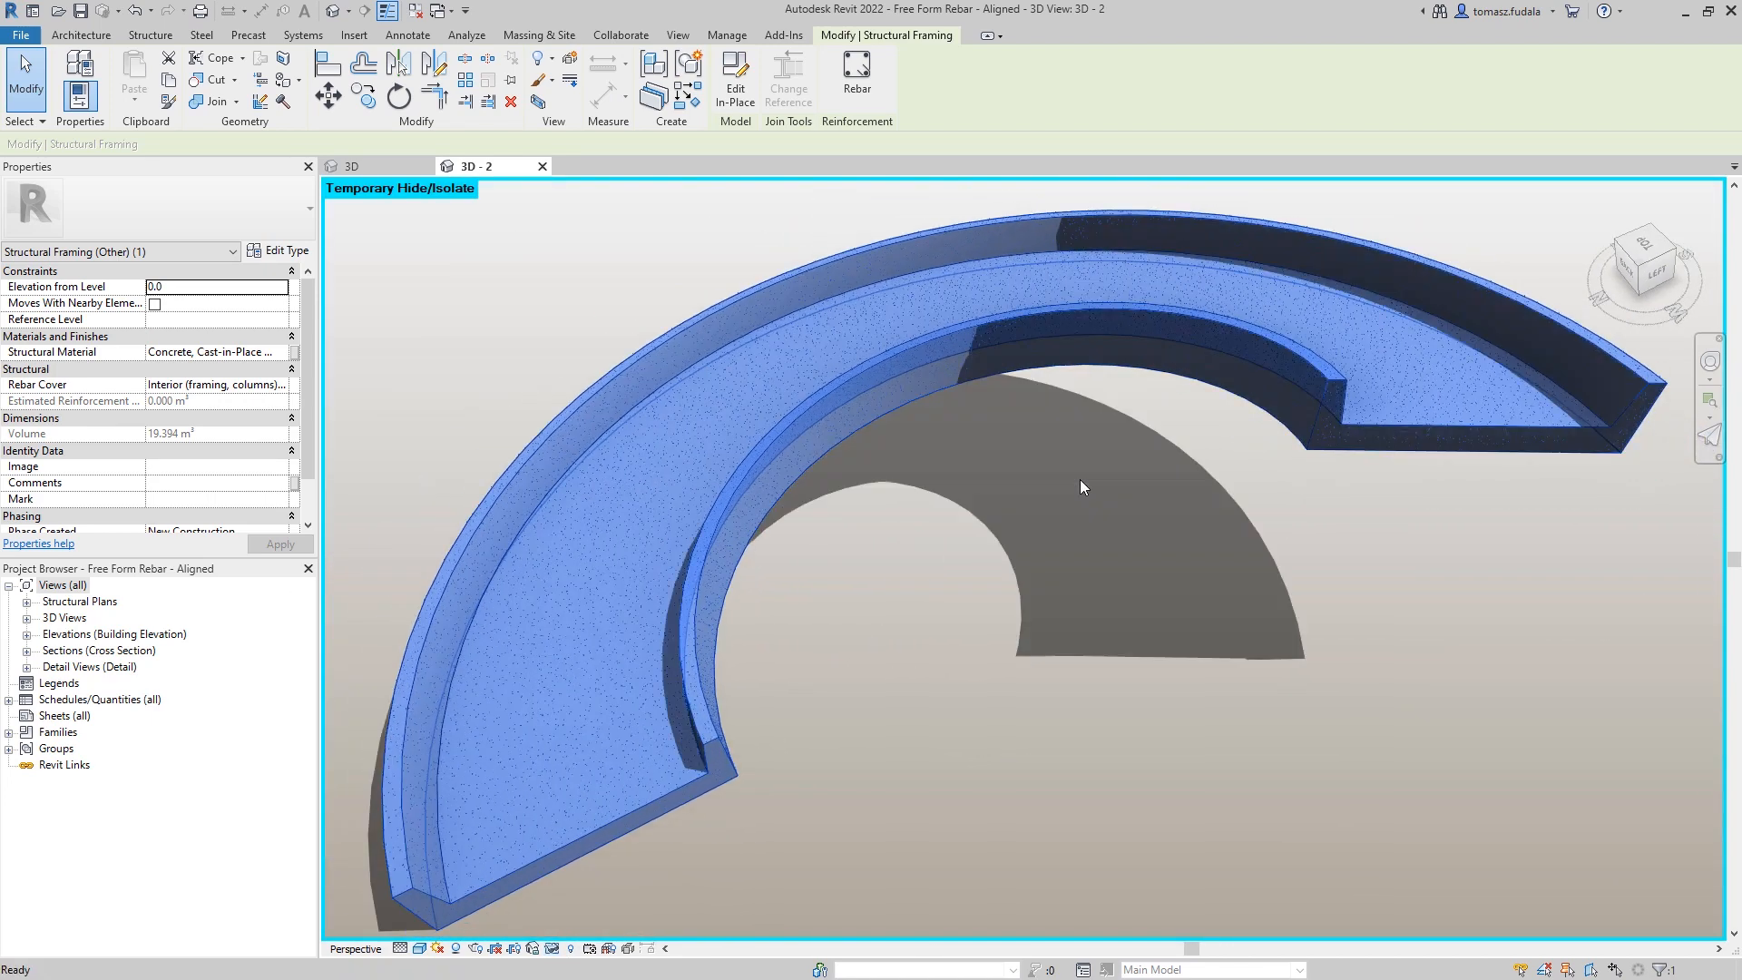
Place aligned H12 free-form bars on the curved slab with Standard 90° hooks at both ends
left_click(856, 80)
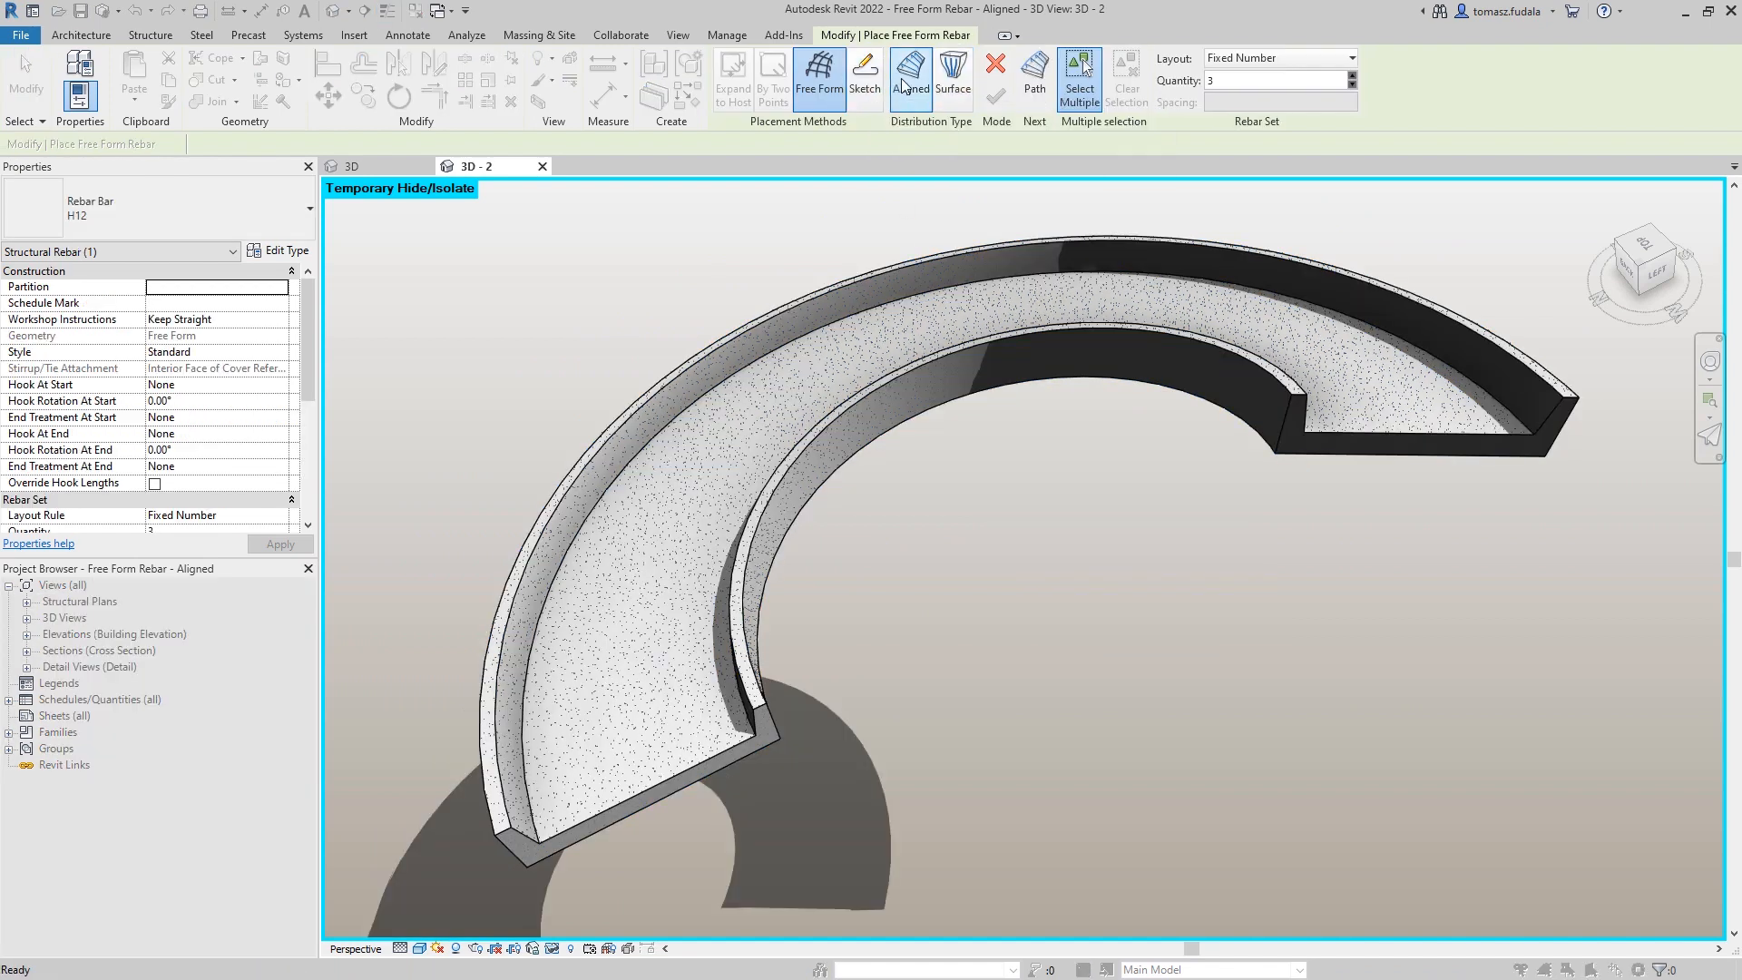
left_click(1278, 56)
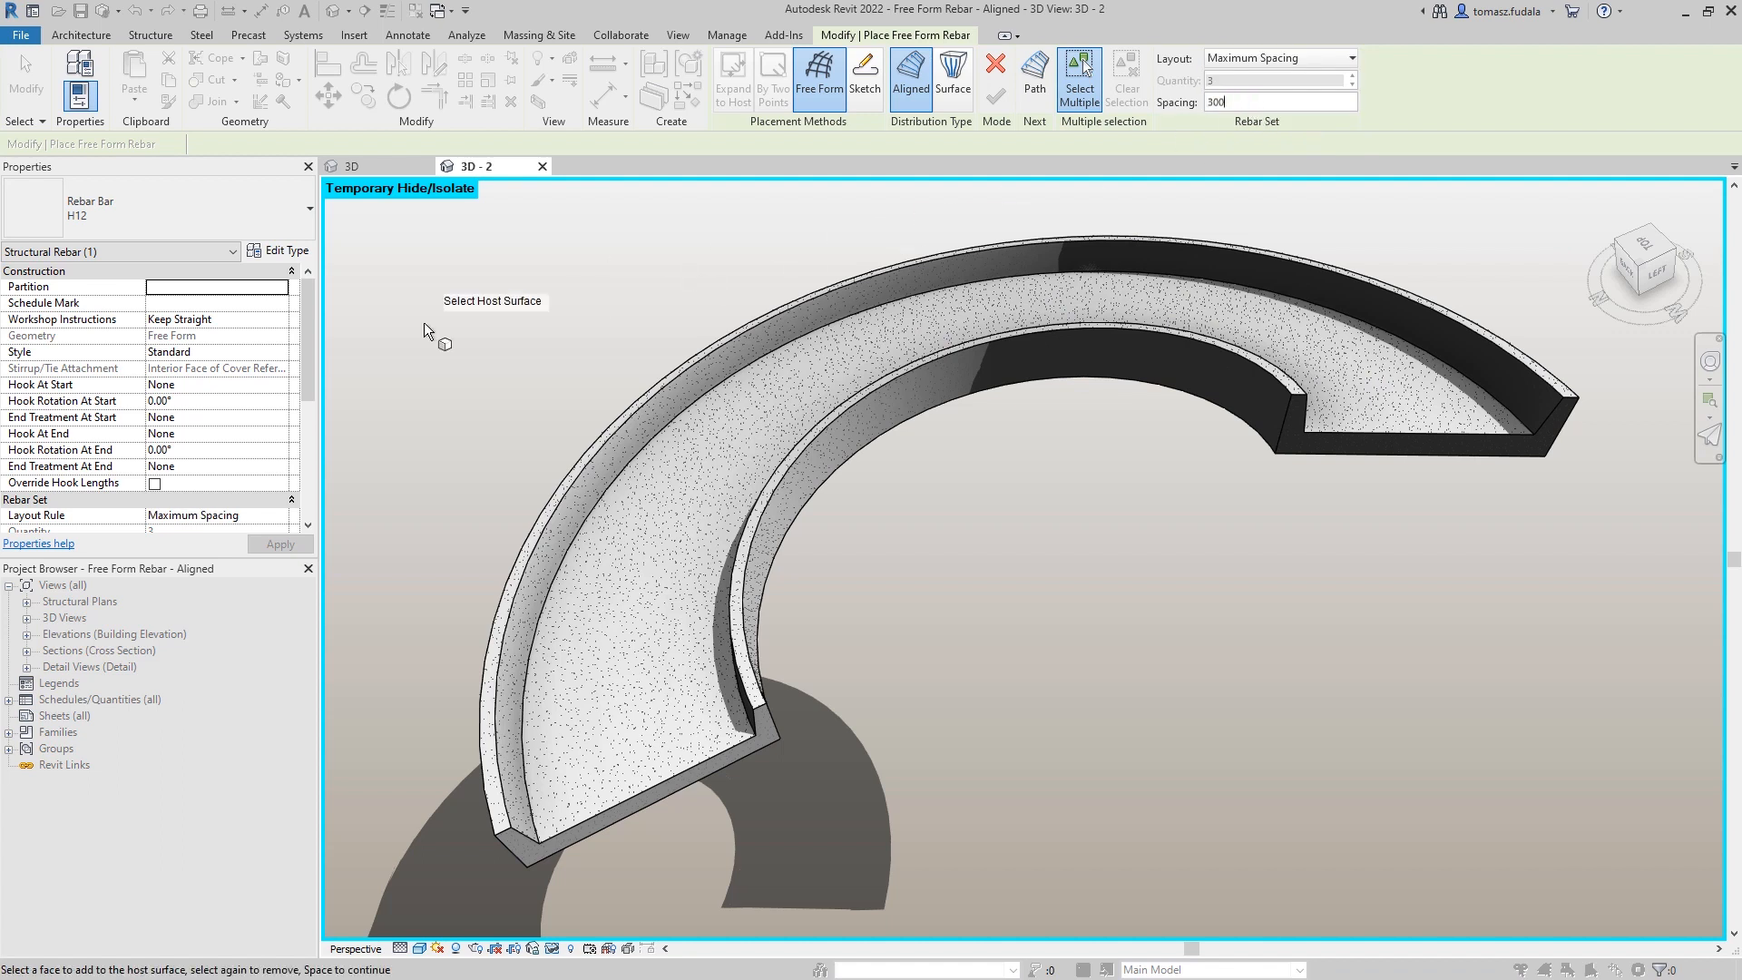
left_click(217, 385)
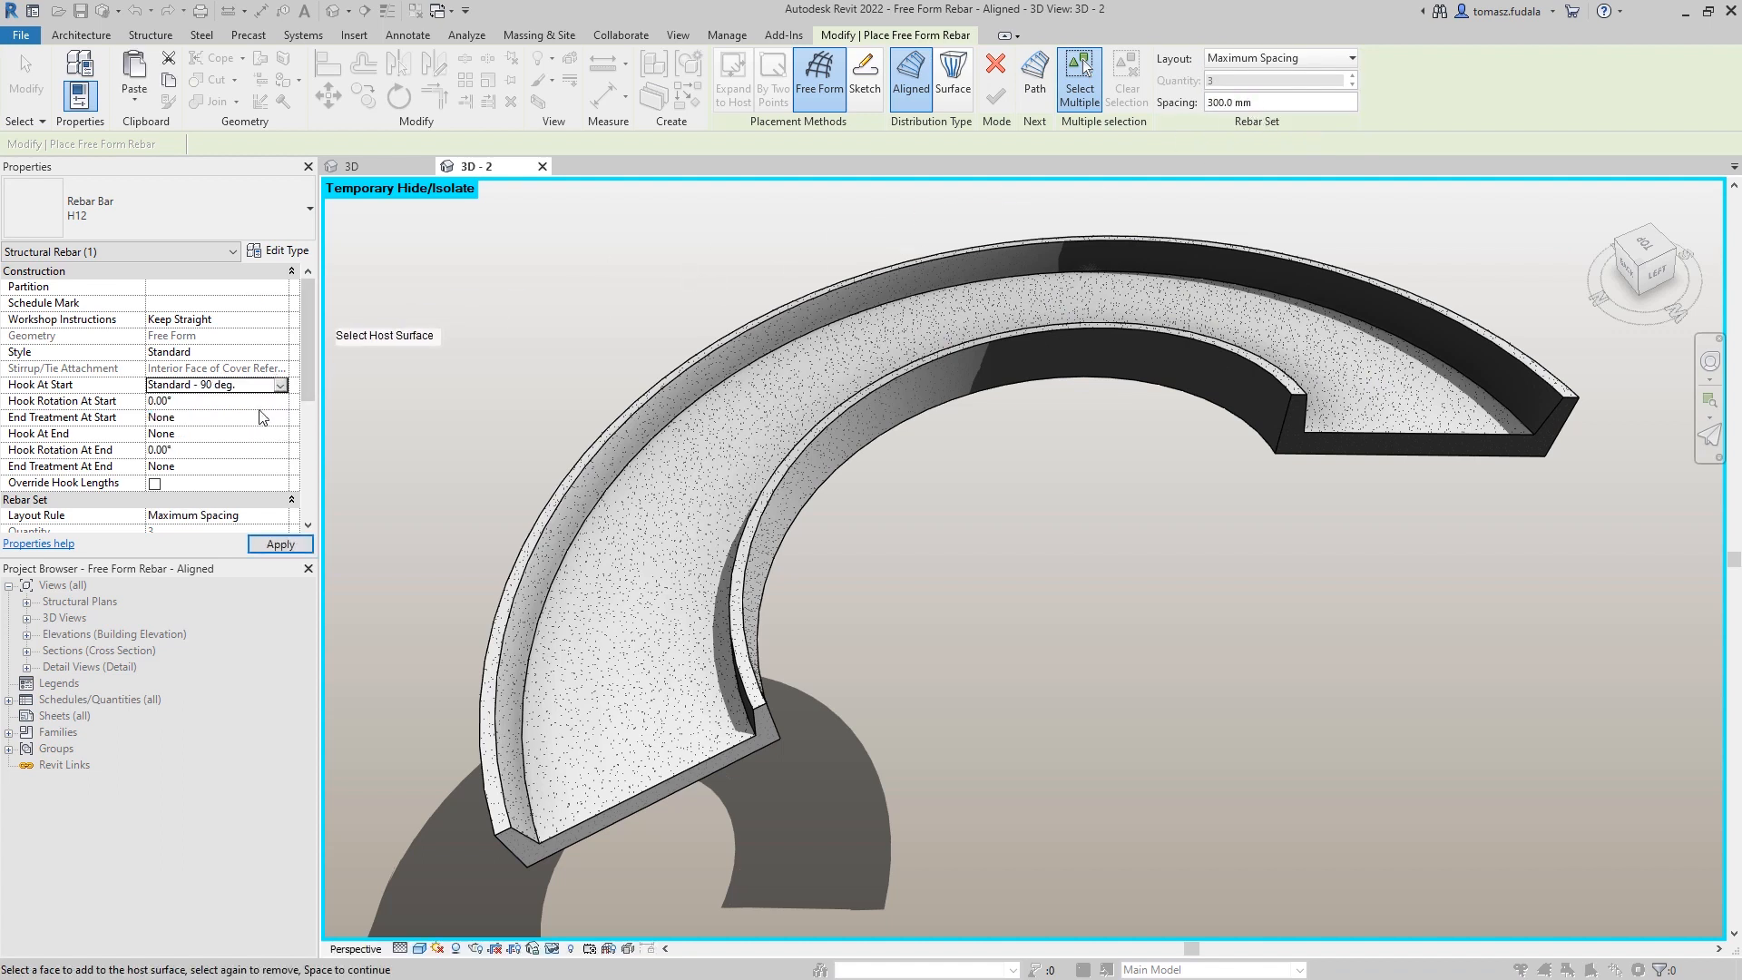
left_click(211, 434)
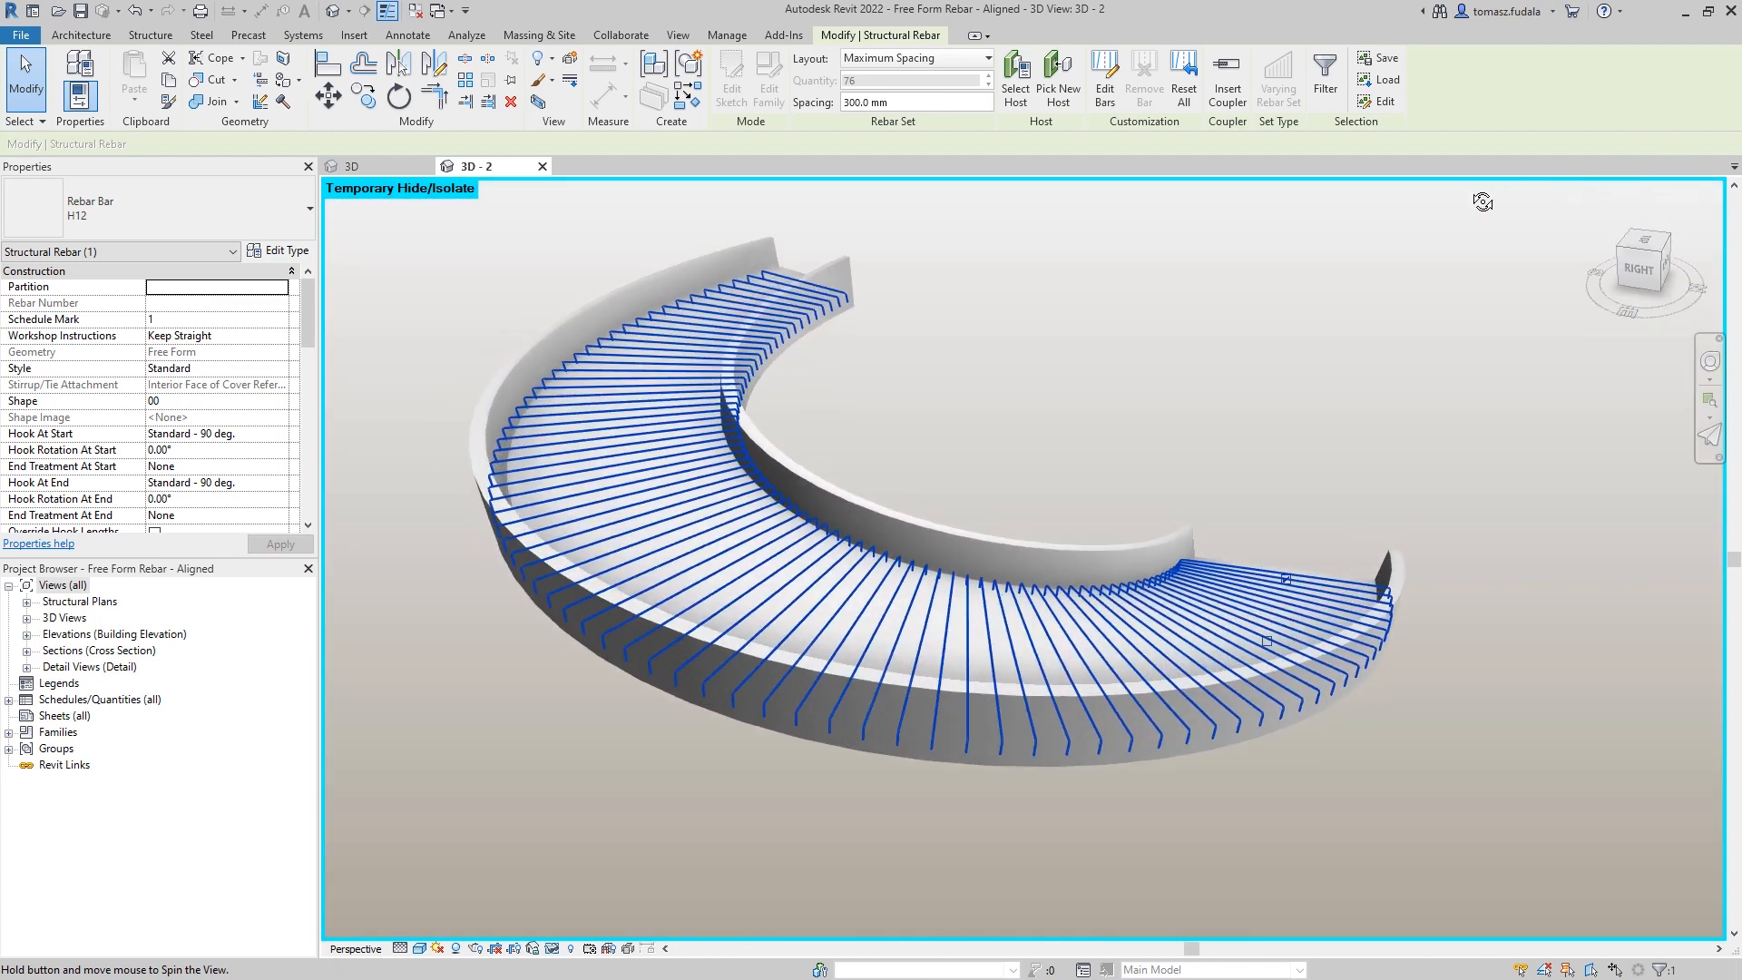
left_click_drag(1011, 555, 778, 333)
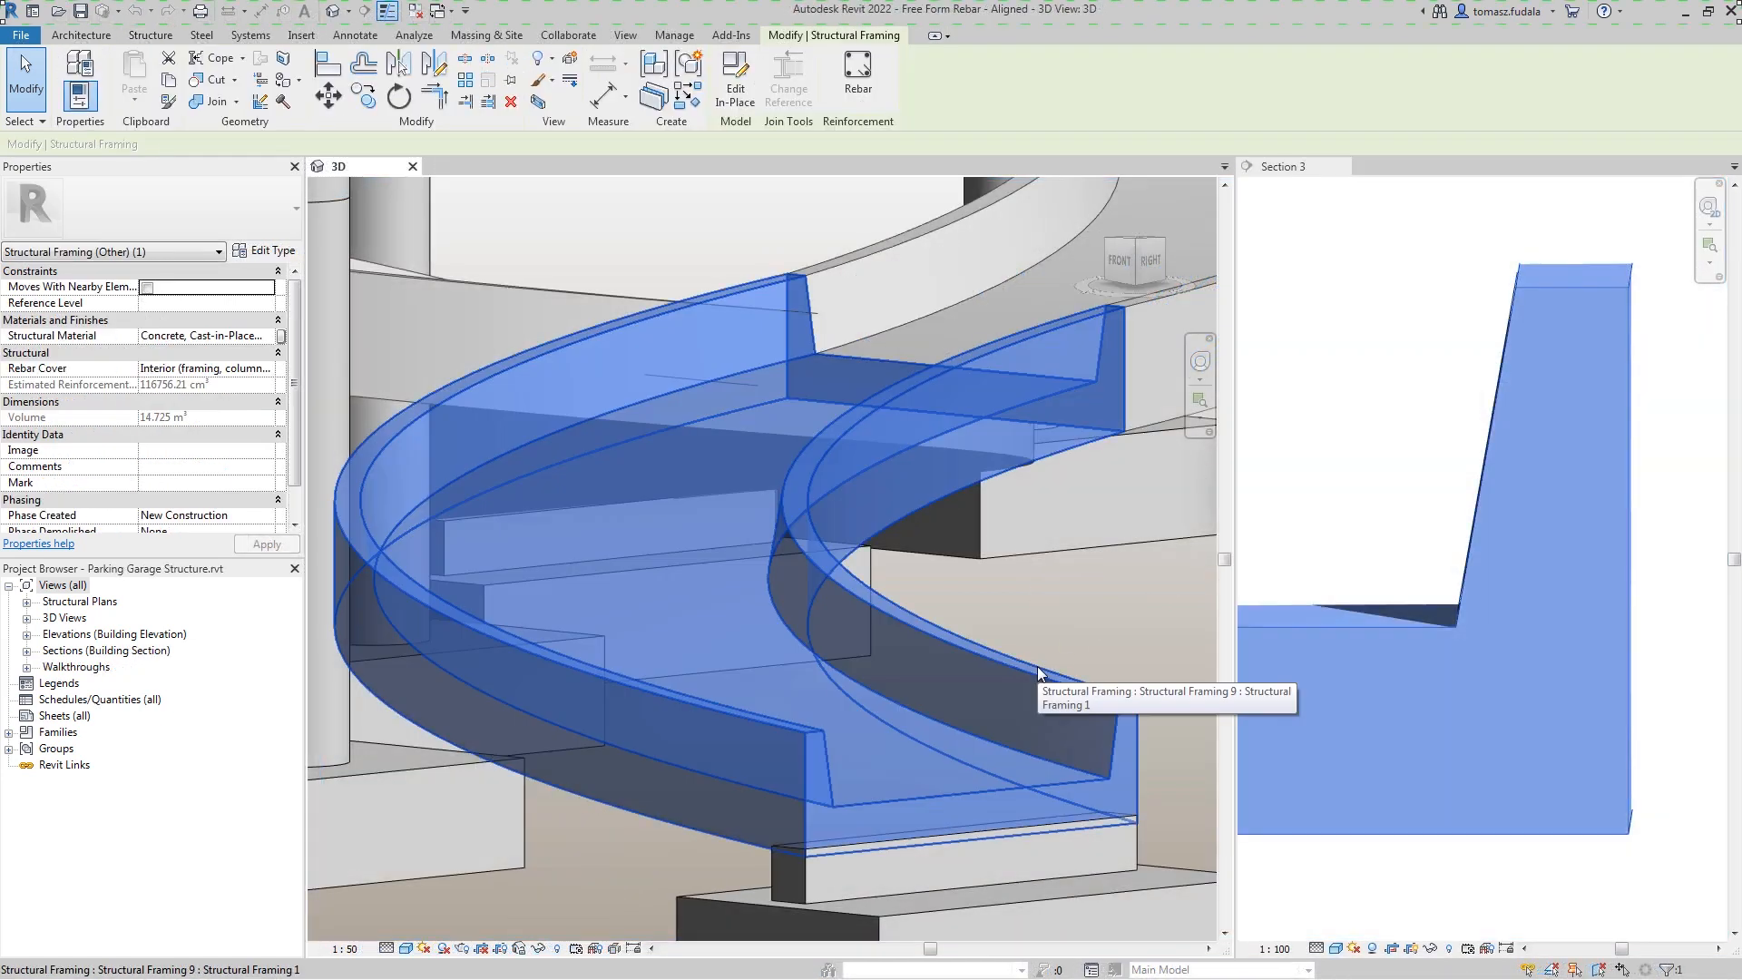
Place an H10 free-form rebar set hosted on the curved ramp wall faces
left_click(811, 78)
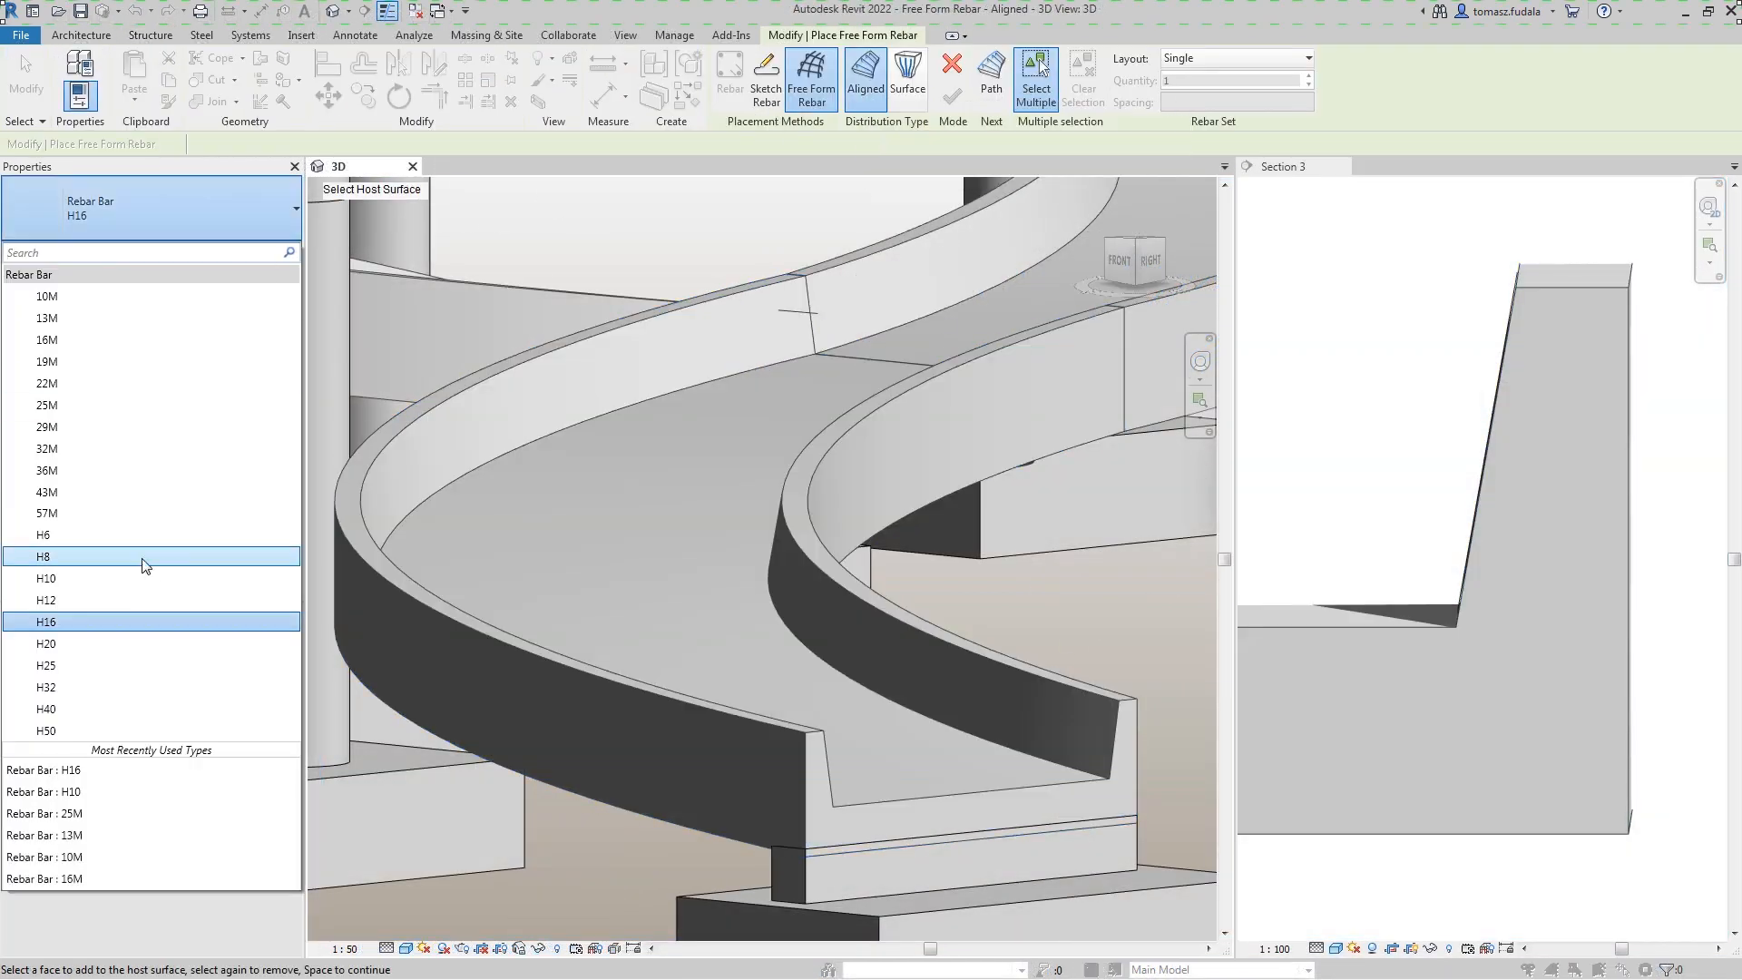
left_click(44, 578)
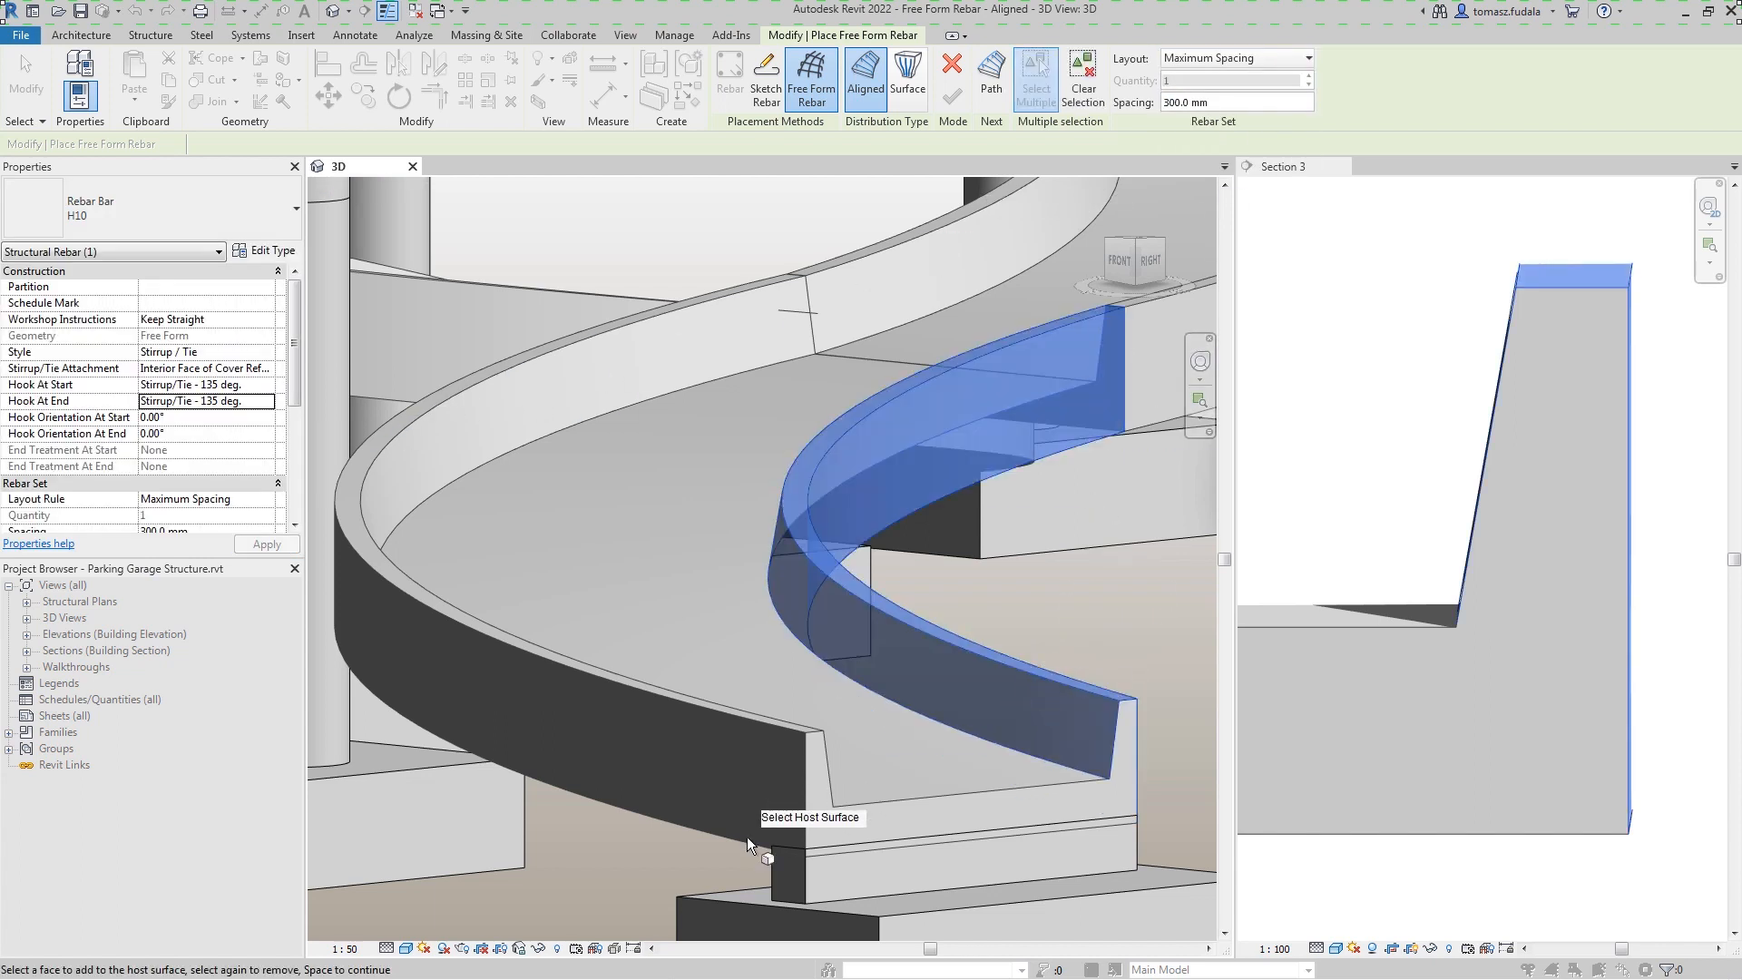
left_click(993, 80)
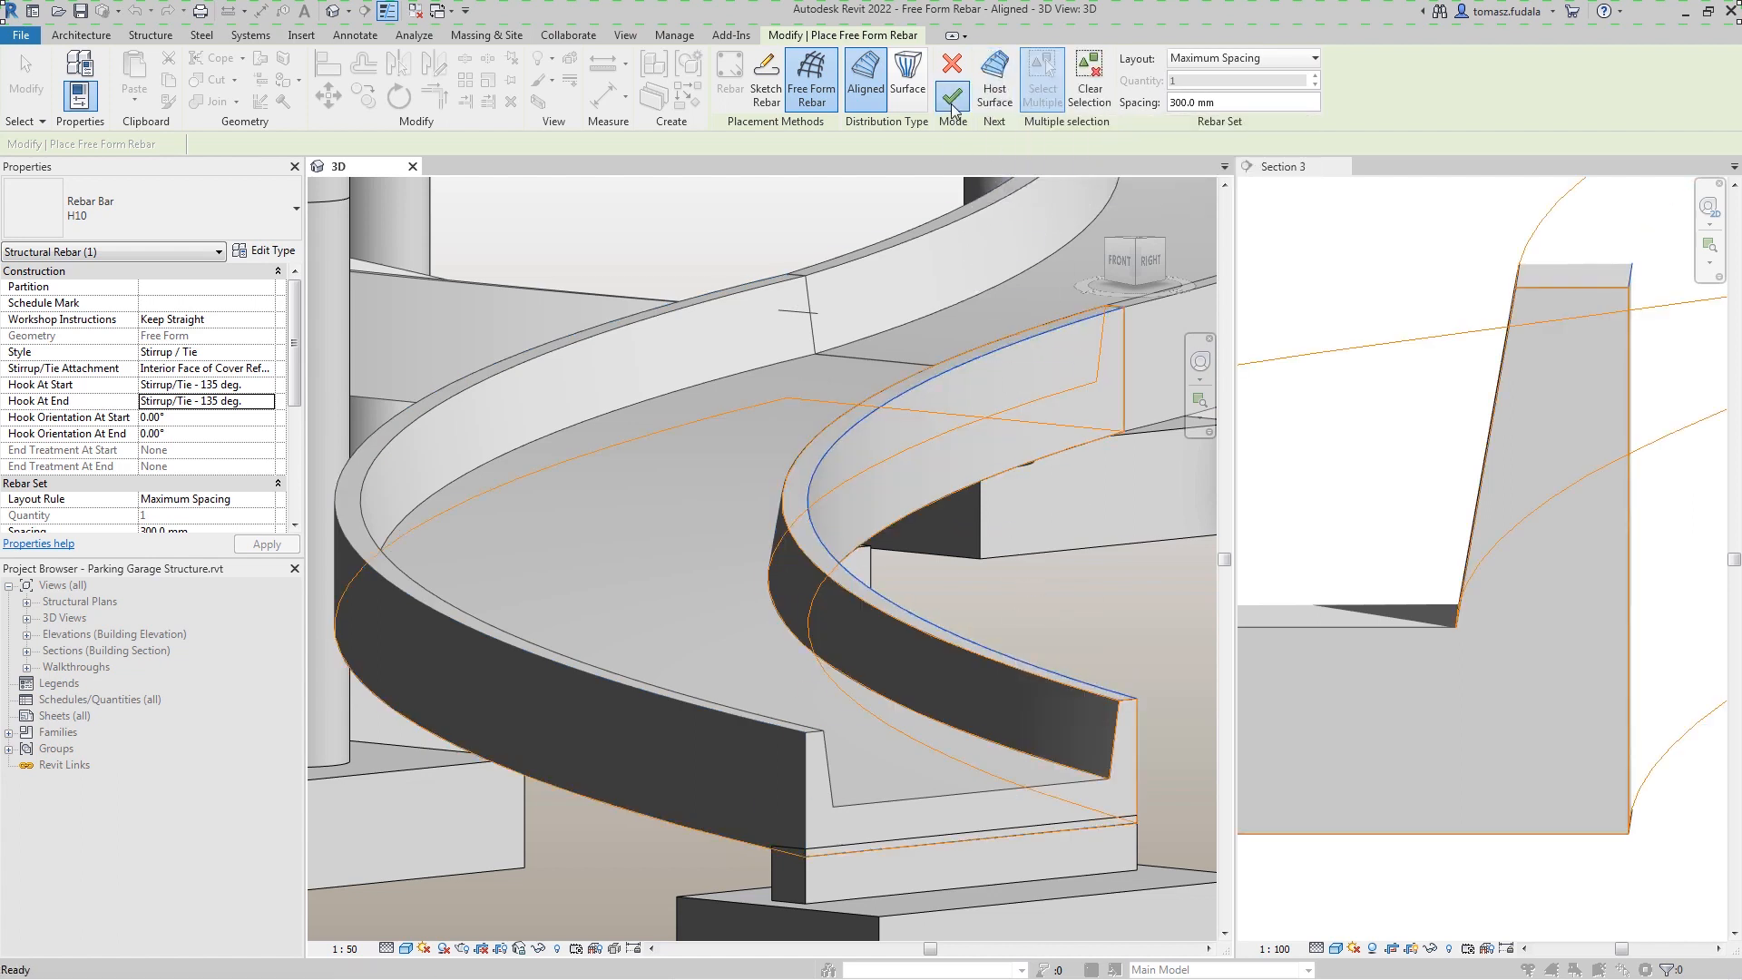
left_click(952, 80)
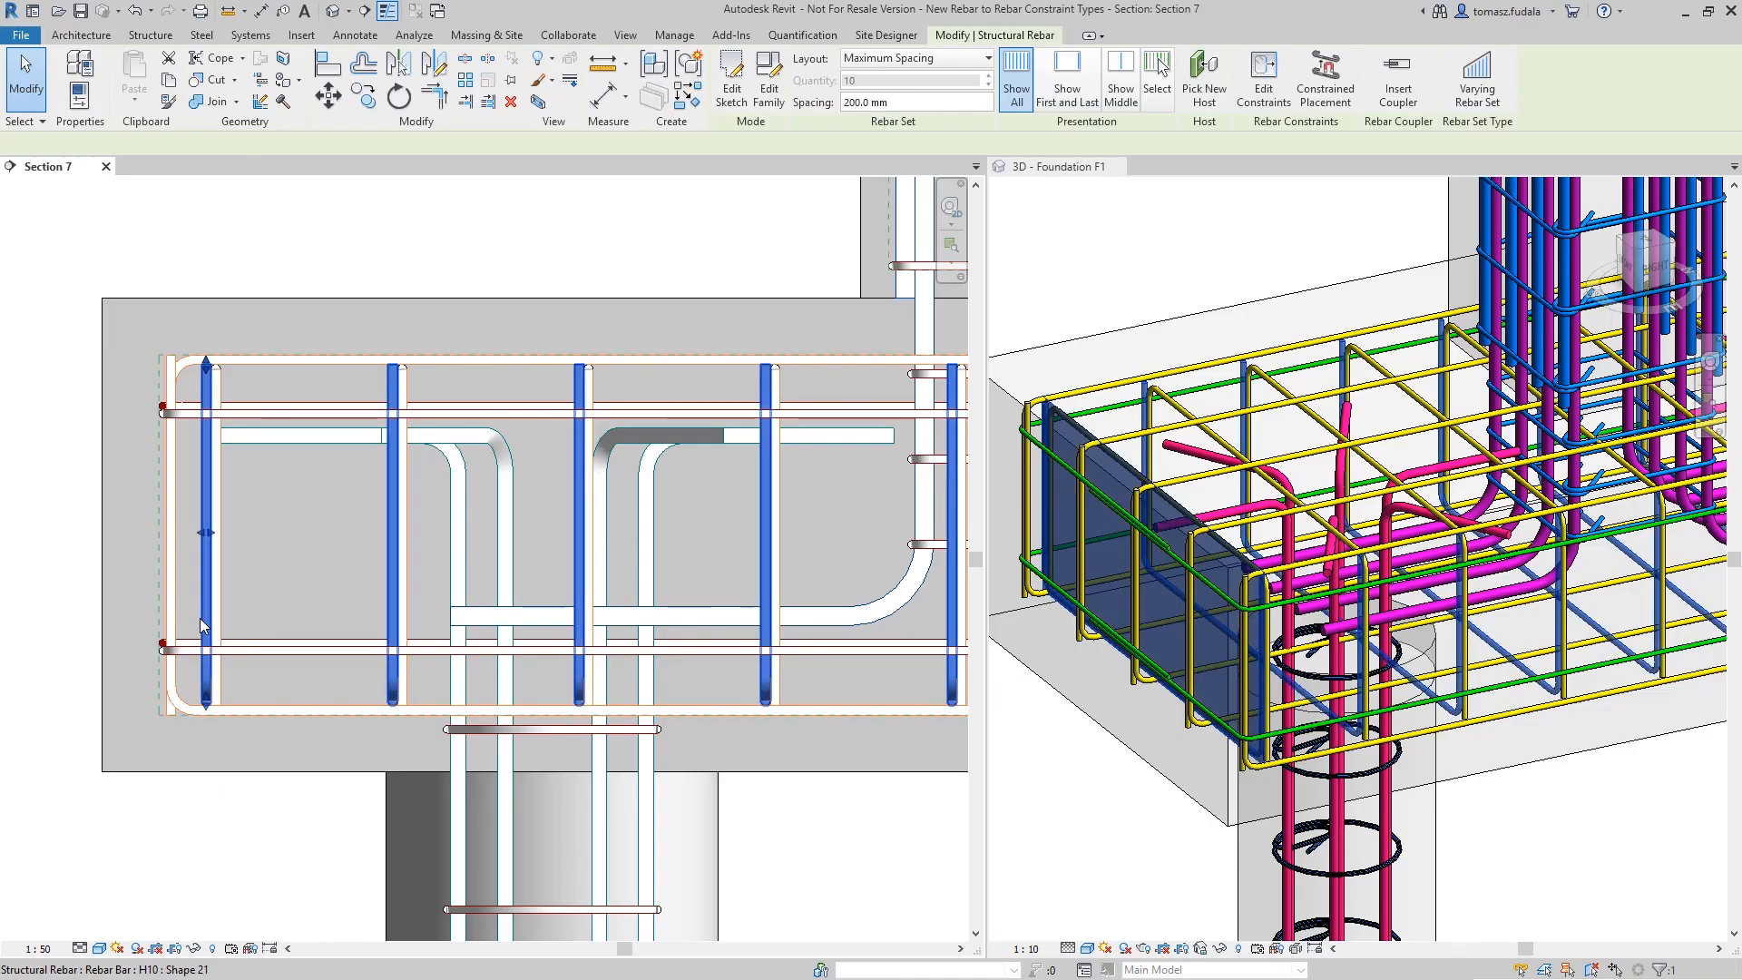
mouse_move(1263, 78)
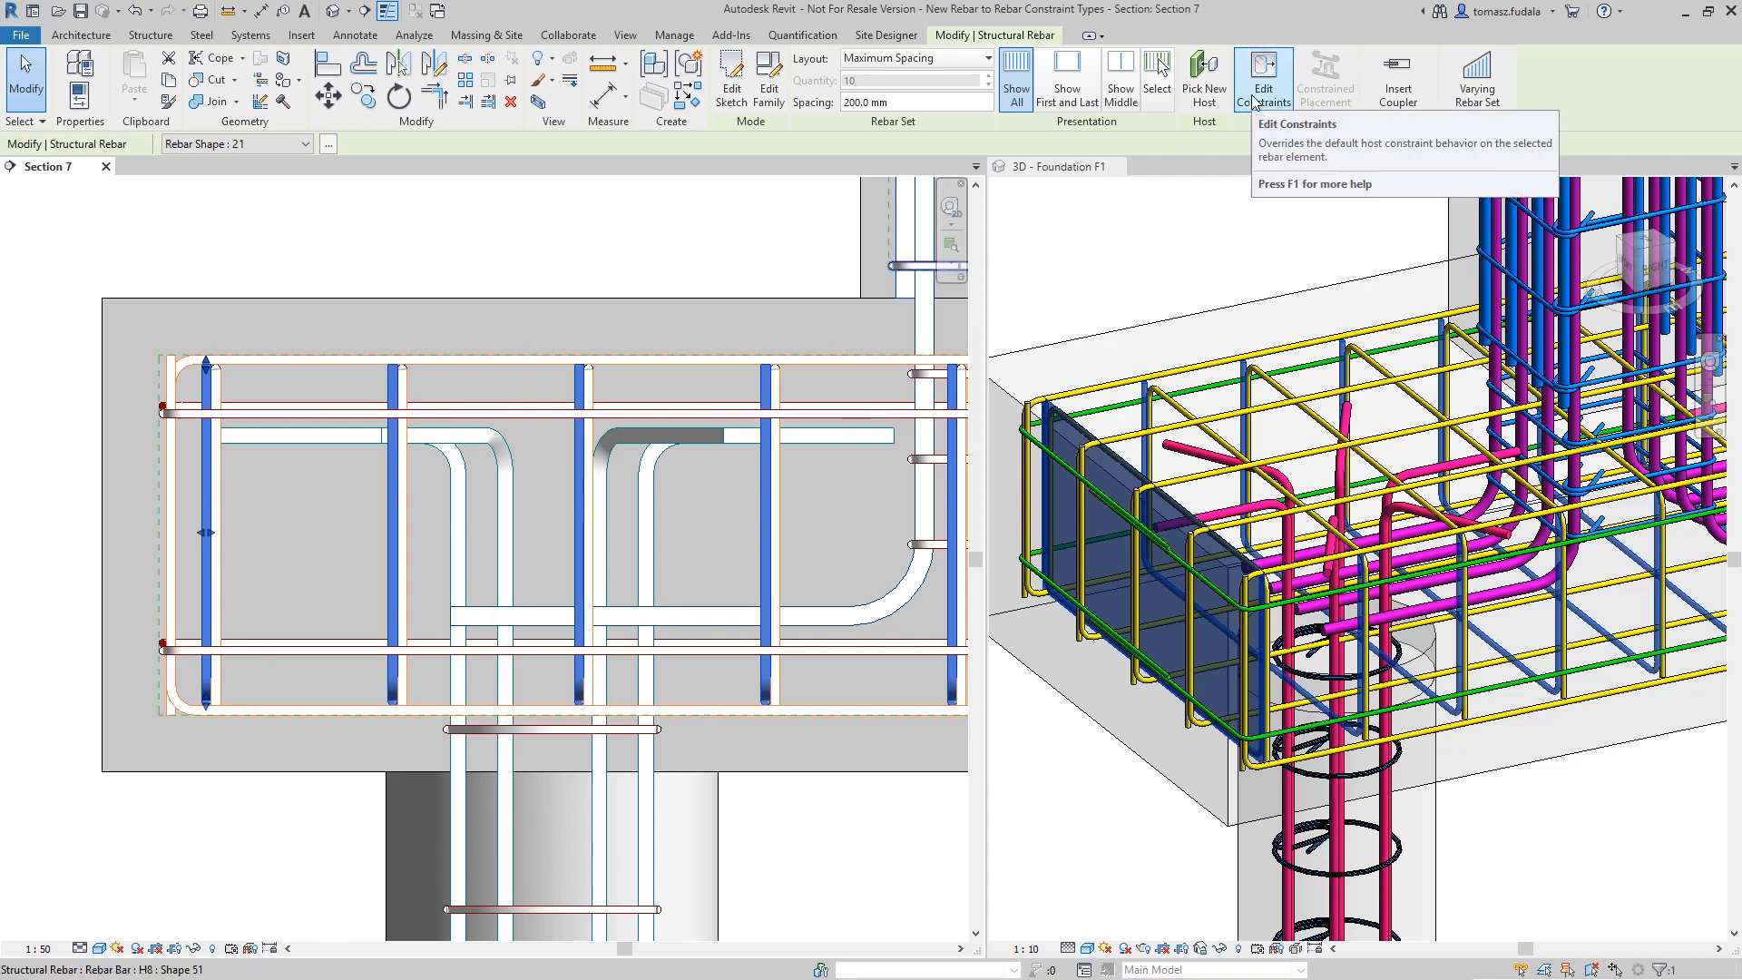
Edit the vertical bars' end constraints and change the bottom U-bar set to H16
left_click(1263, 78)
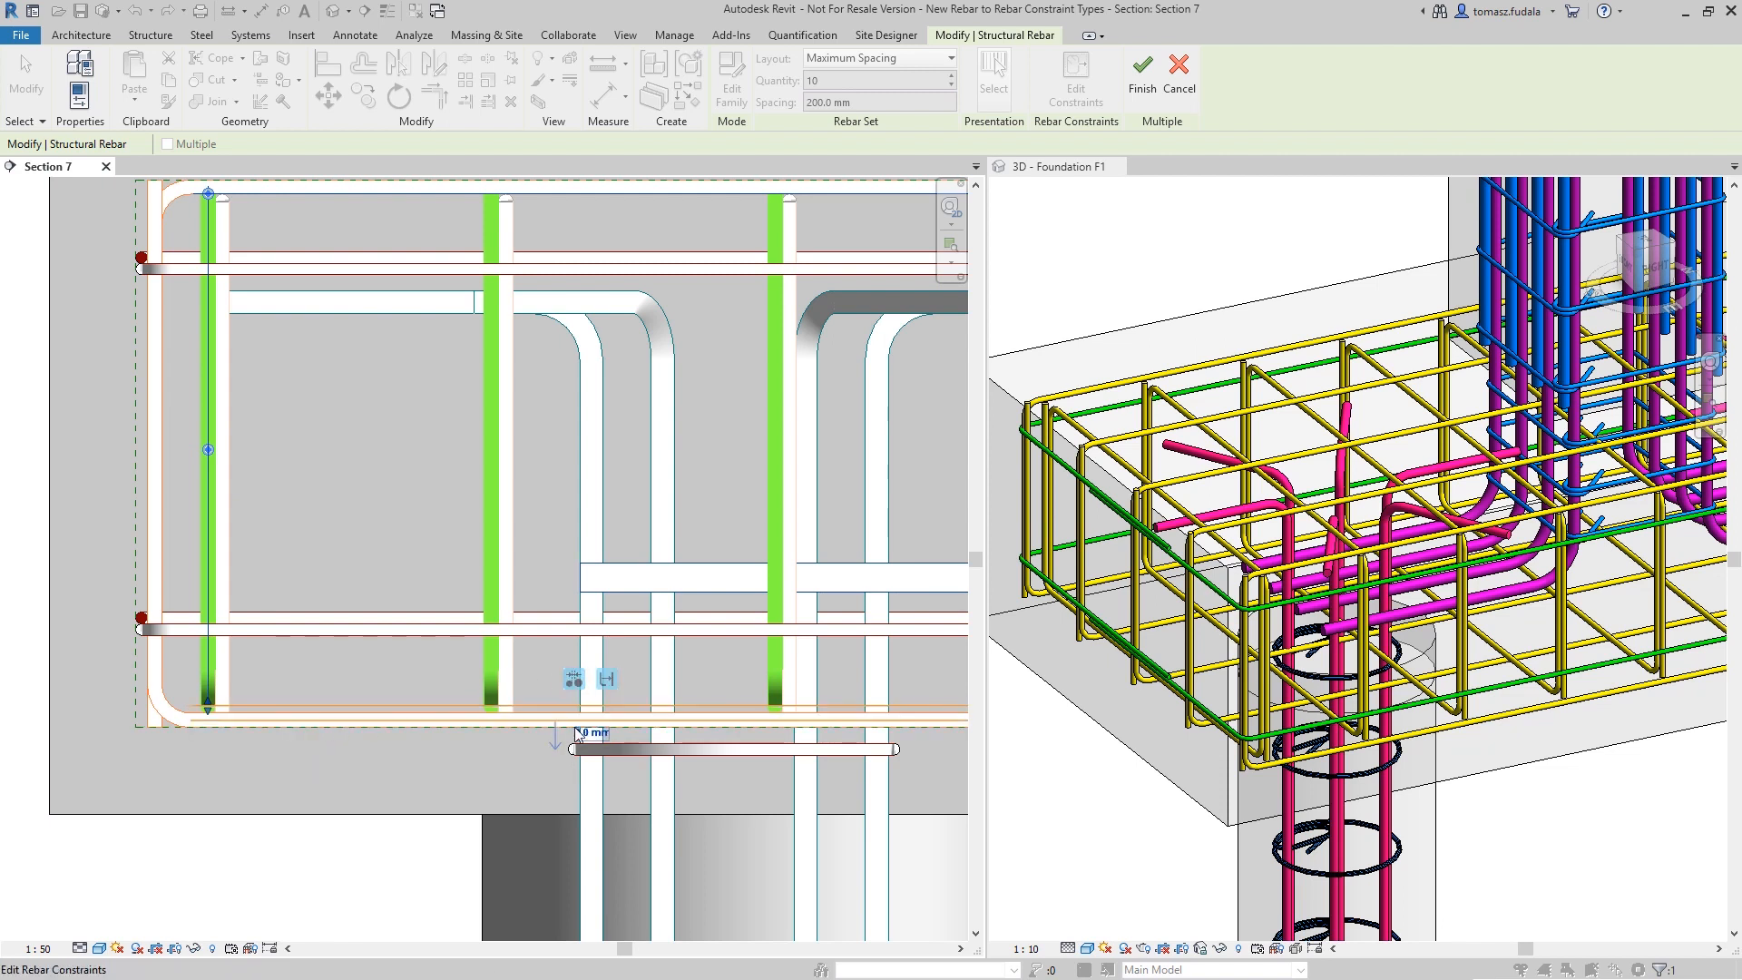
left_click(1157, 78)
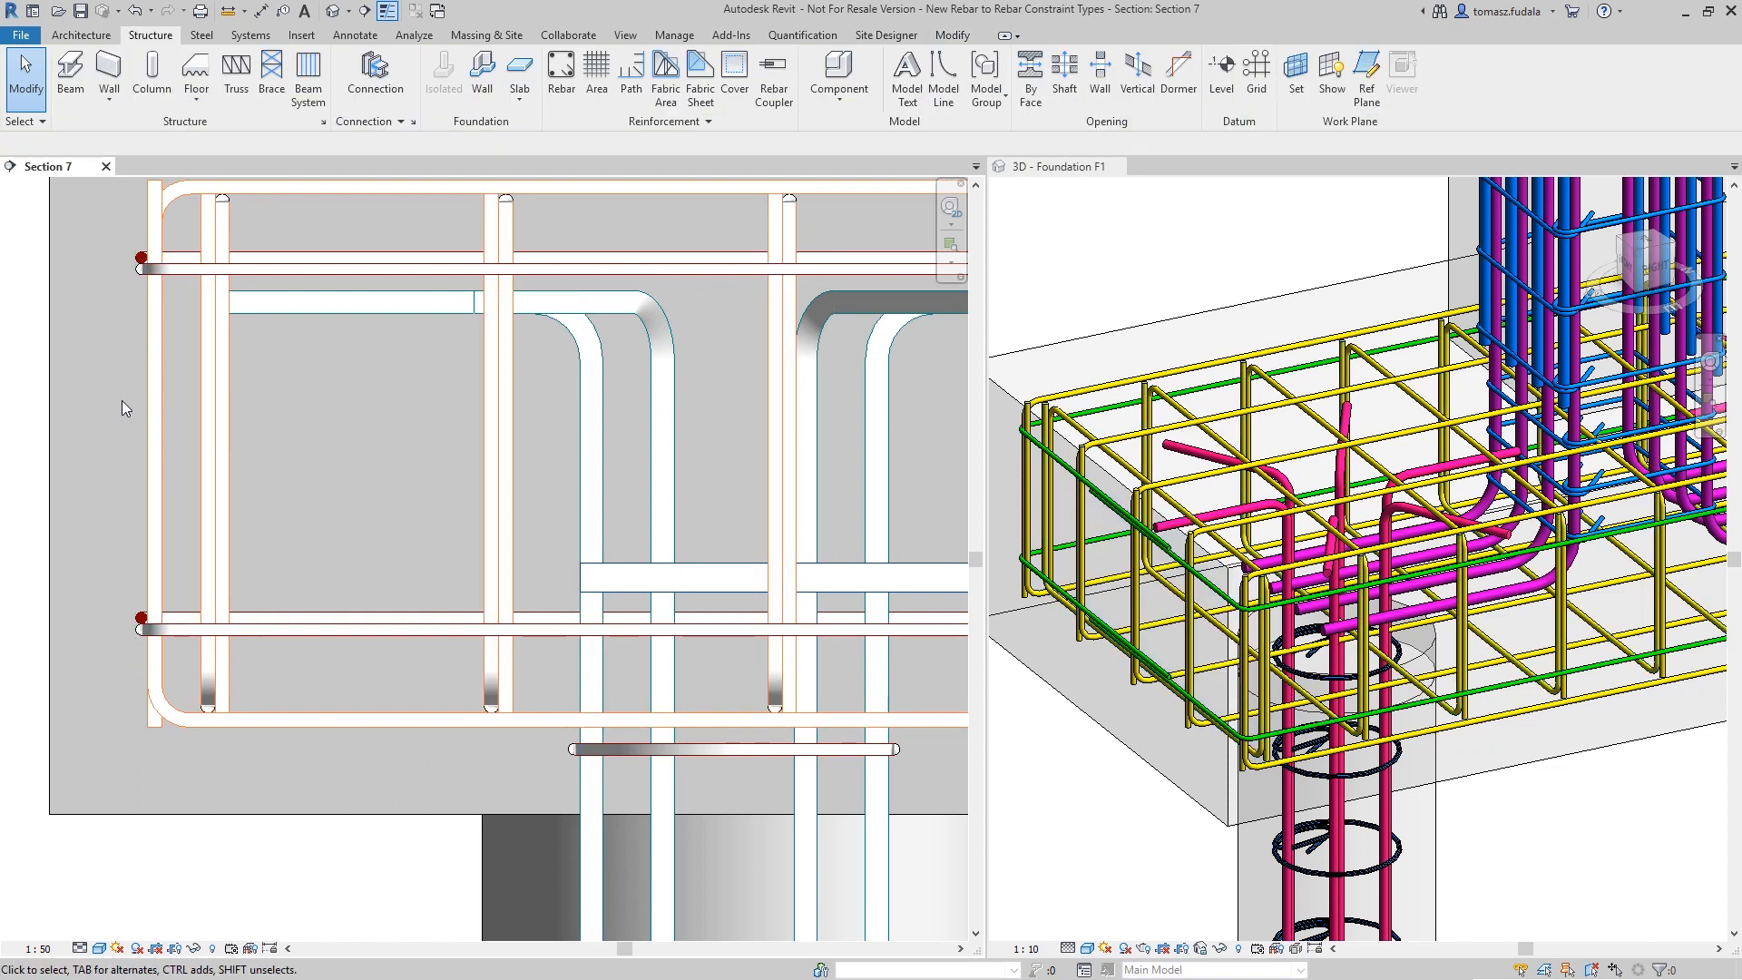
left_click(150, 434)
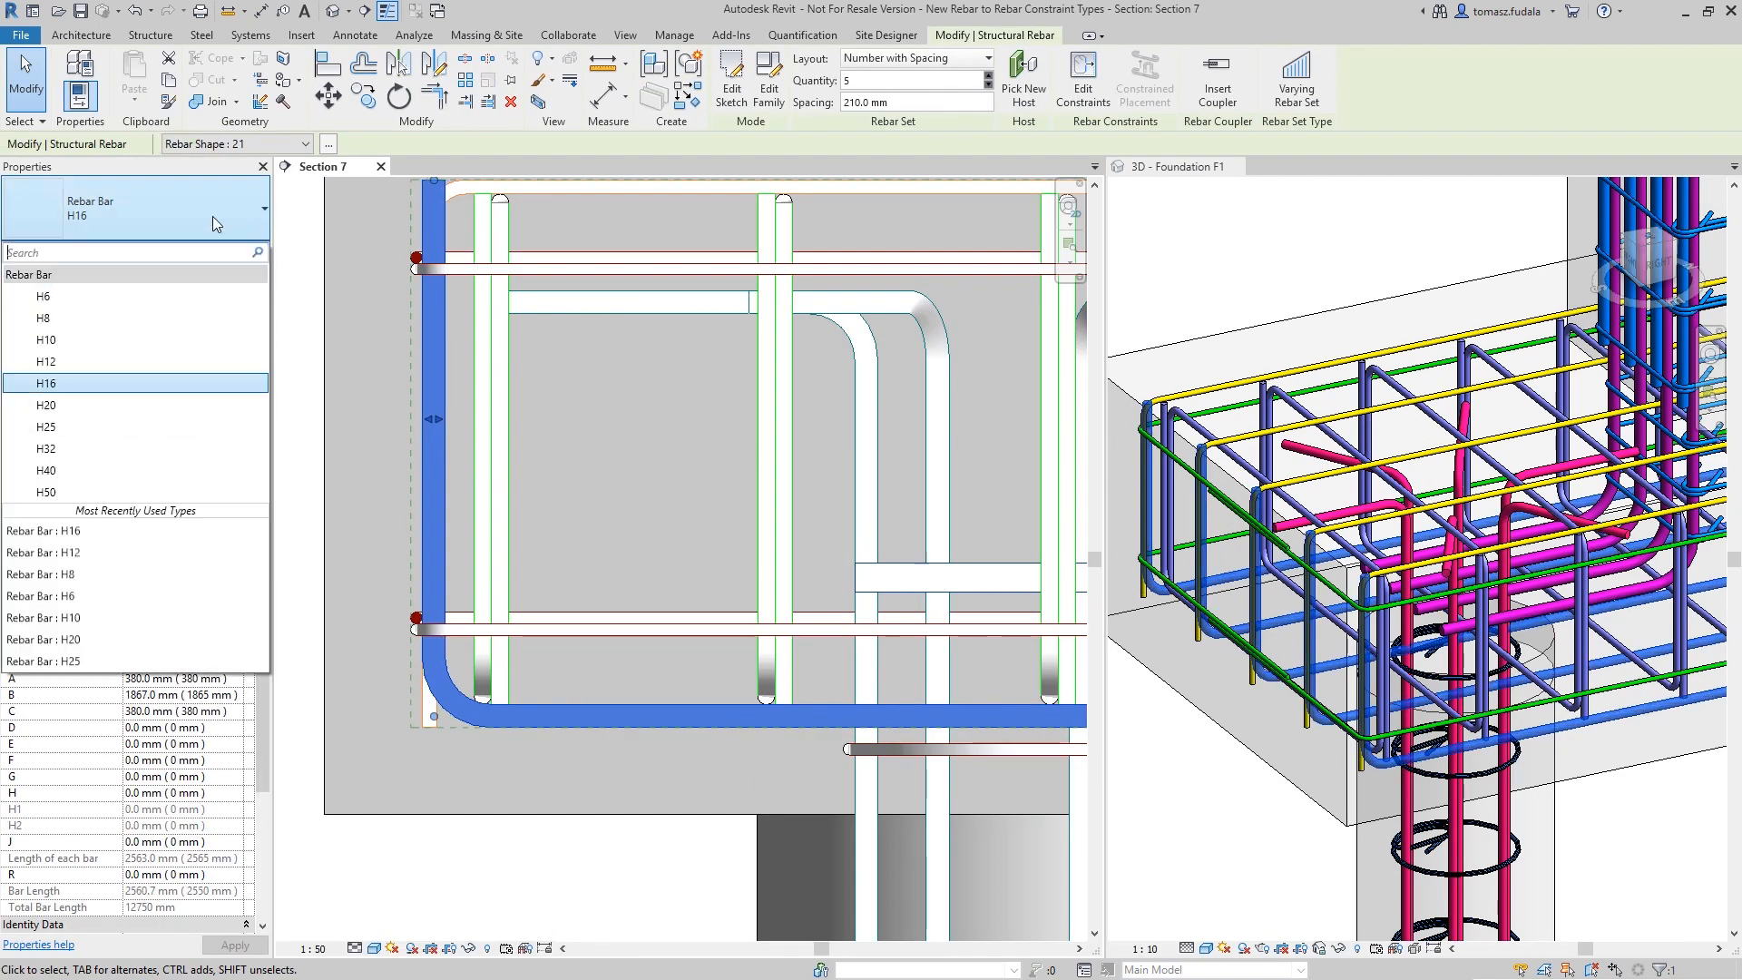
left_click(46, 341)
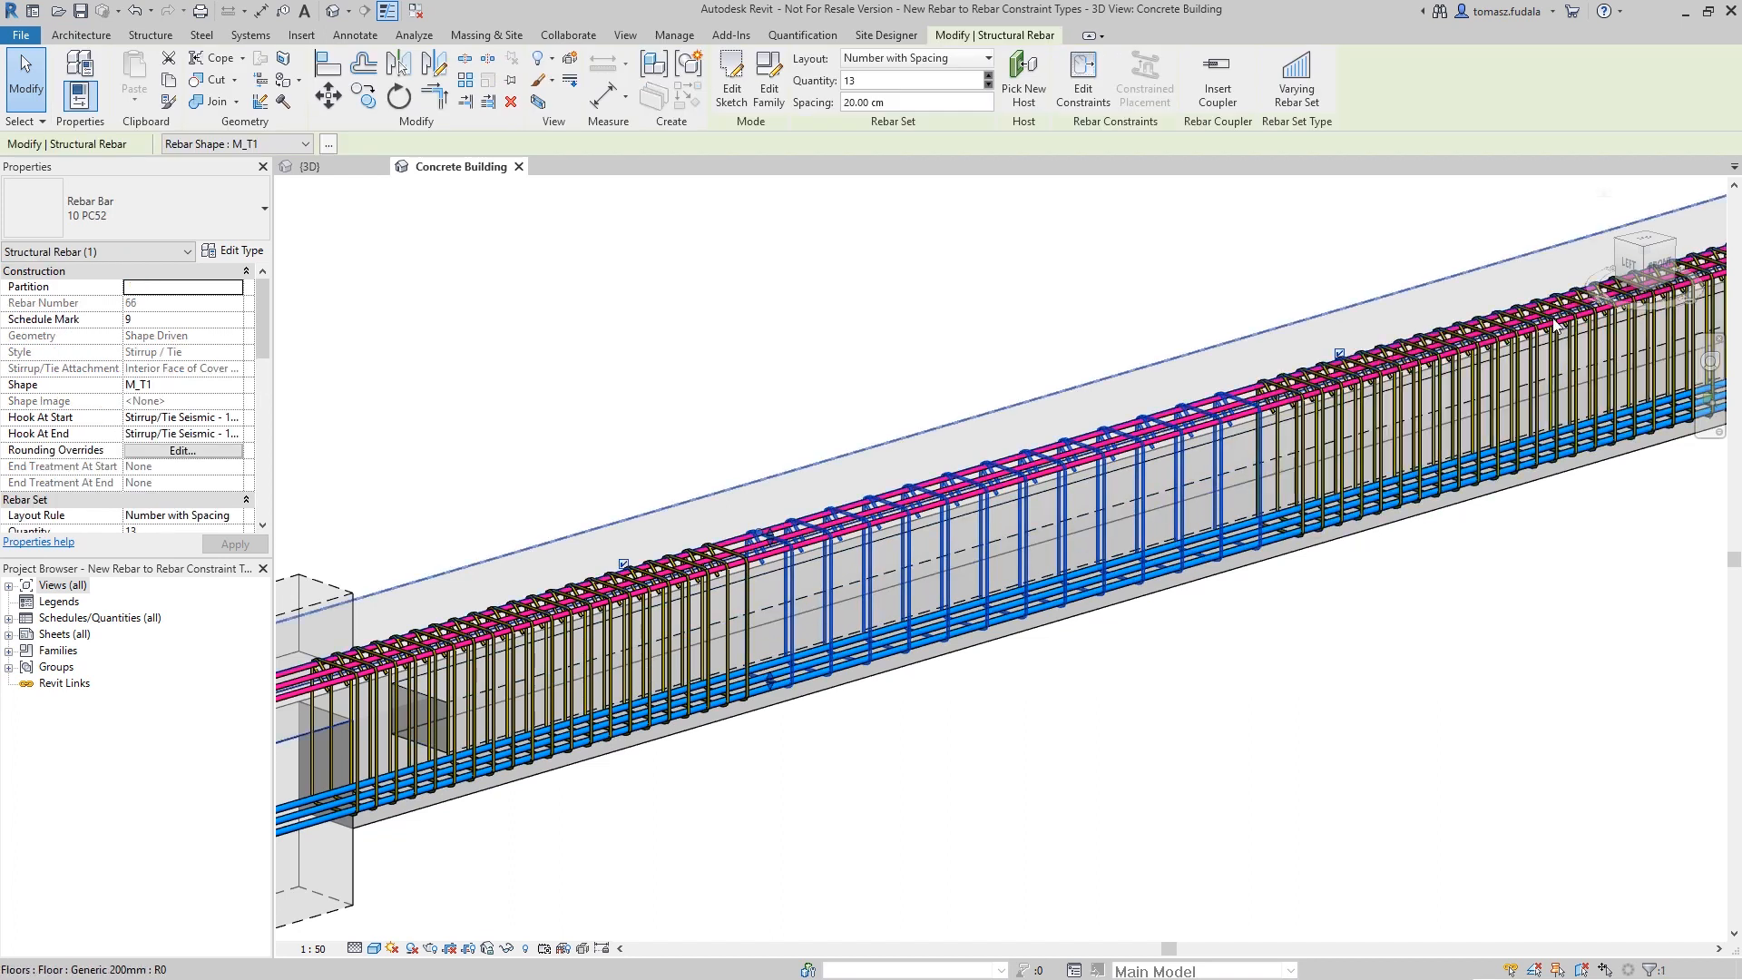
In Front view, raise the beam stirrup set to 21 stirrups at 10 cm spacing
left_click(1644, 258)
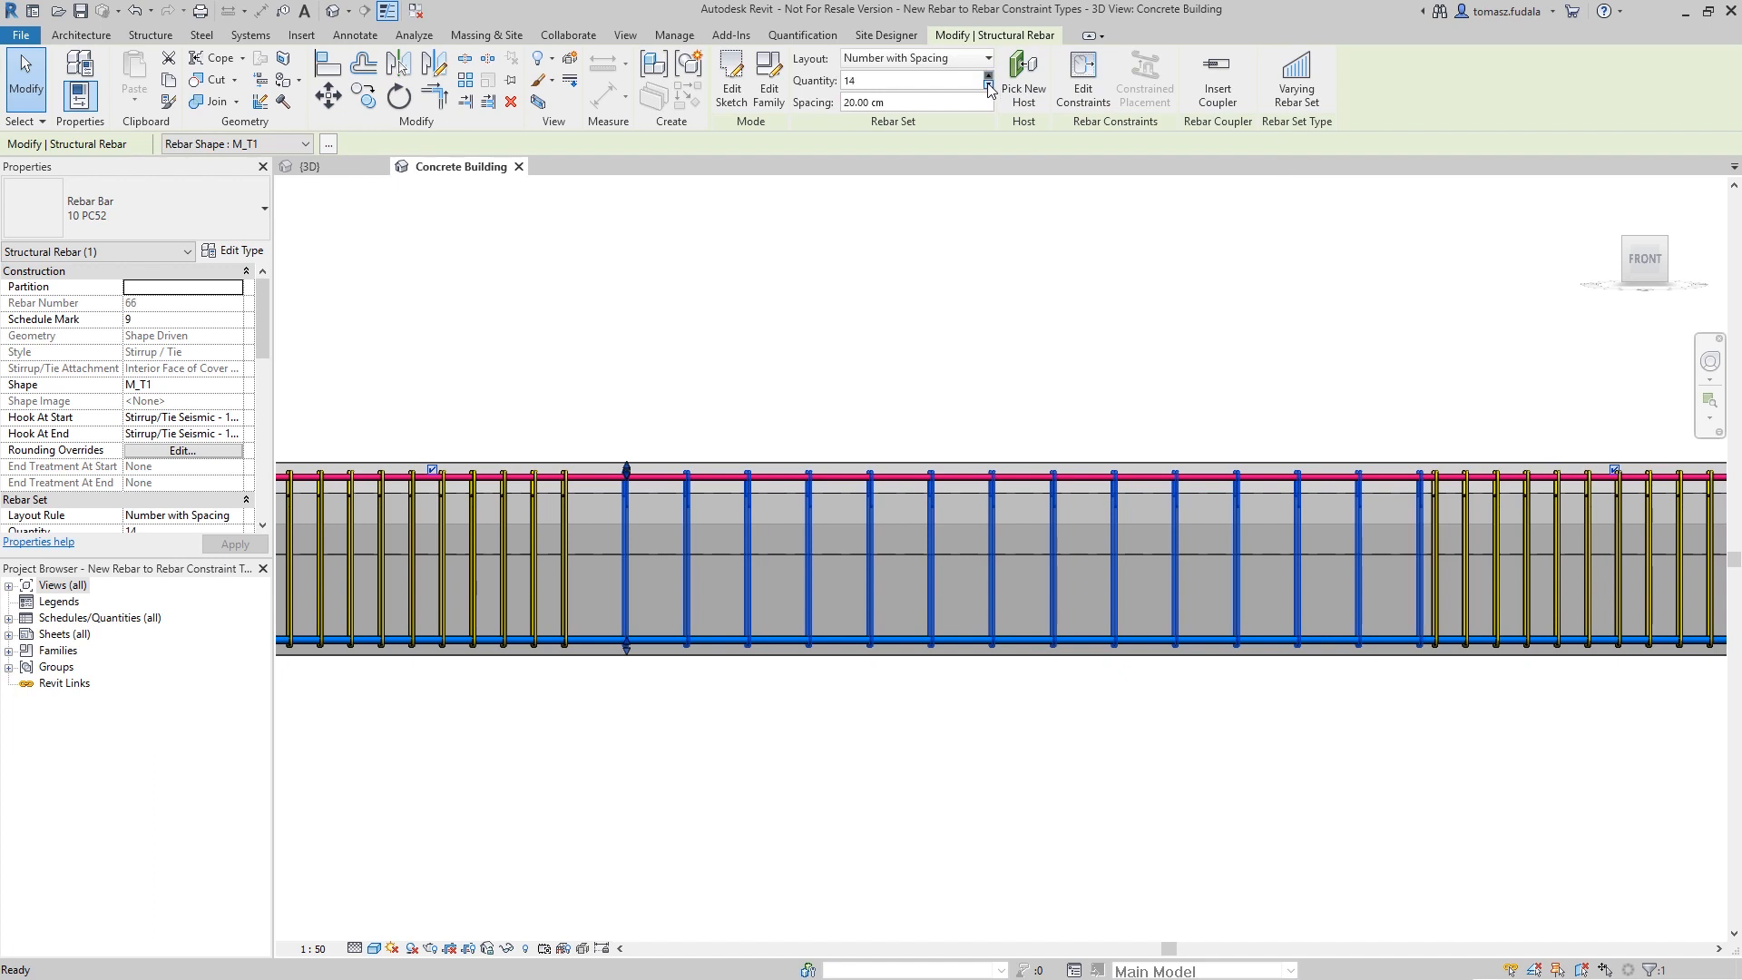
left_click(986, 58)
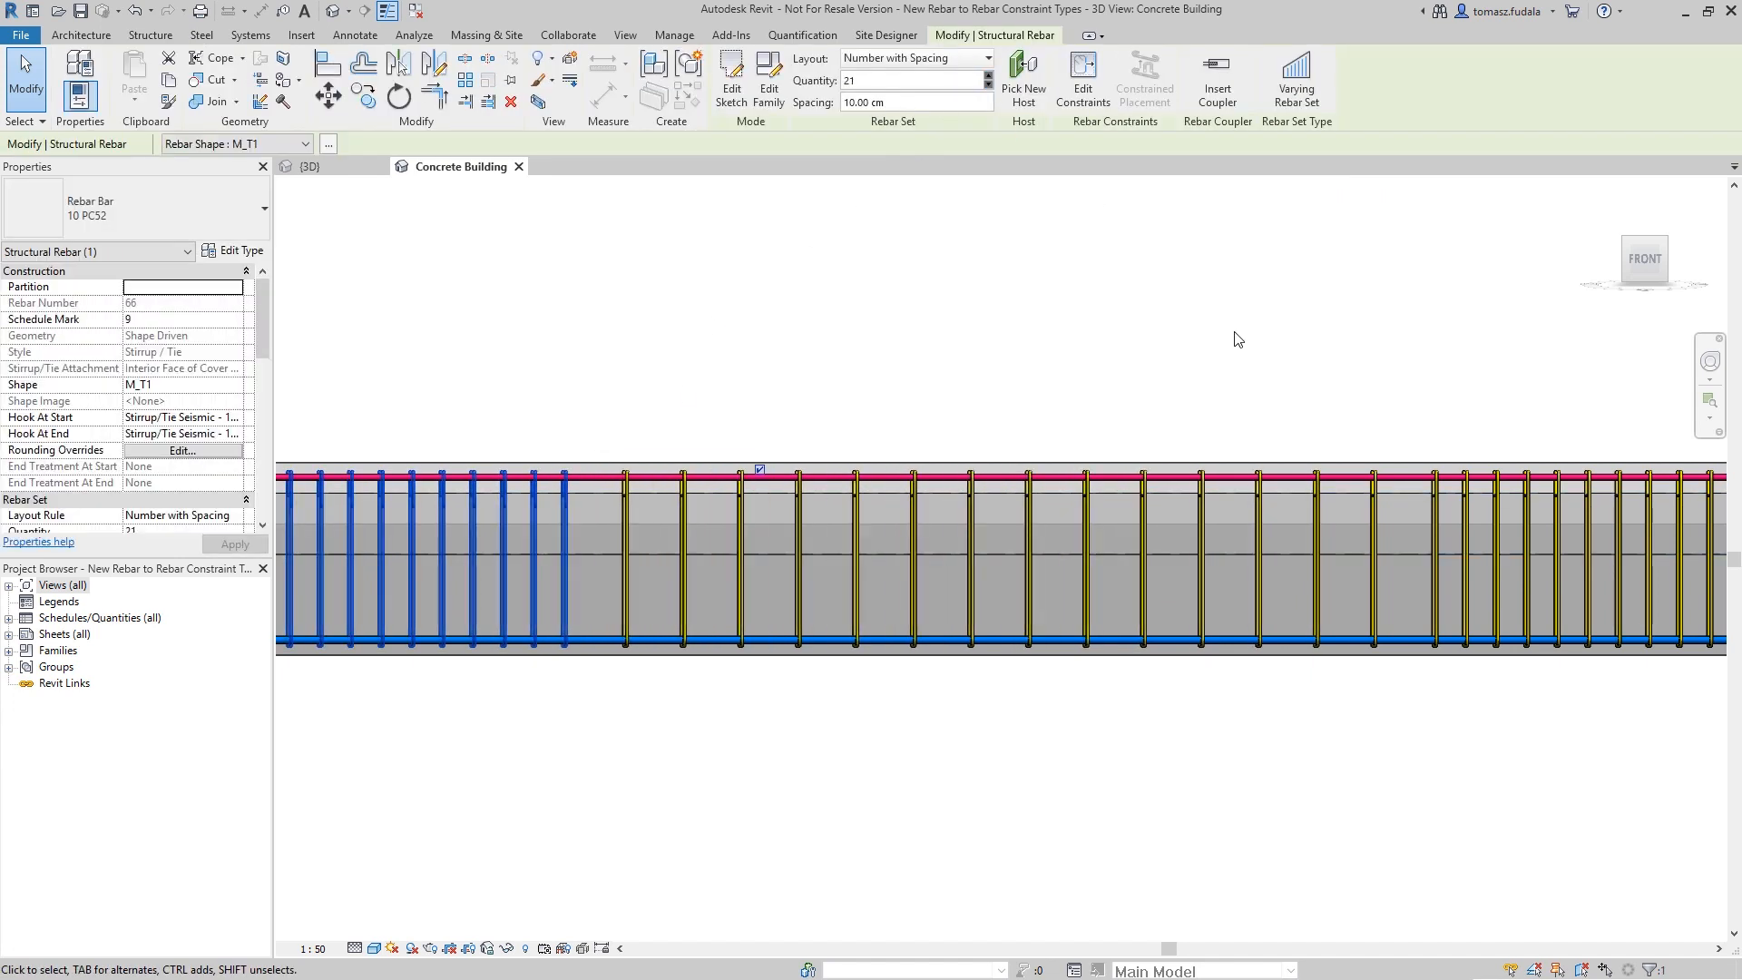
left_click(987, 75)
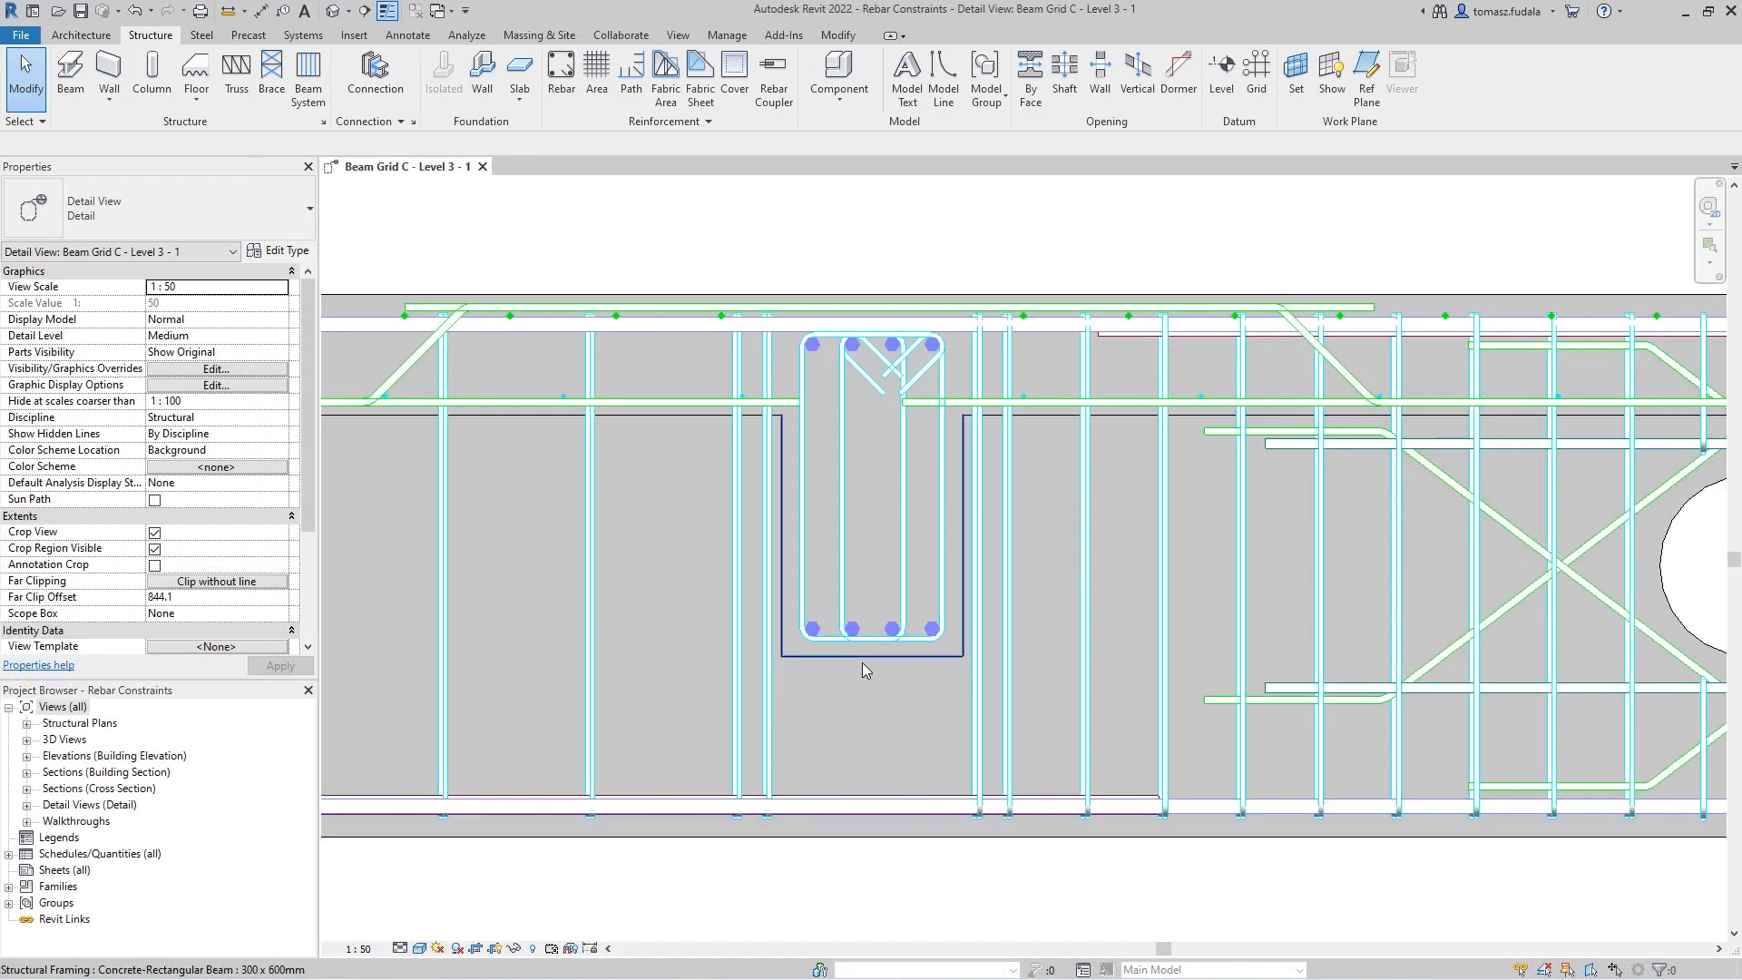
Set the beam's Rebar Cover - Bottom Face to C32/40 and choose a beam type
left_click(872, 523)
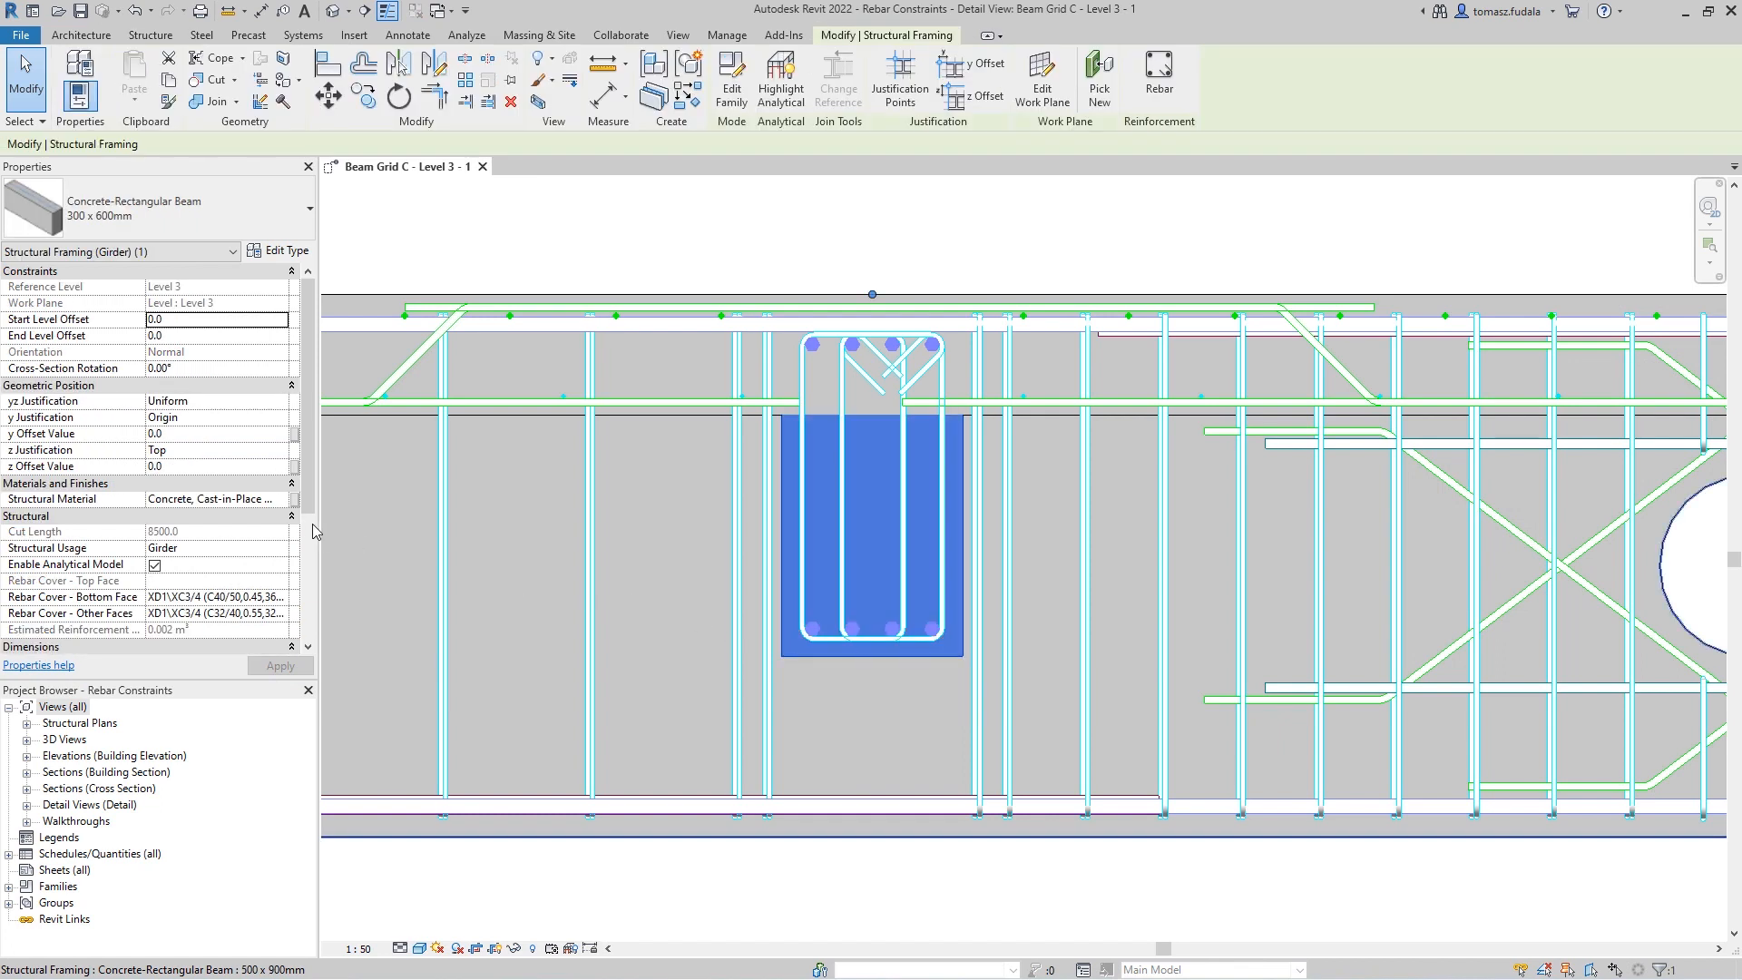
scroll("down", 3)
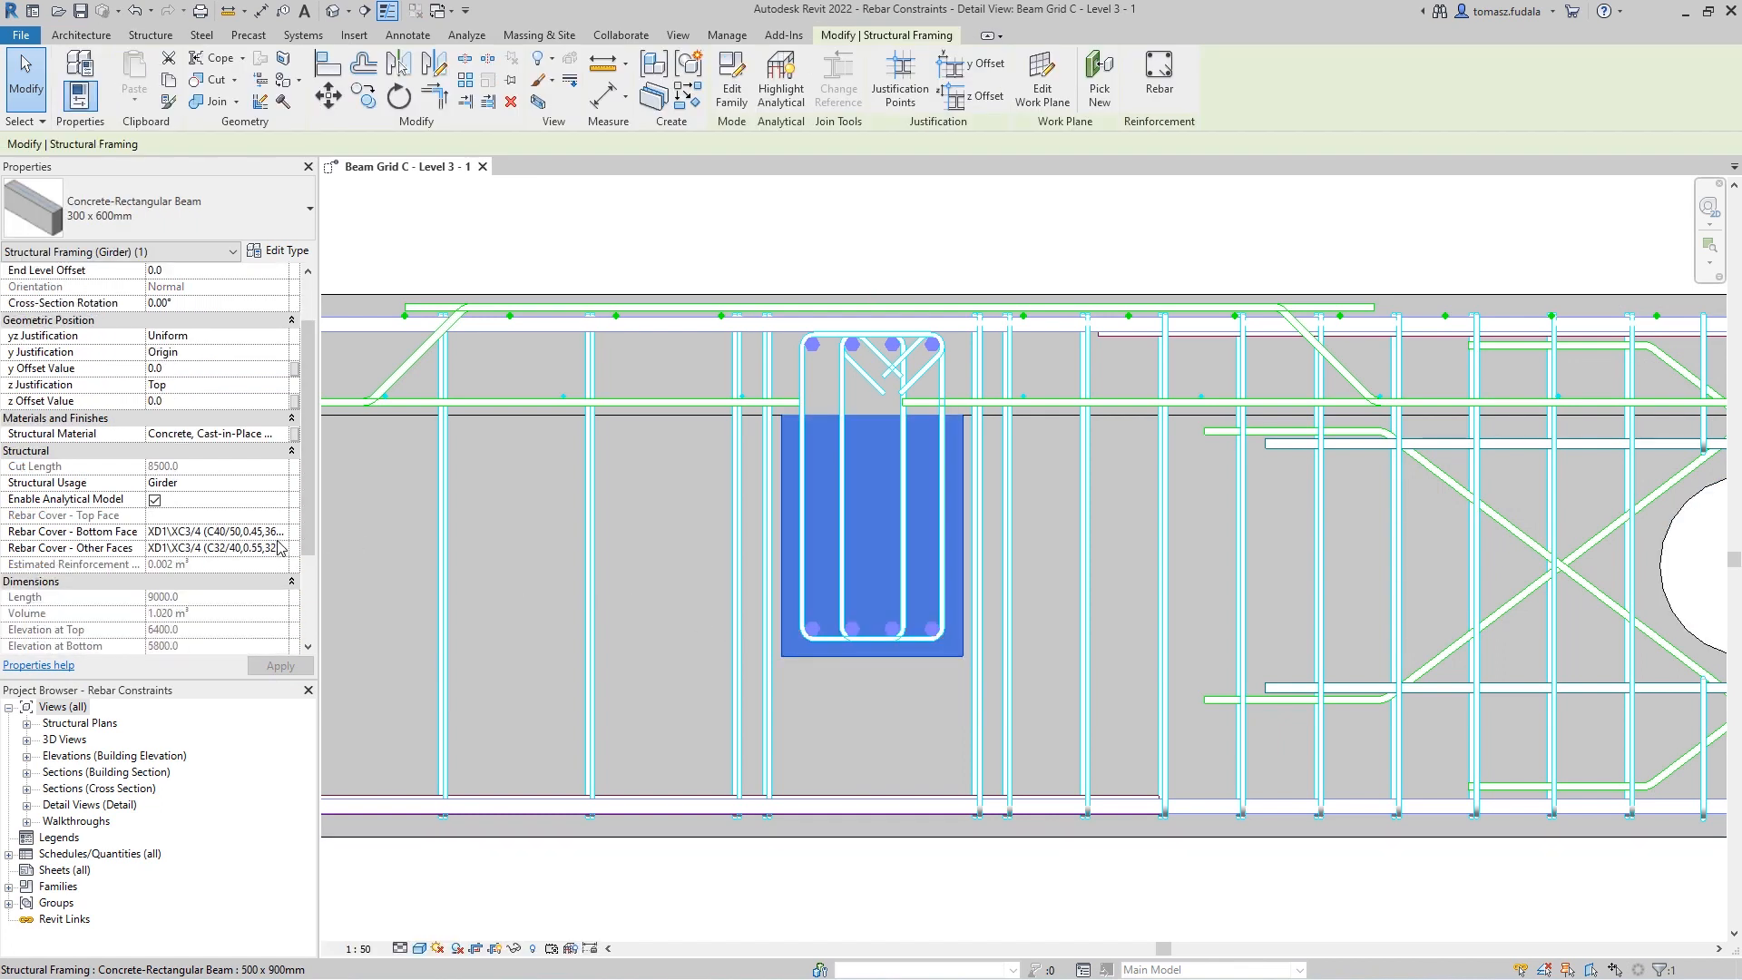
left_click(280, 530)
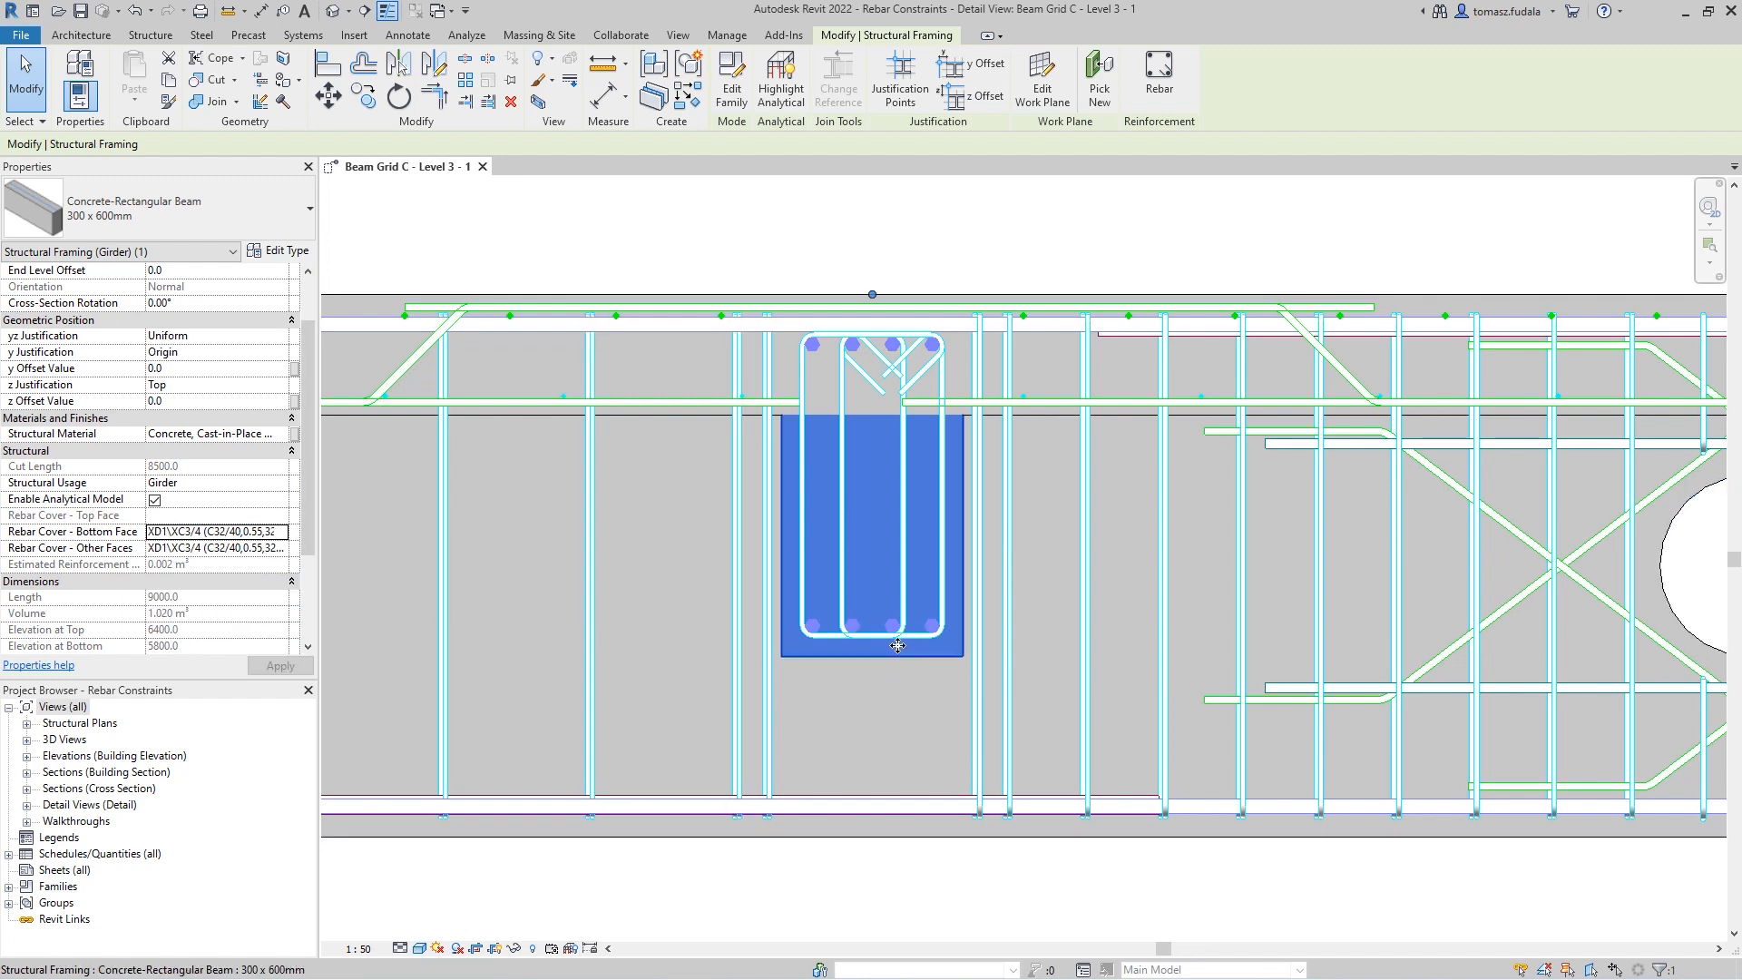
left_click(301, 209)
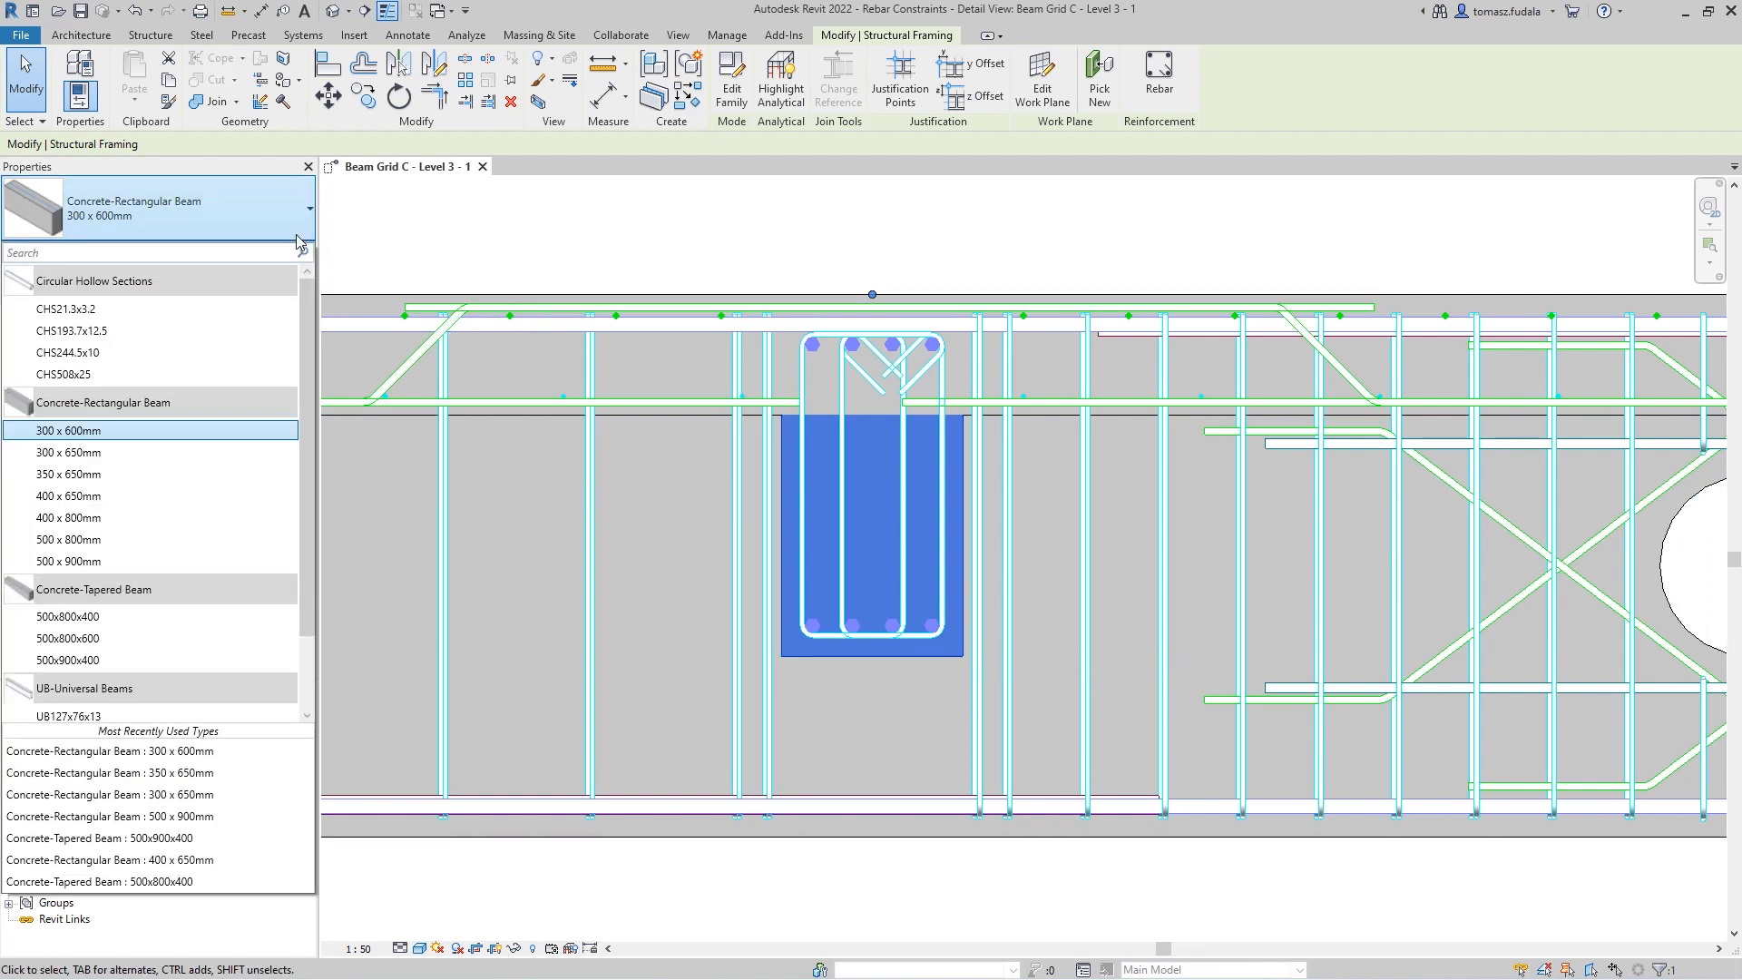
left_click(68, 452)
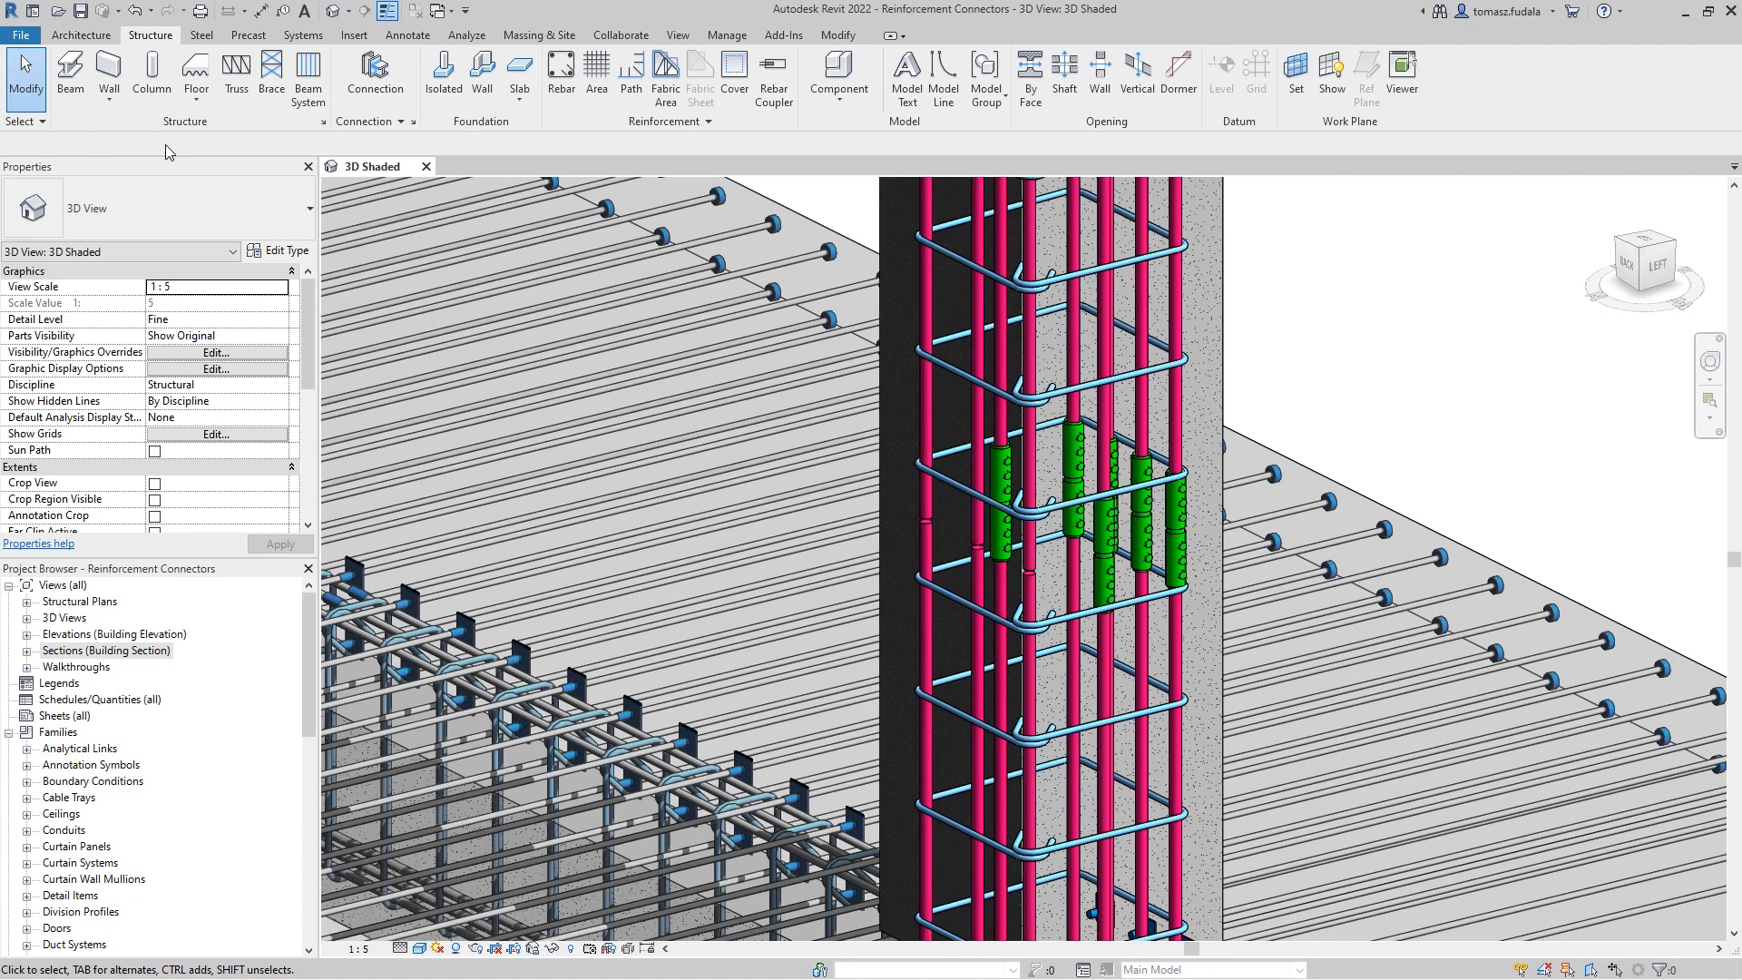
mouse_move(773, 78)
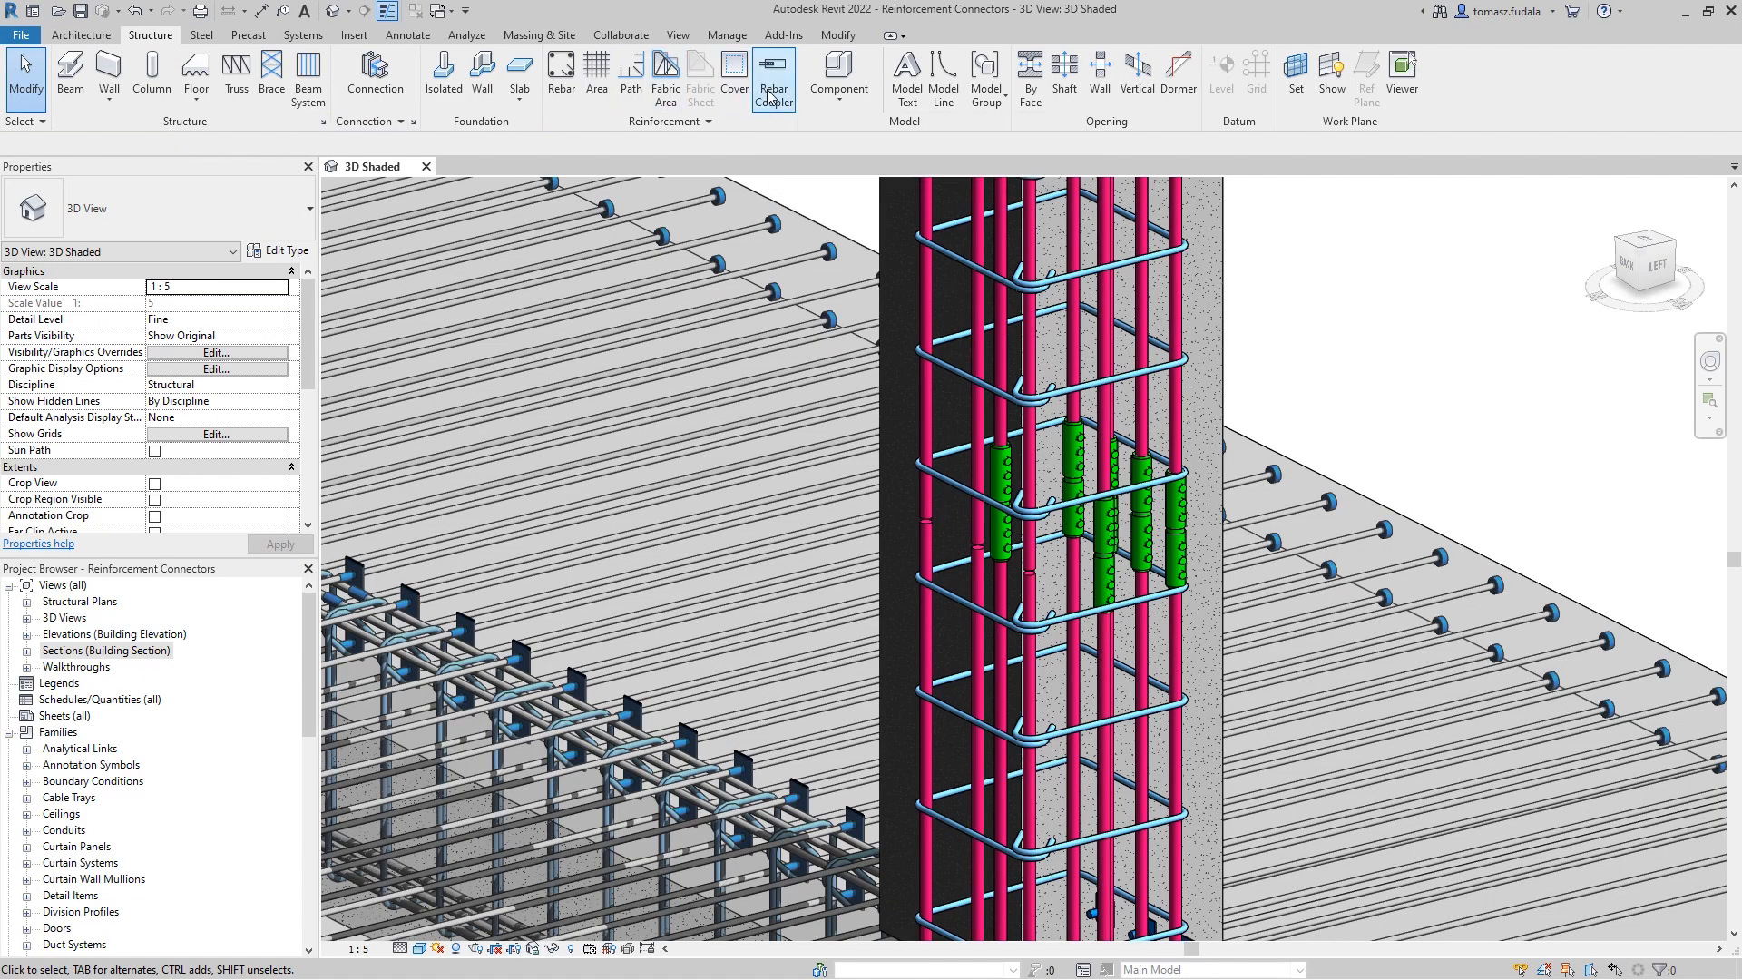
Start a rebar coupler using the Bolted Coupler_M : CPL25M type
left_click(773, 78)
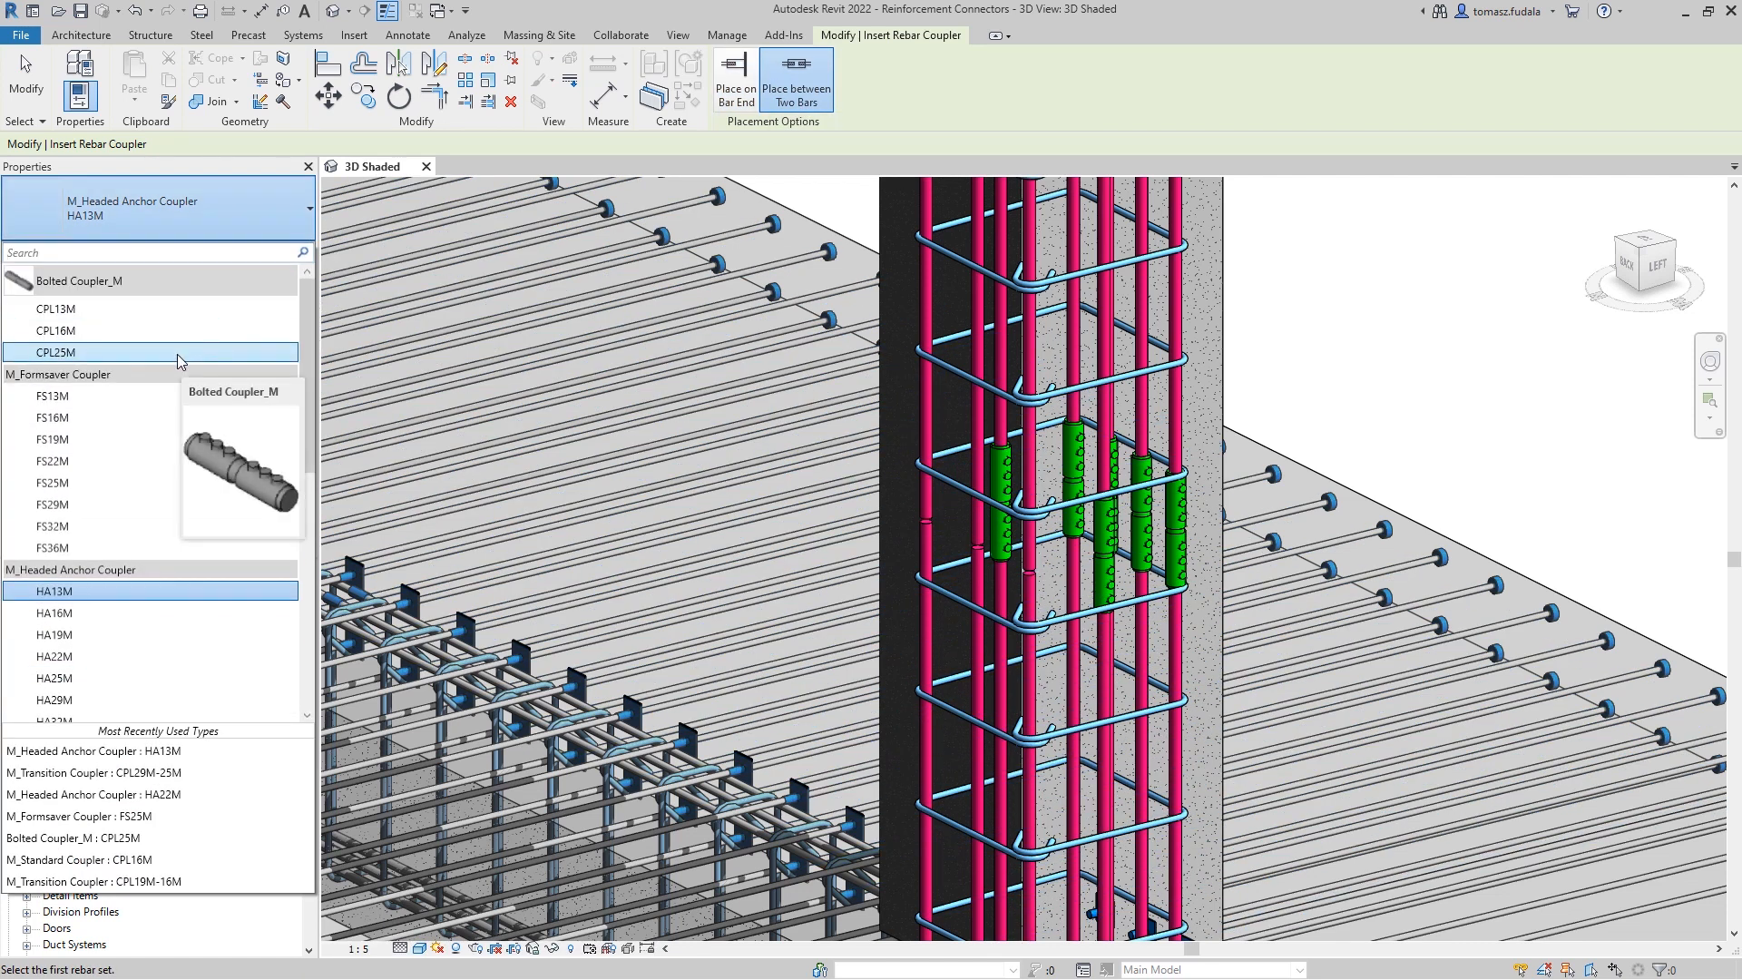
left_click(54, 352)
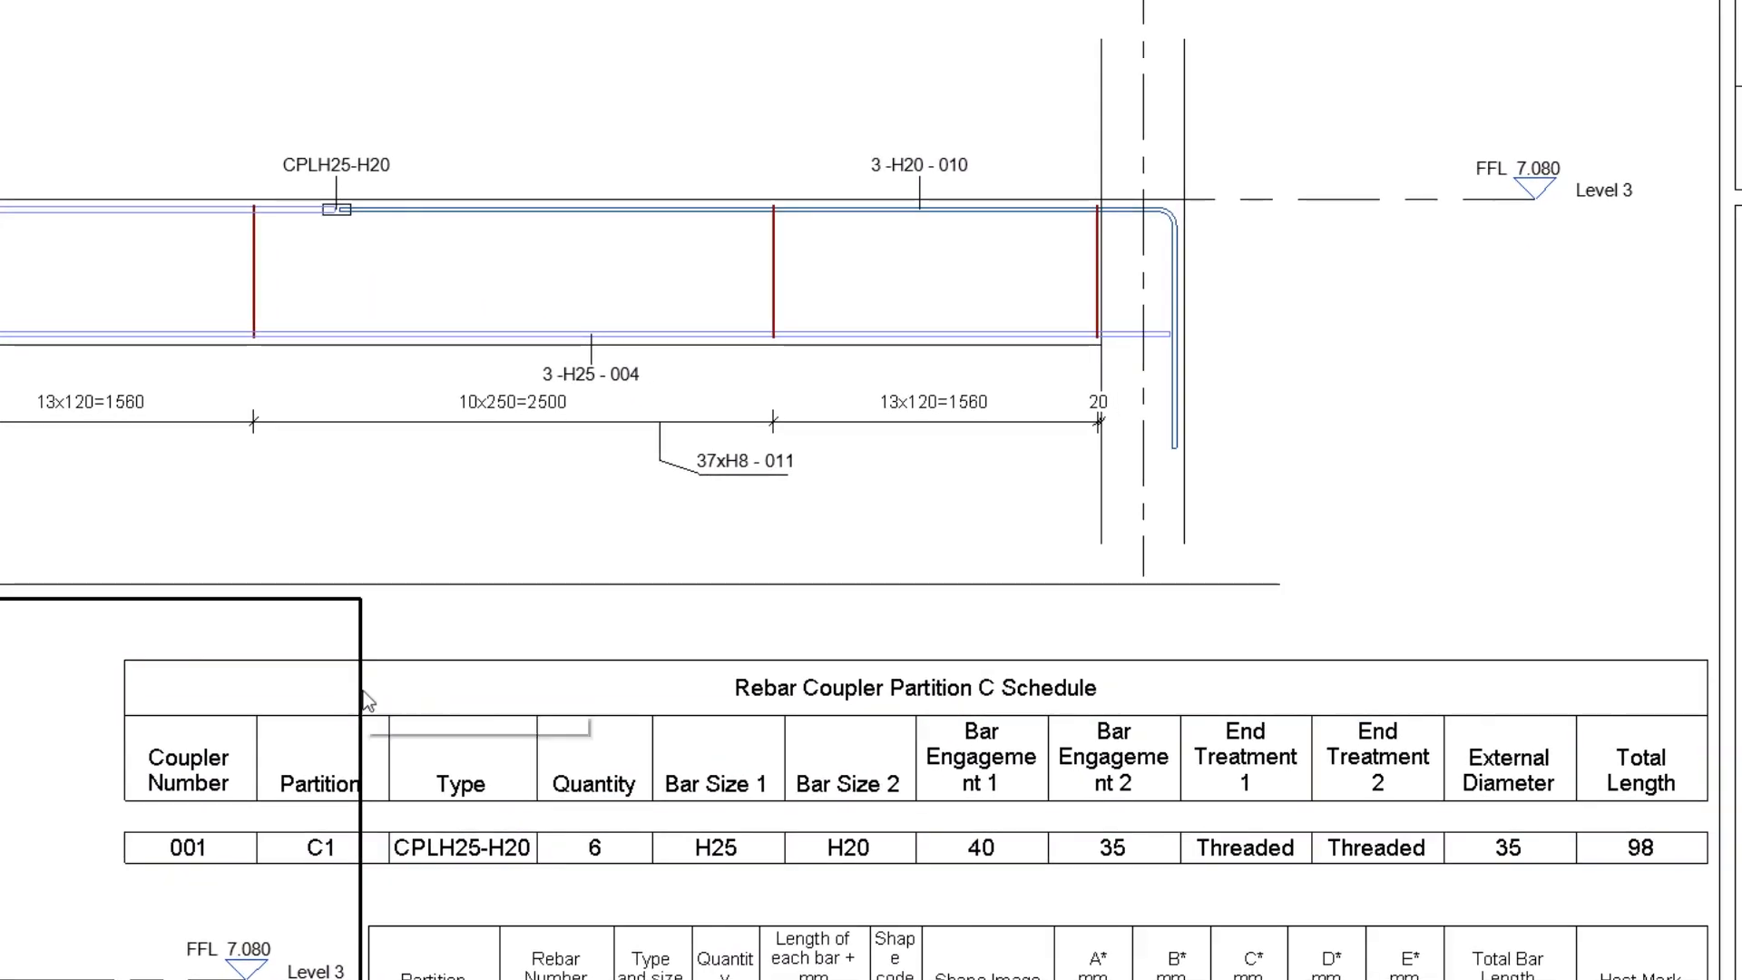
View the sheet's CPLH25-H20 coupler tag and Rebar Coupler Partition C Schedule
left_click(911, 687)
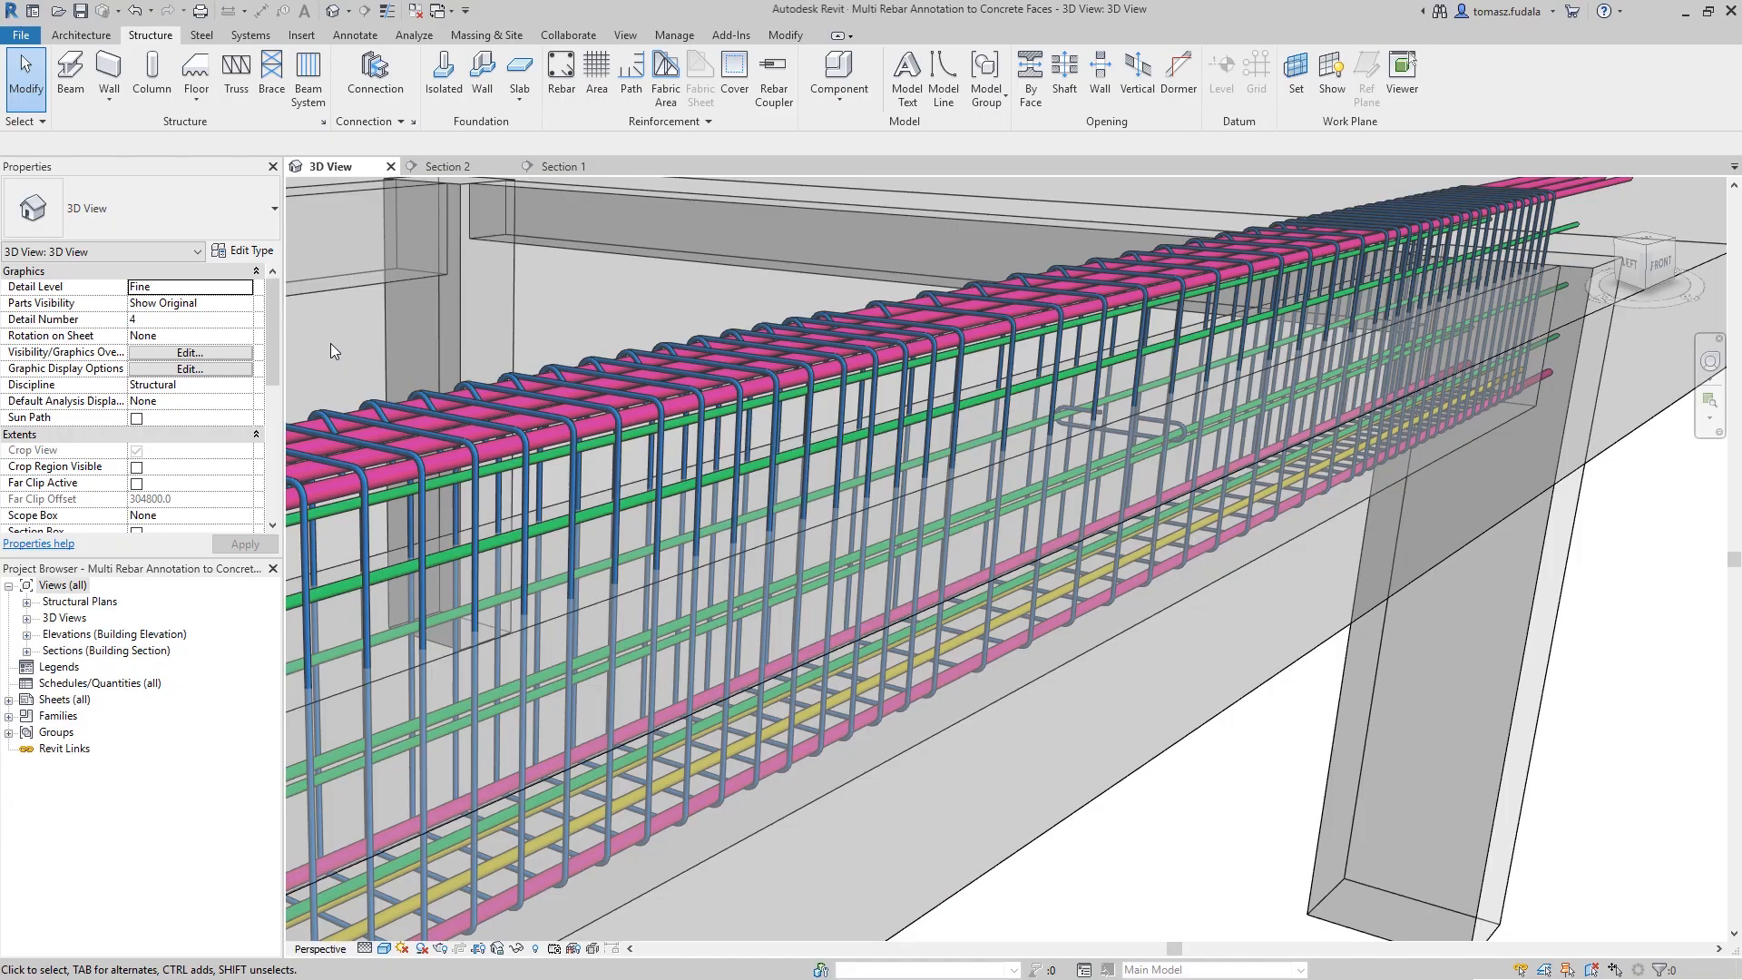
Tag the Section 2 stirrups with a 49xH8 multi-rebar annotation and spacing dimension
left_click(449, 166)
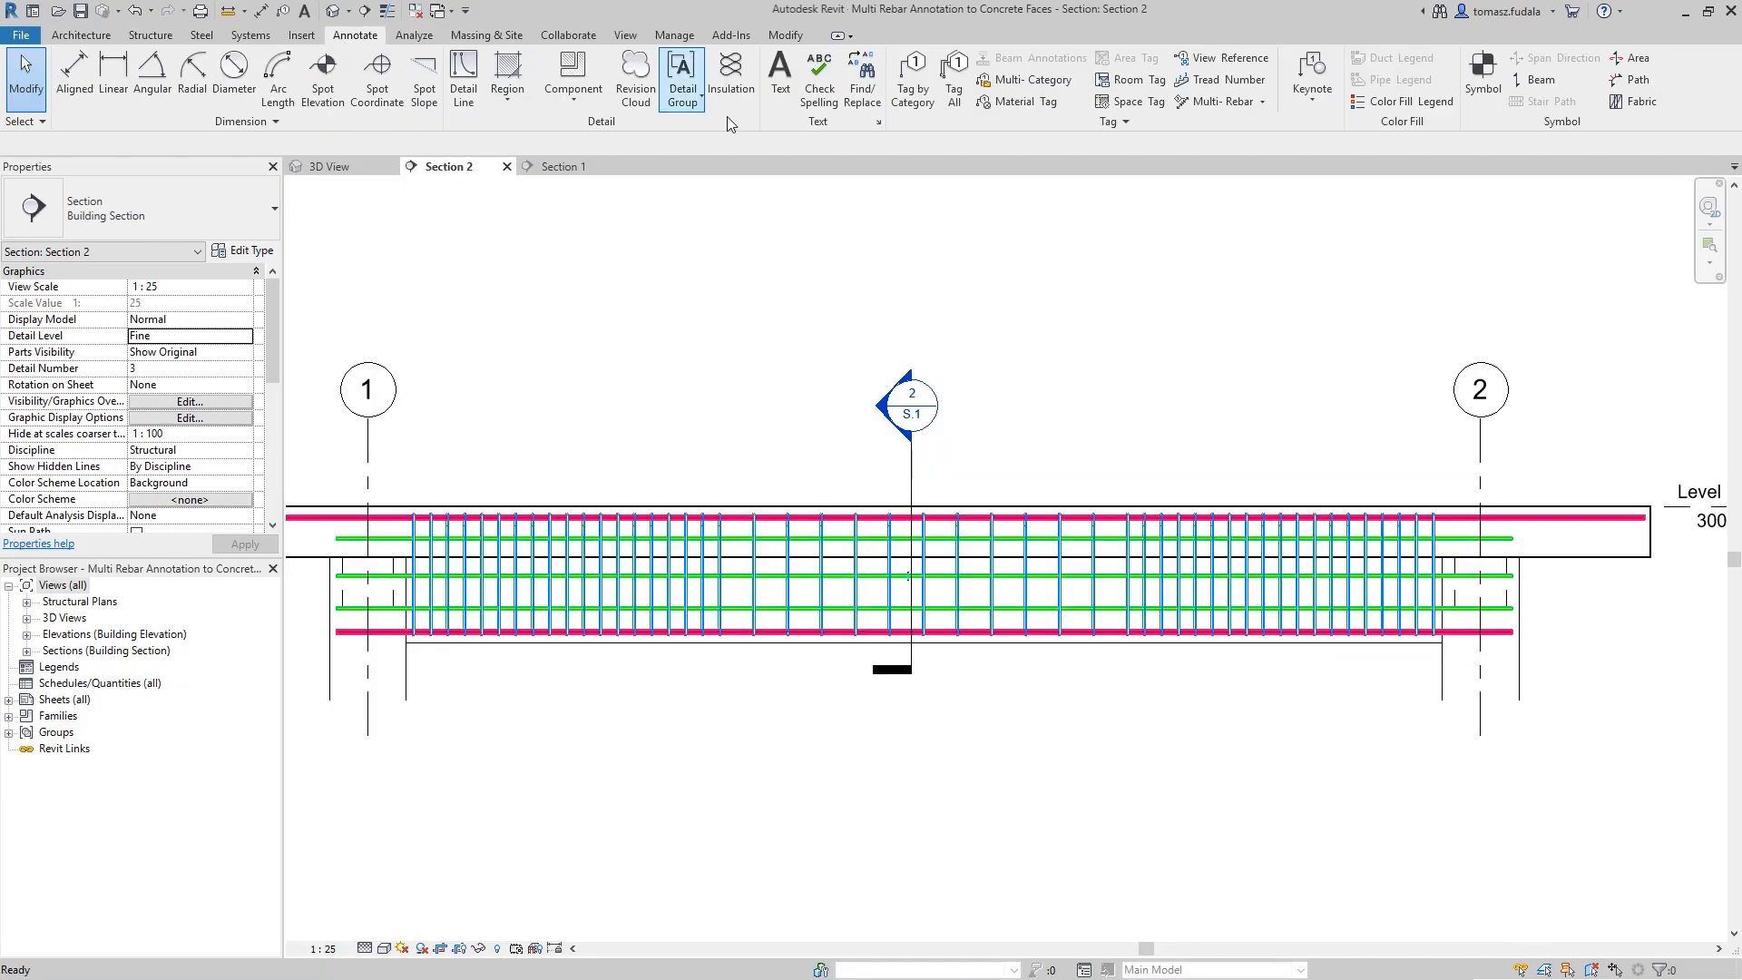
left_click(1214, 101)
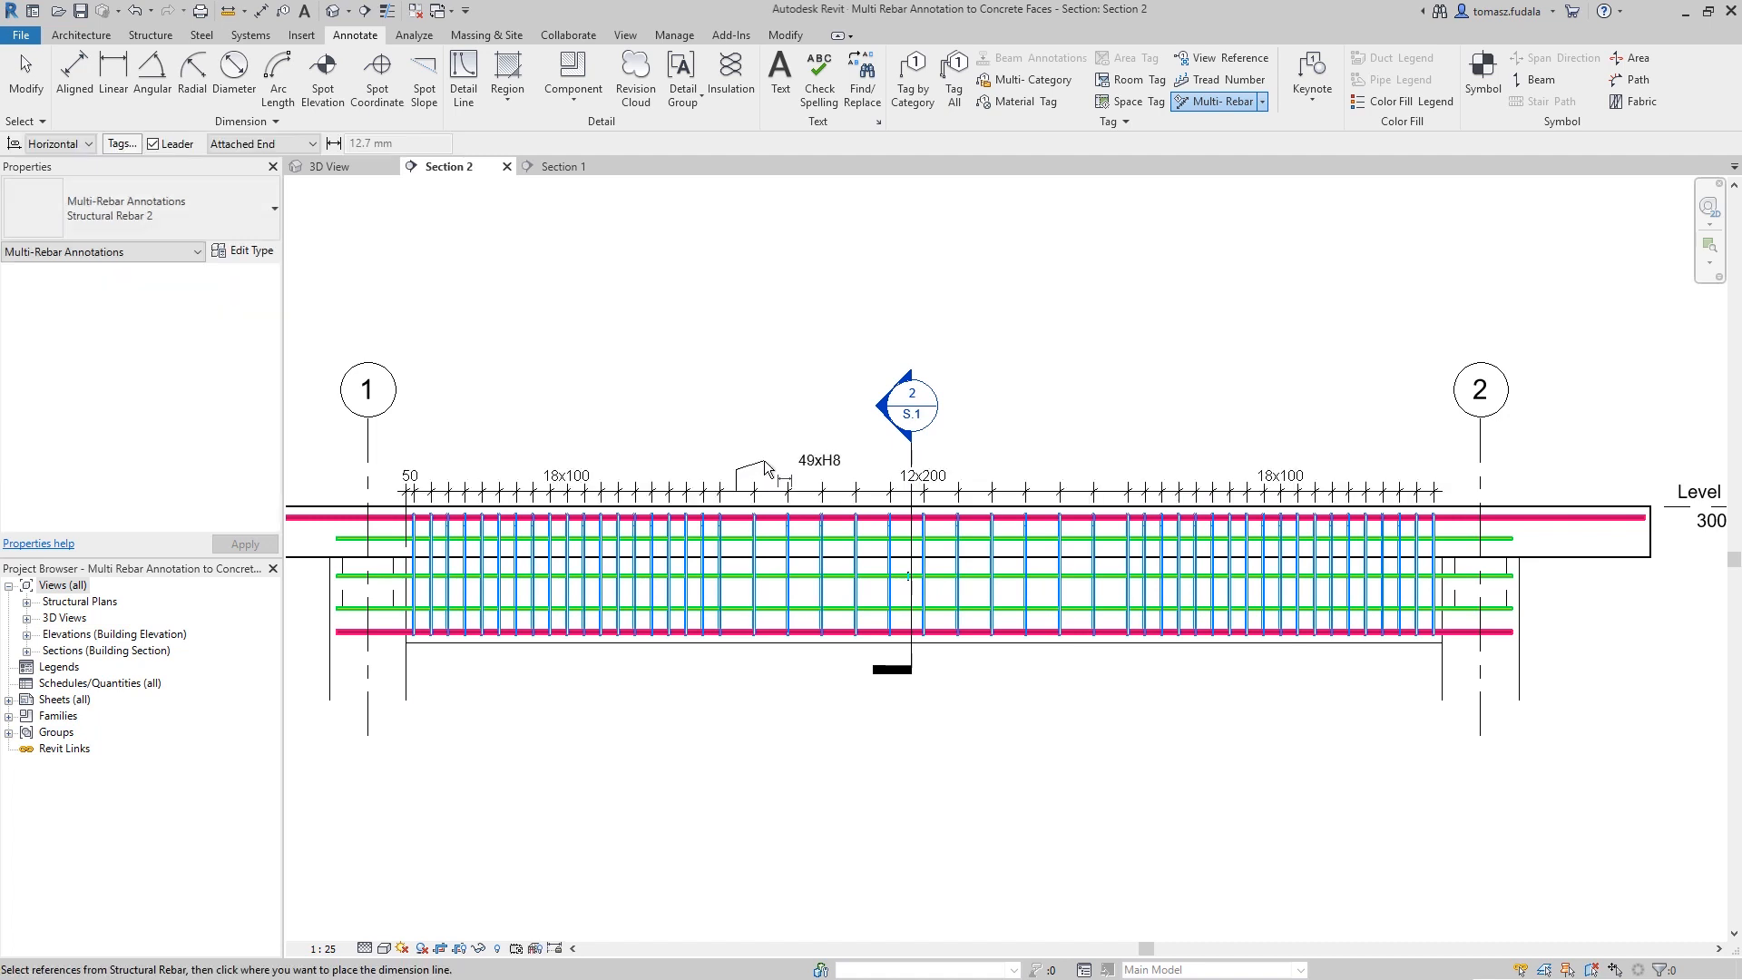
left_click(767, 466)
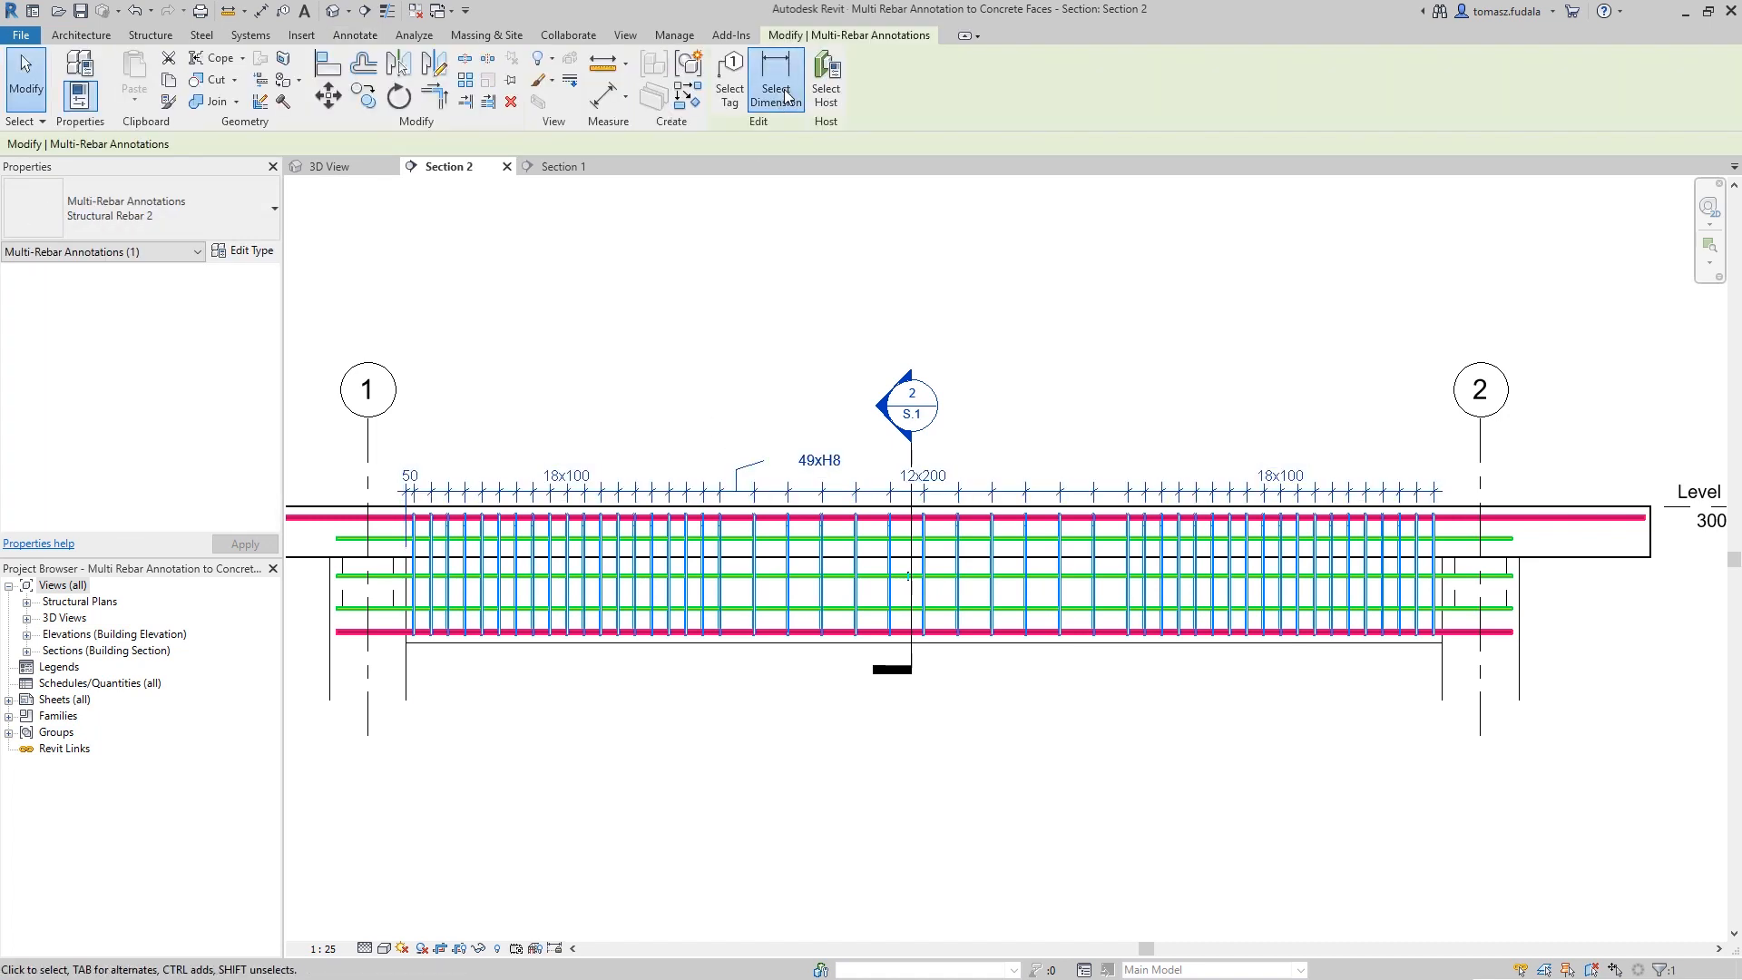
left_click(777, 79)
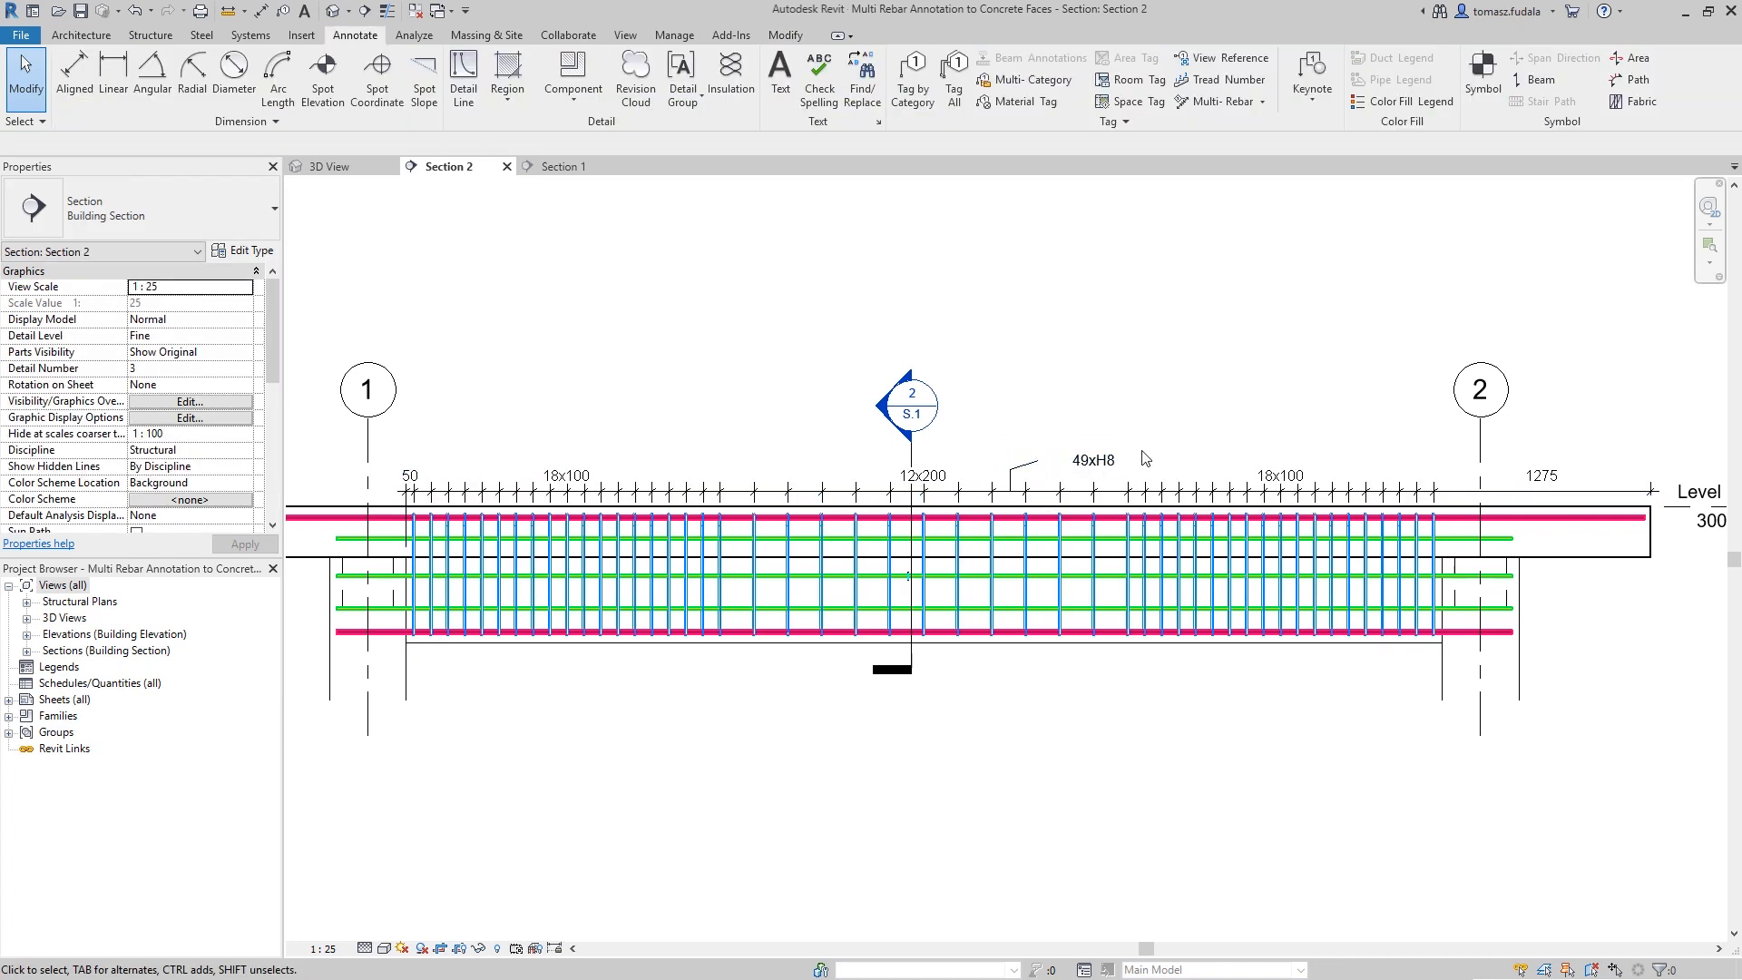
Annotate Section 1's 3xH16 side bars with spacing dimensions, then pick the aligned style
left_click(561, 165)
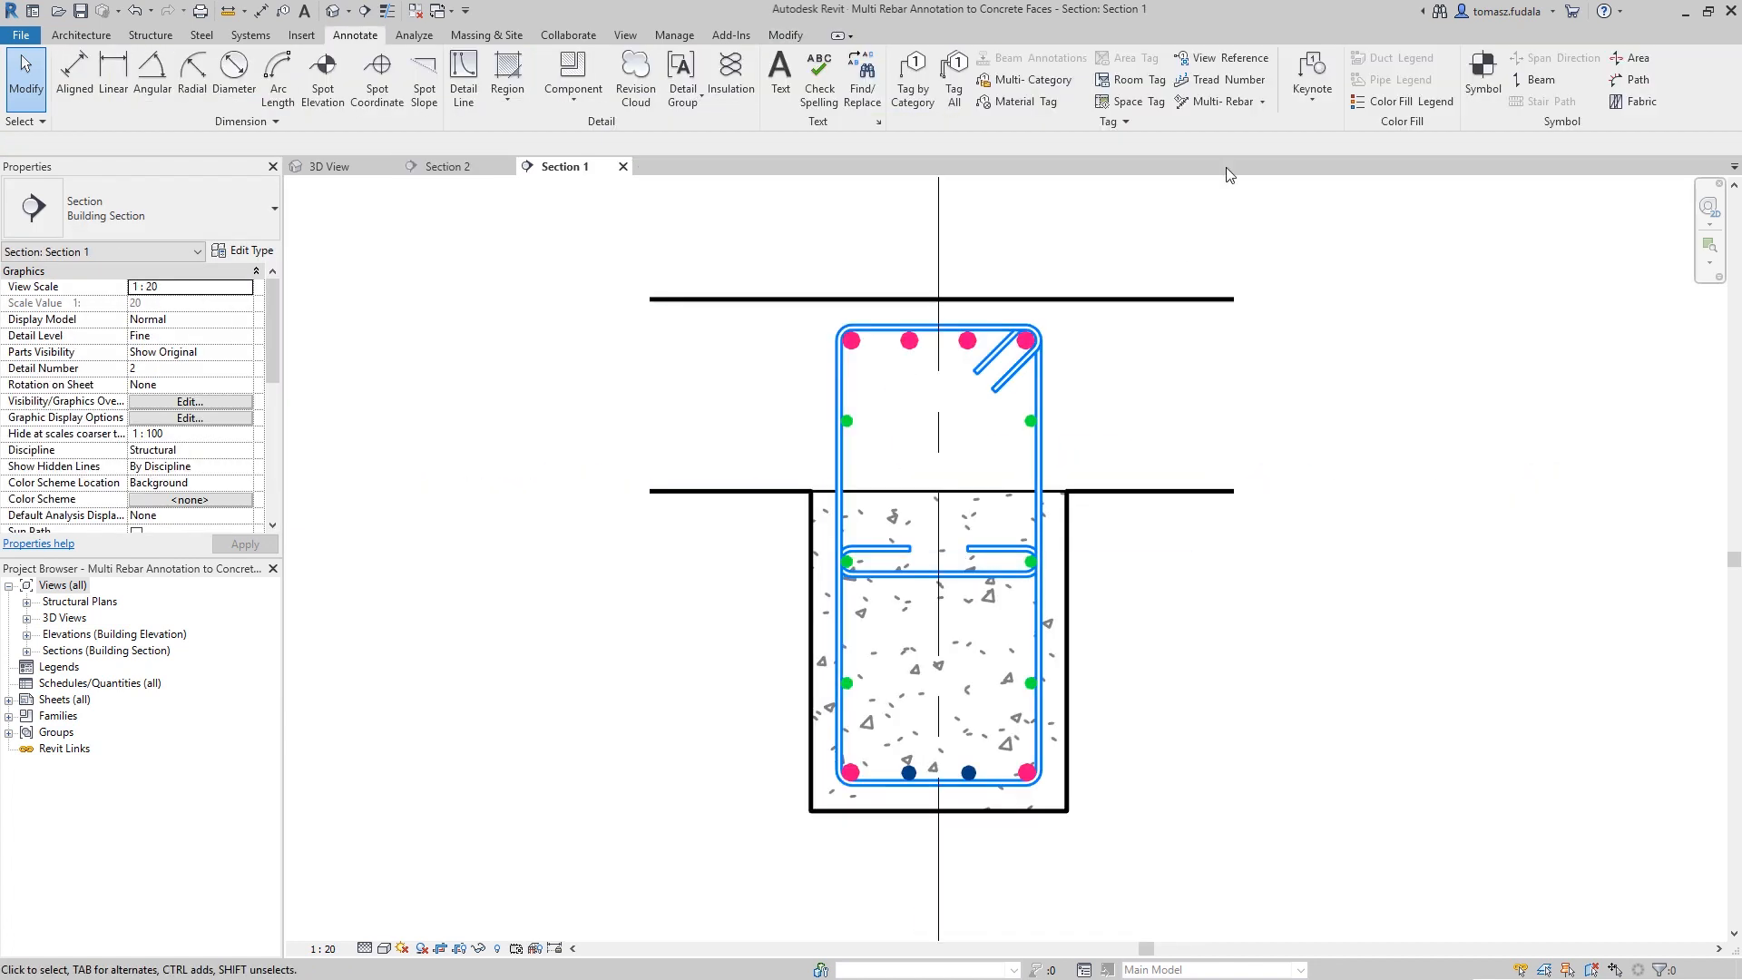
left_click(1216, 101)
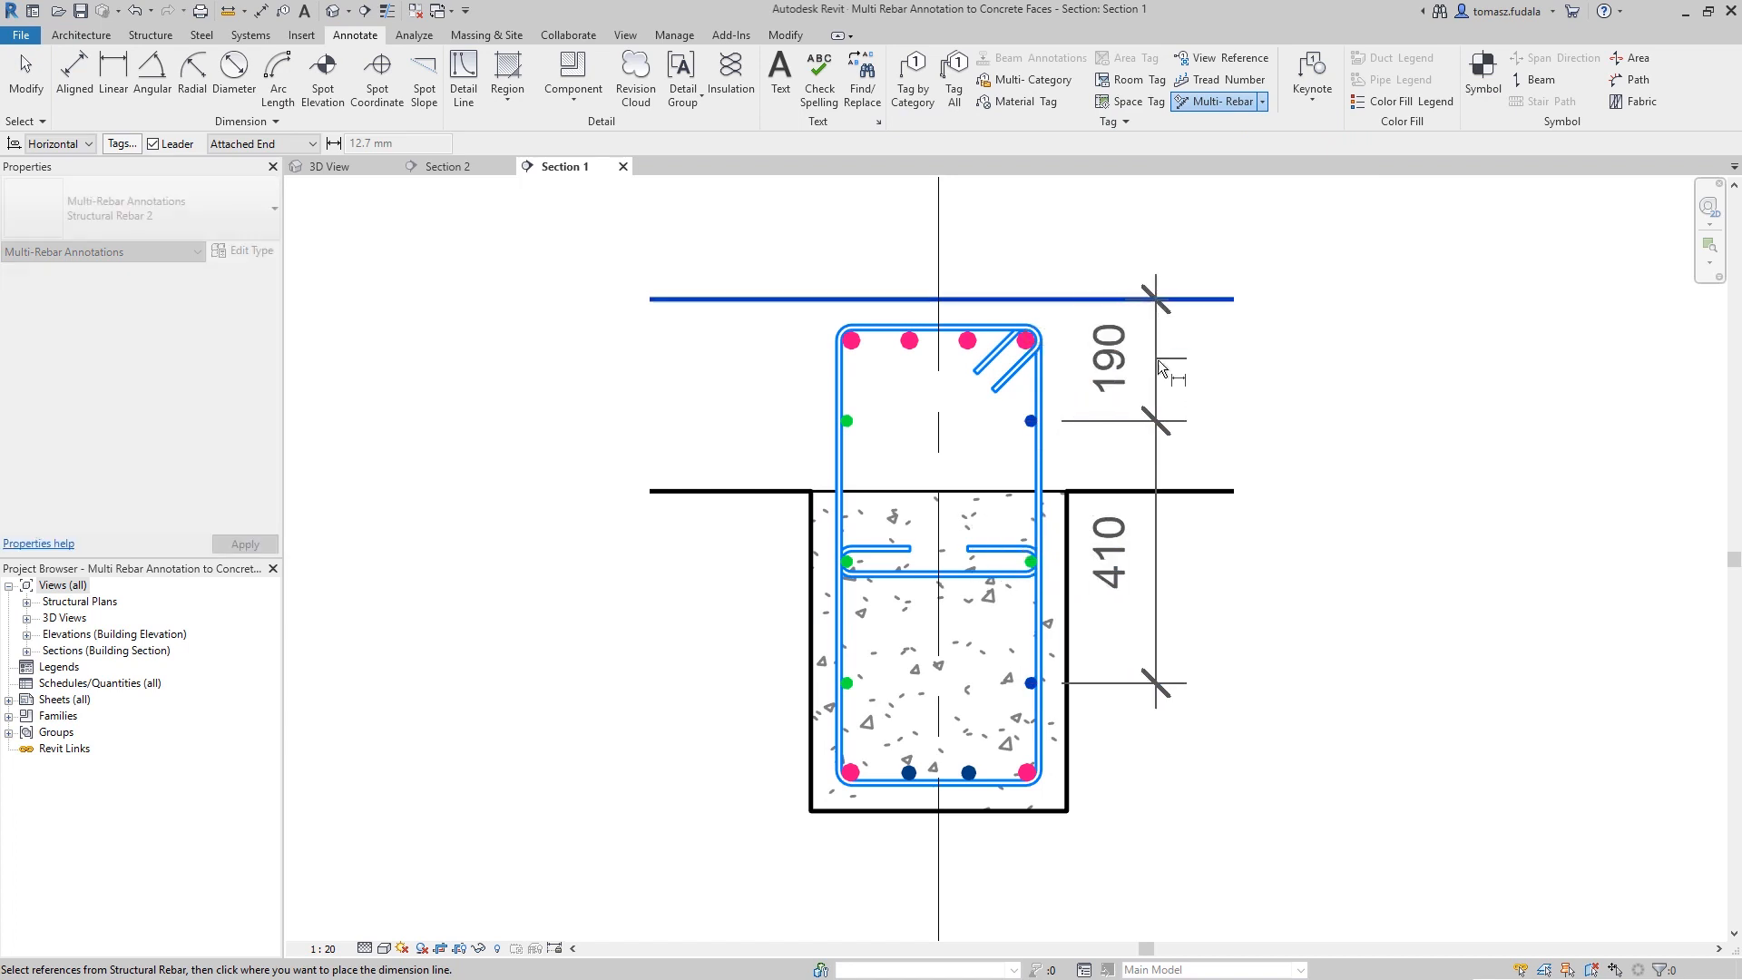
left_click(1288, 567)
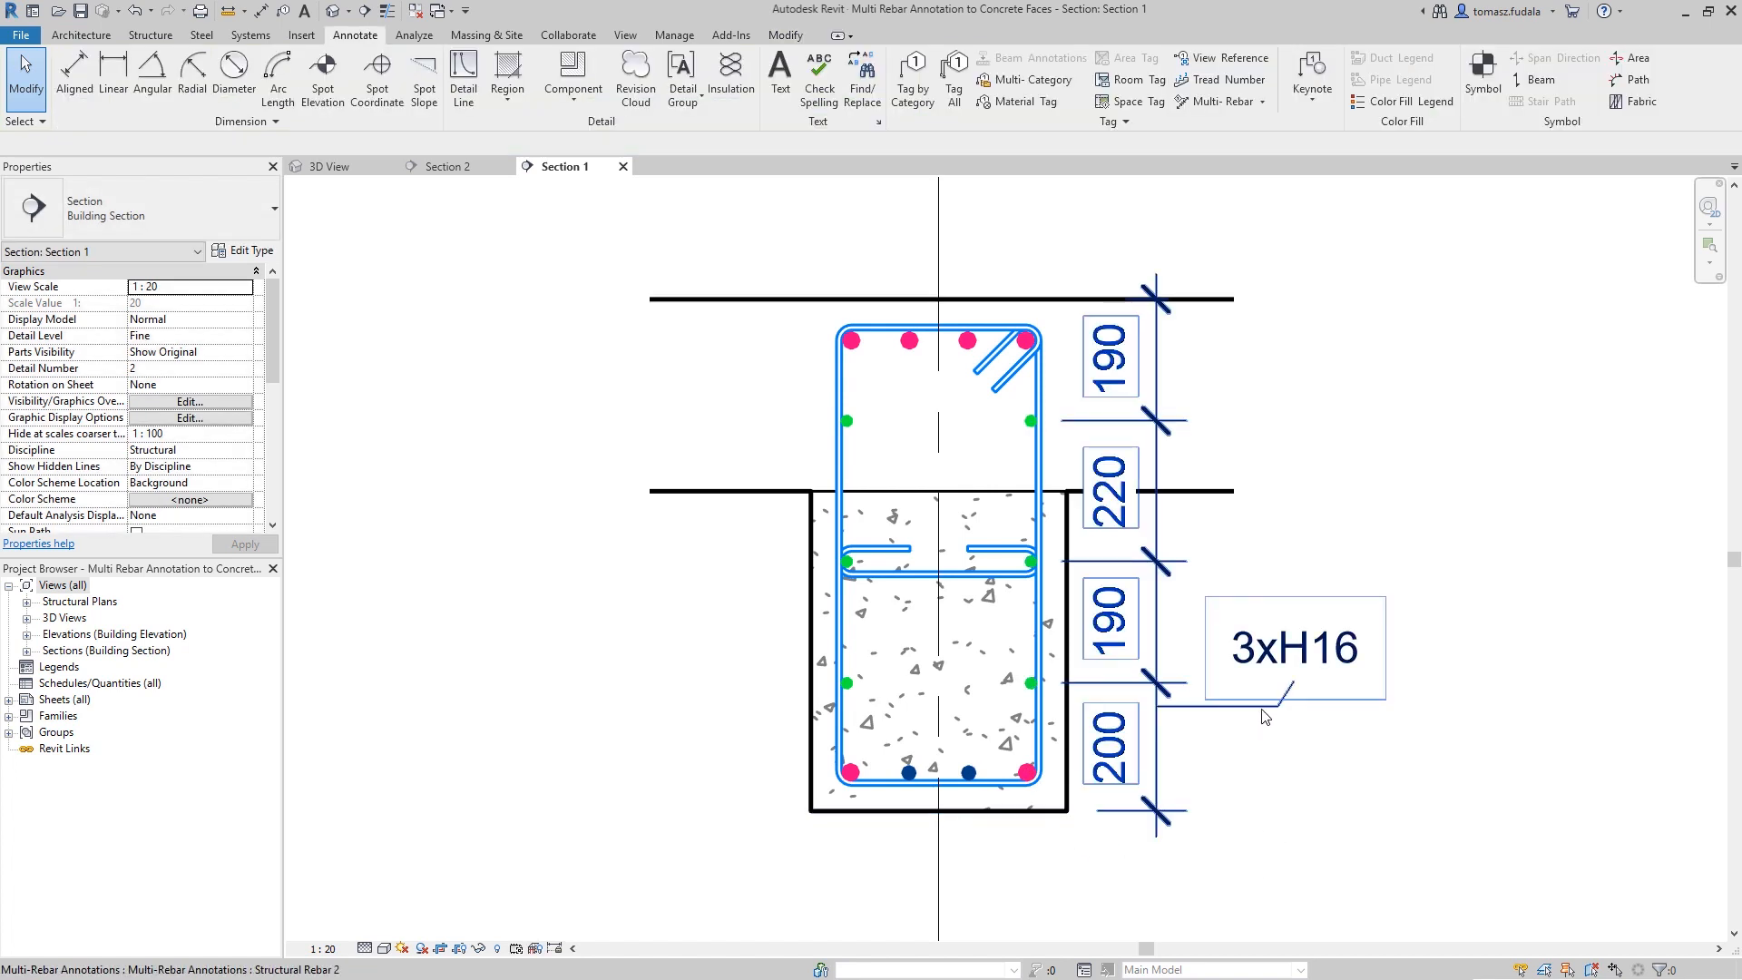
left_click(1262, 100)
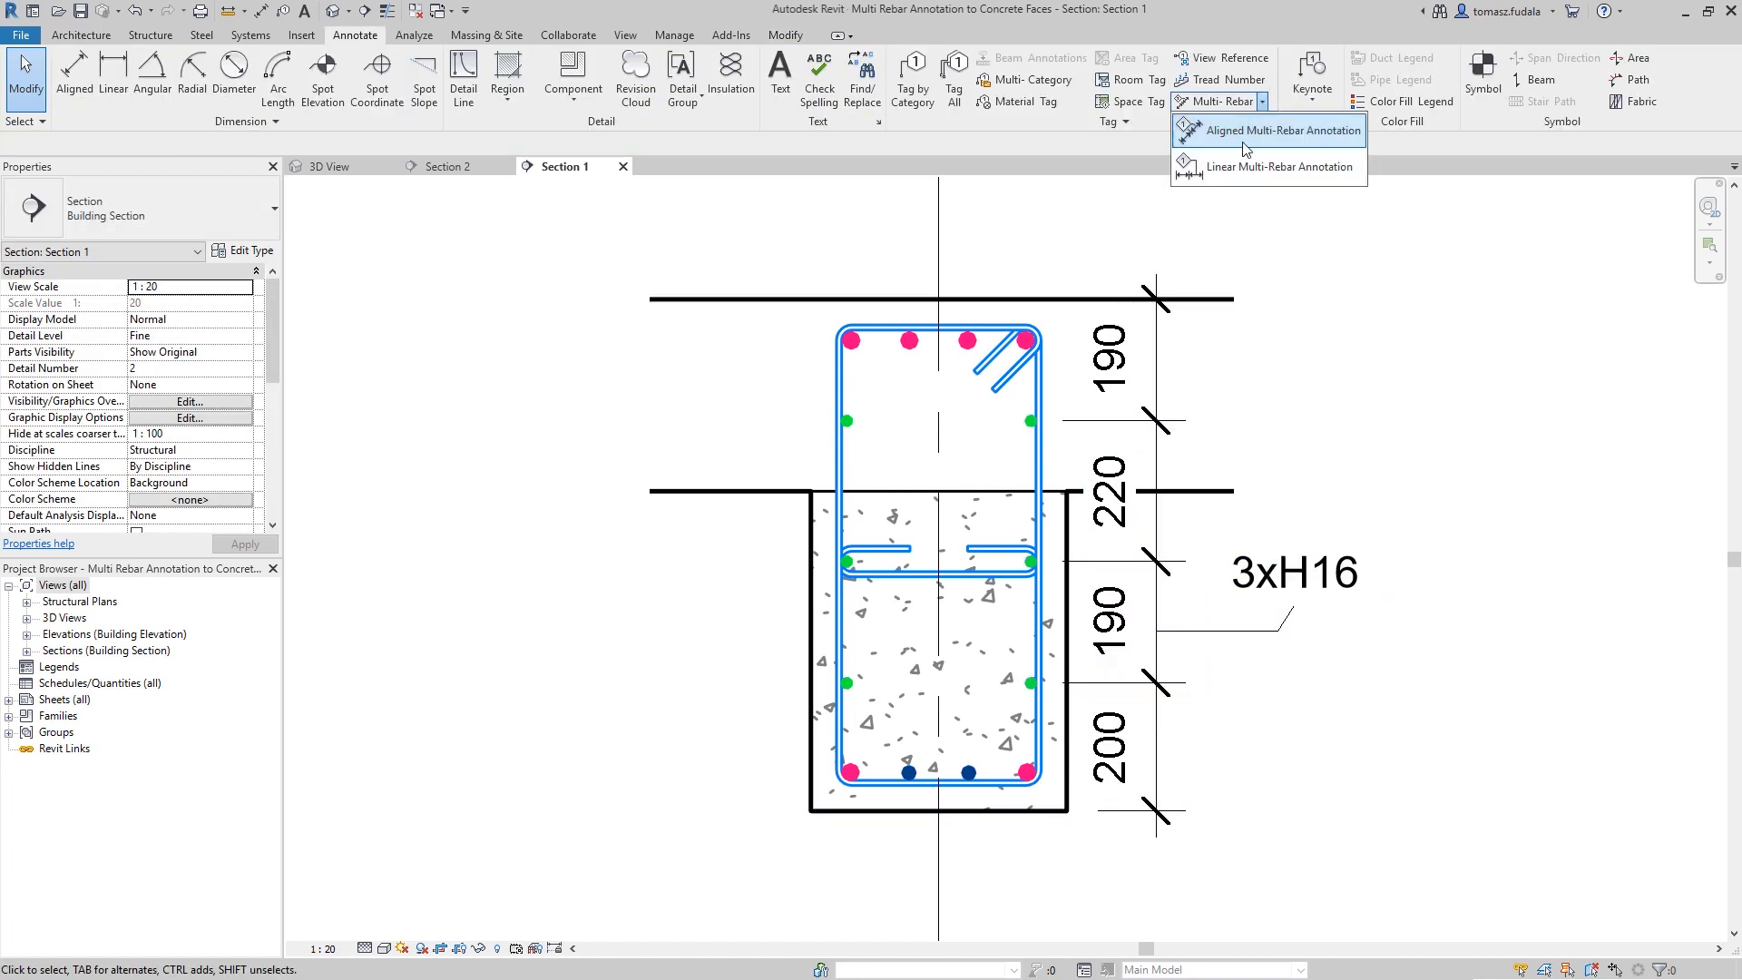
left_click(1278, 129)
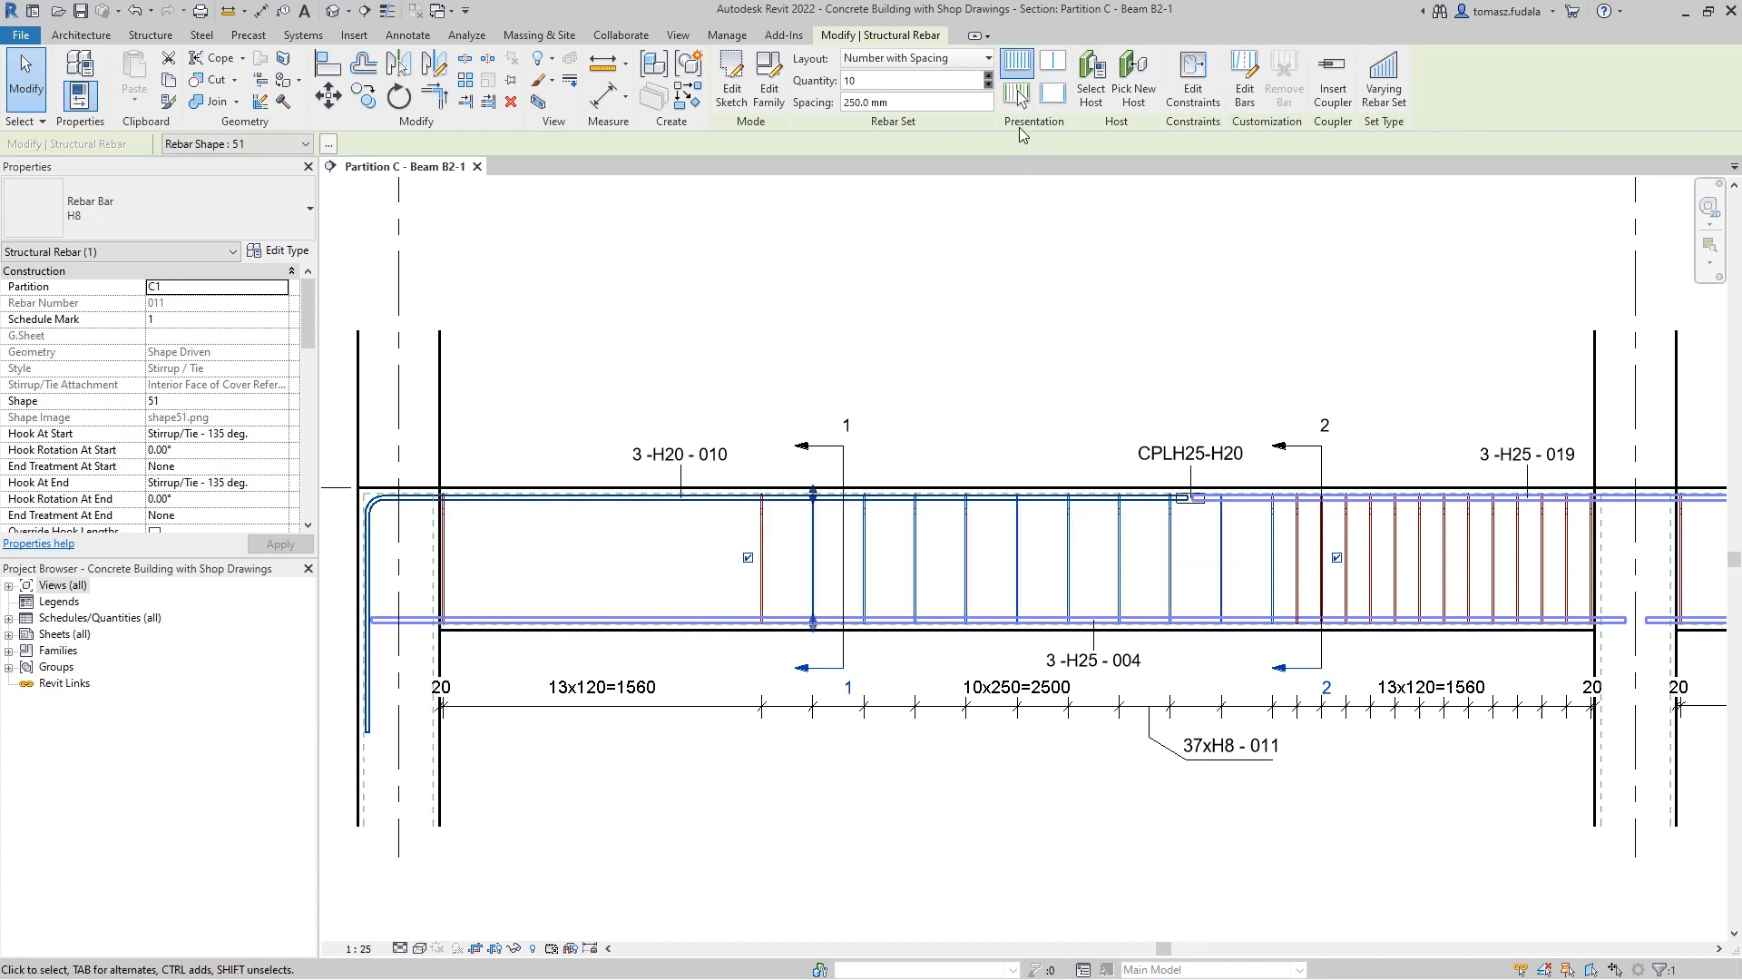
Change the stirrup set's presentation in the Partition C – Beam B2-1 section
left_click(1034, 96)
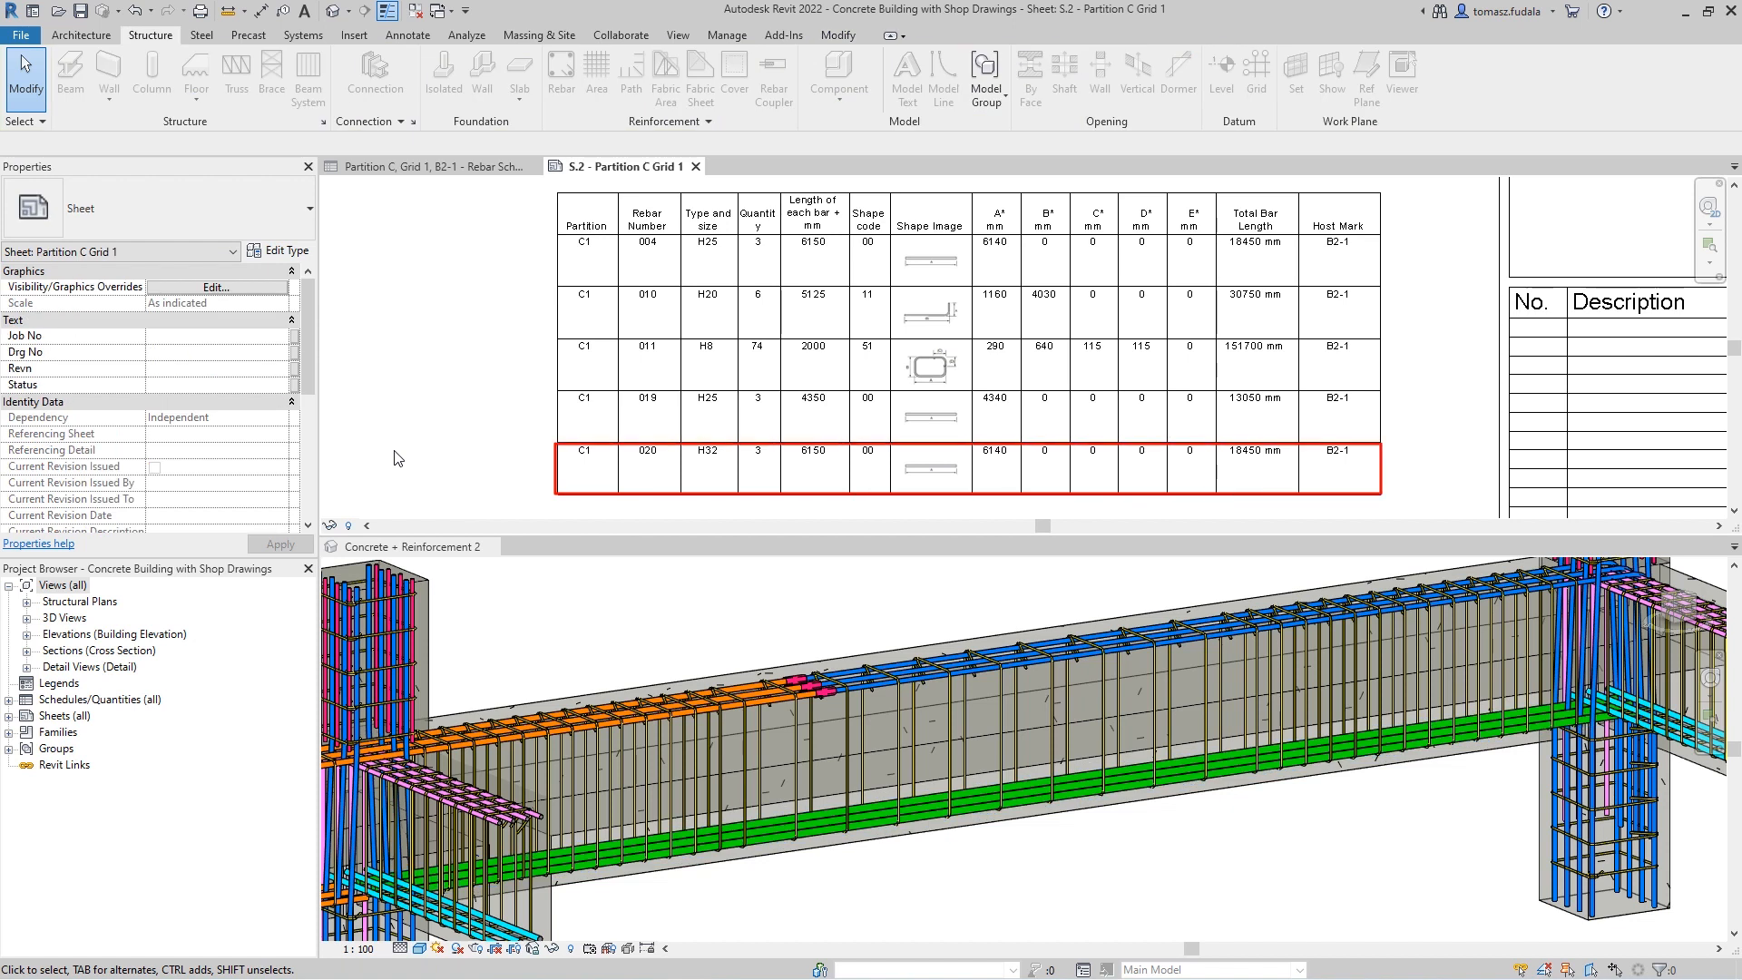
mouse_move(467, 468)
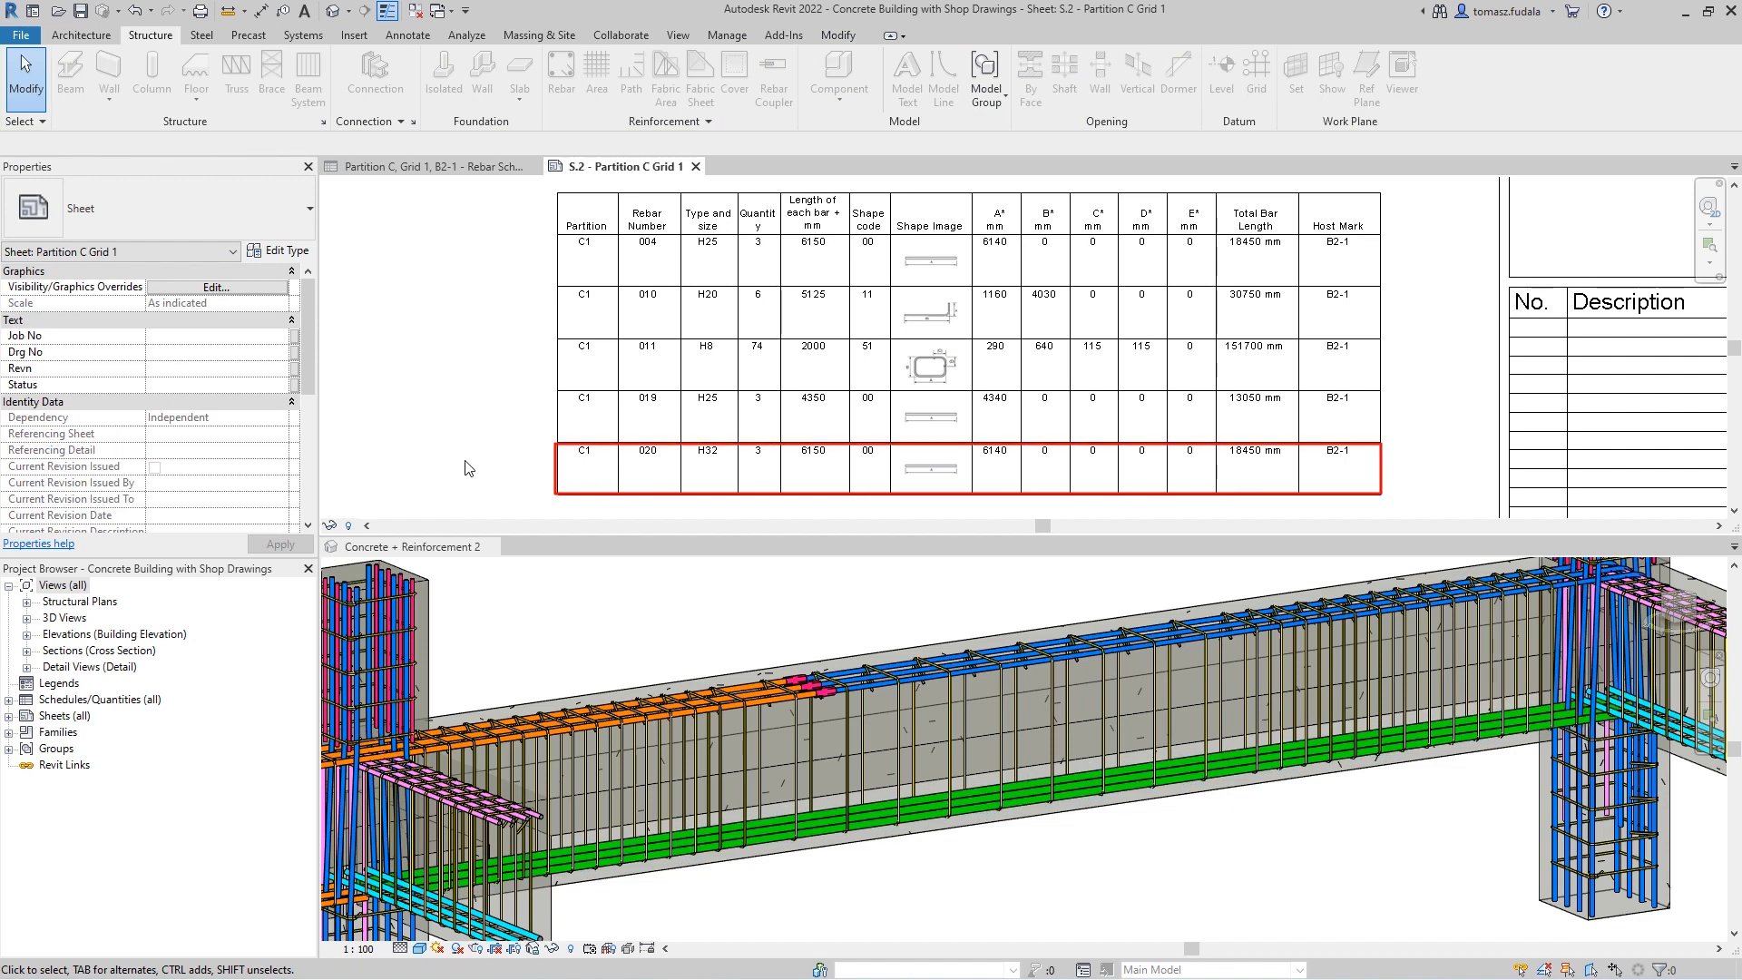
Merge bar 020 into 004 in the rebar schedule and review sheet S.2
left_click(428, 167)
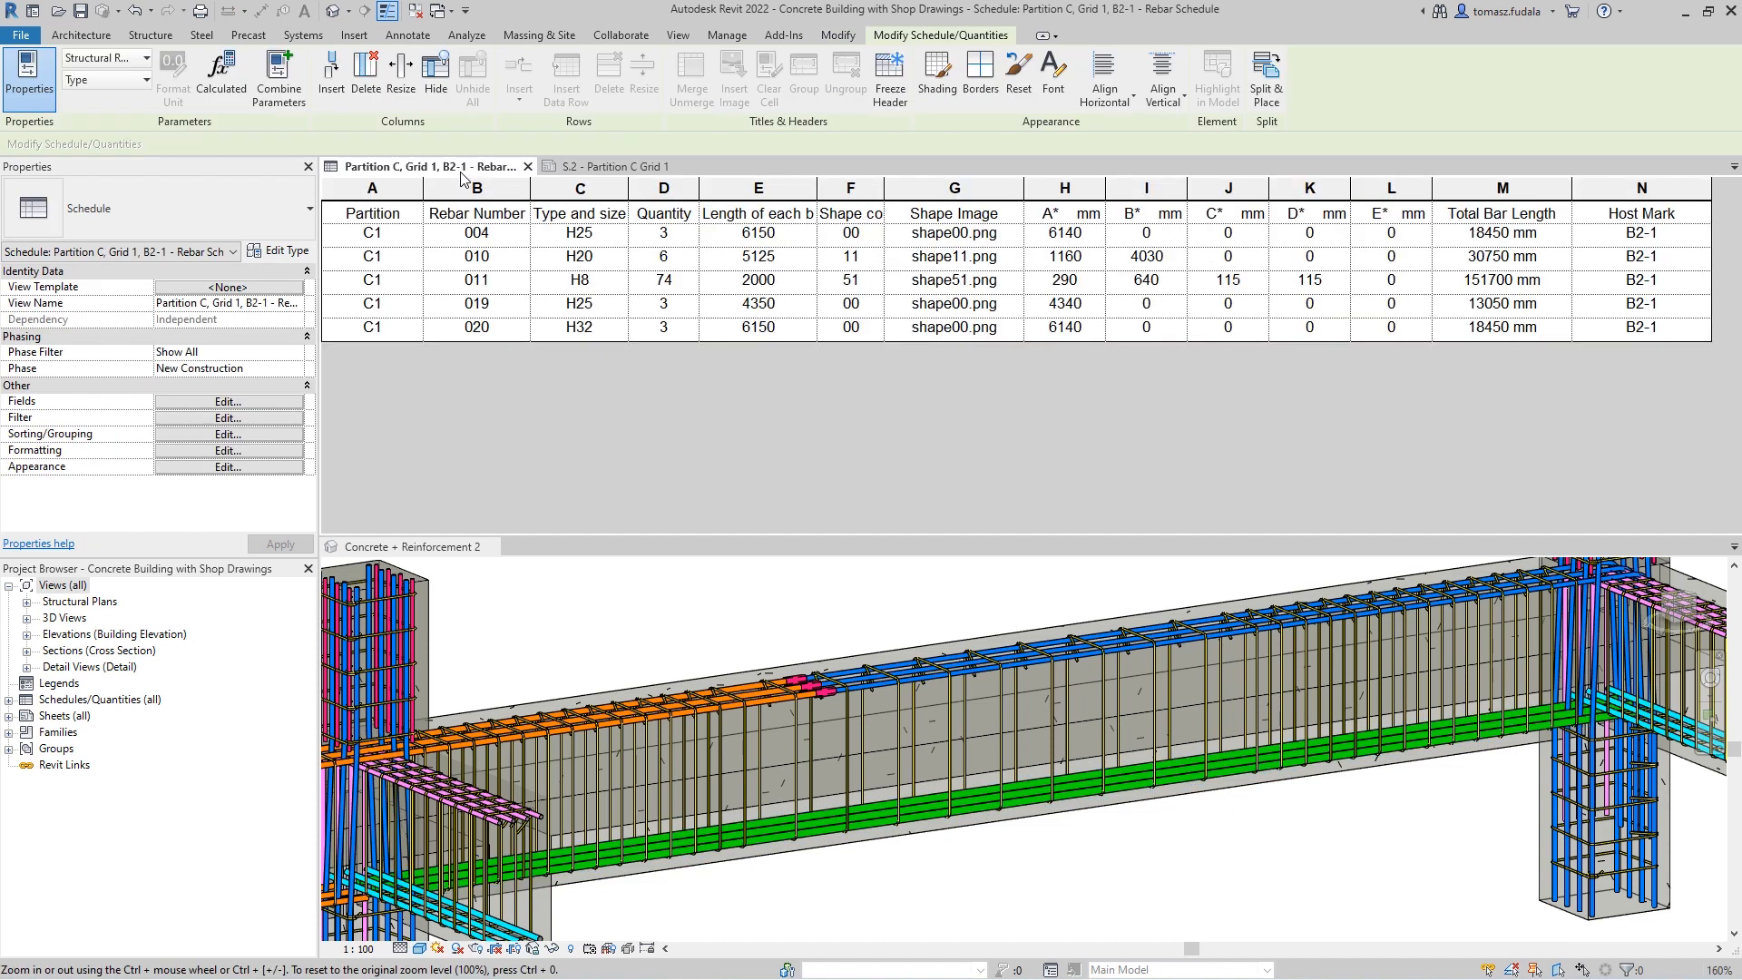
left_click(578, 327)
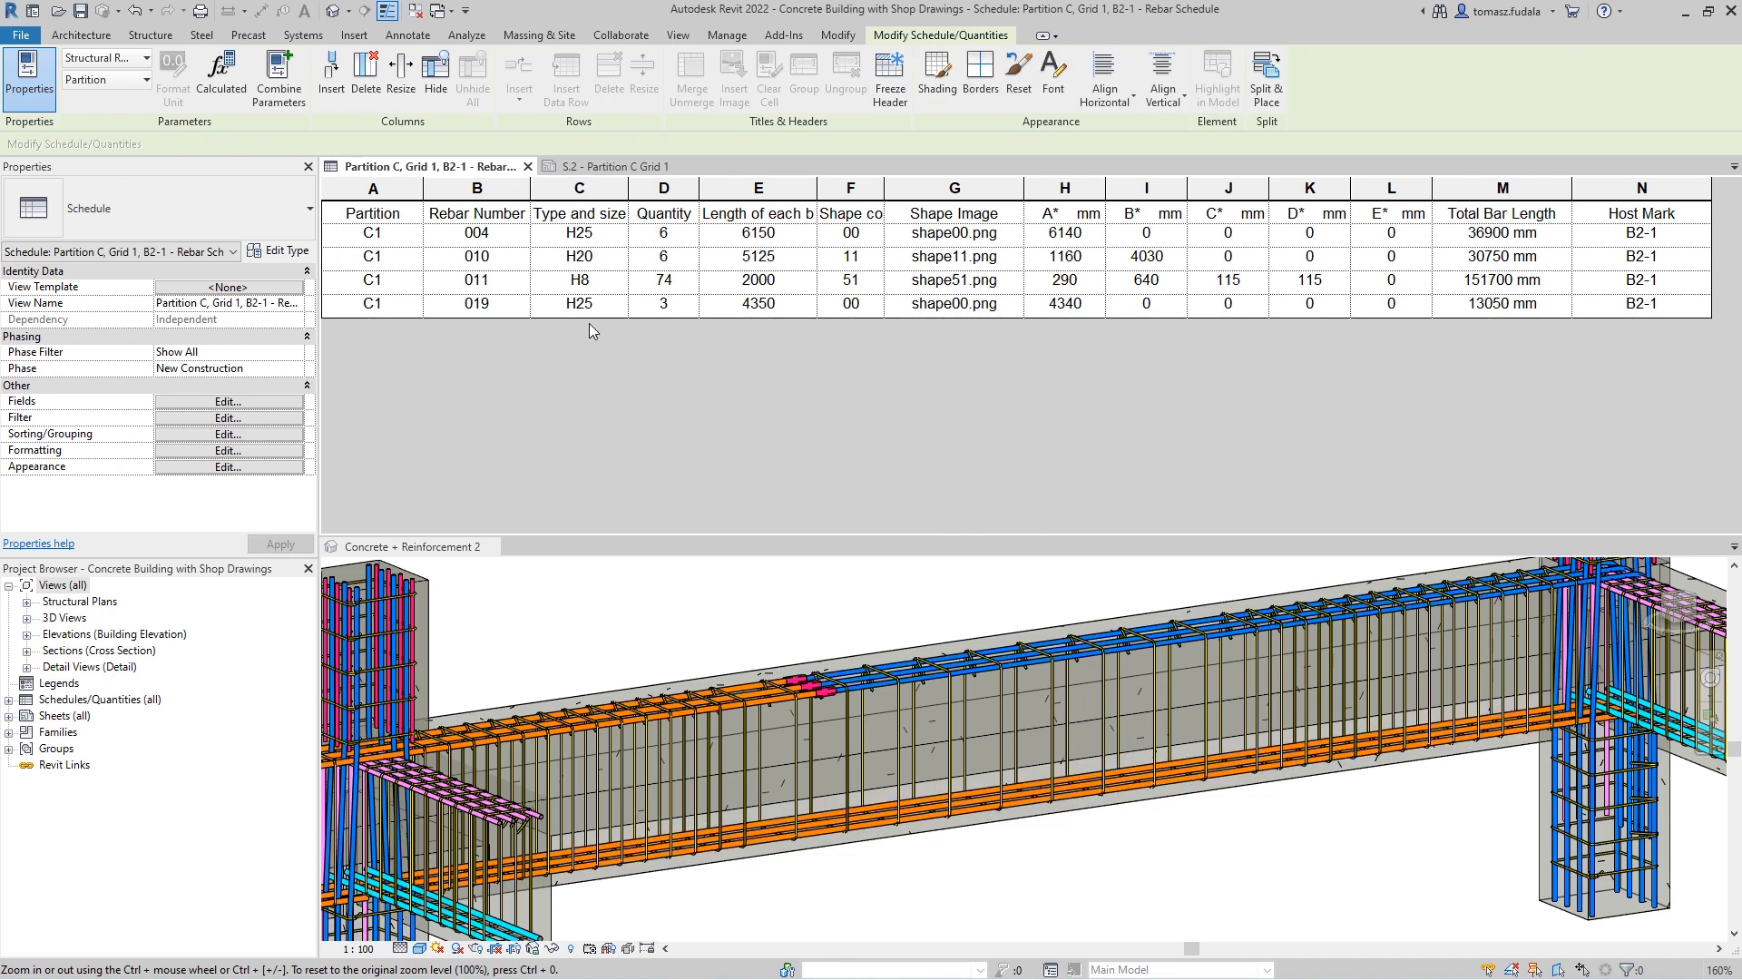
left_click(618, 165)
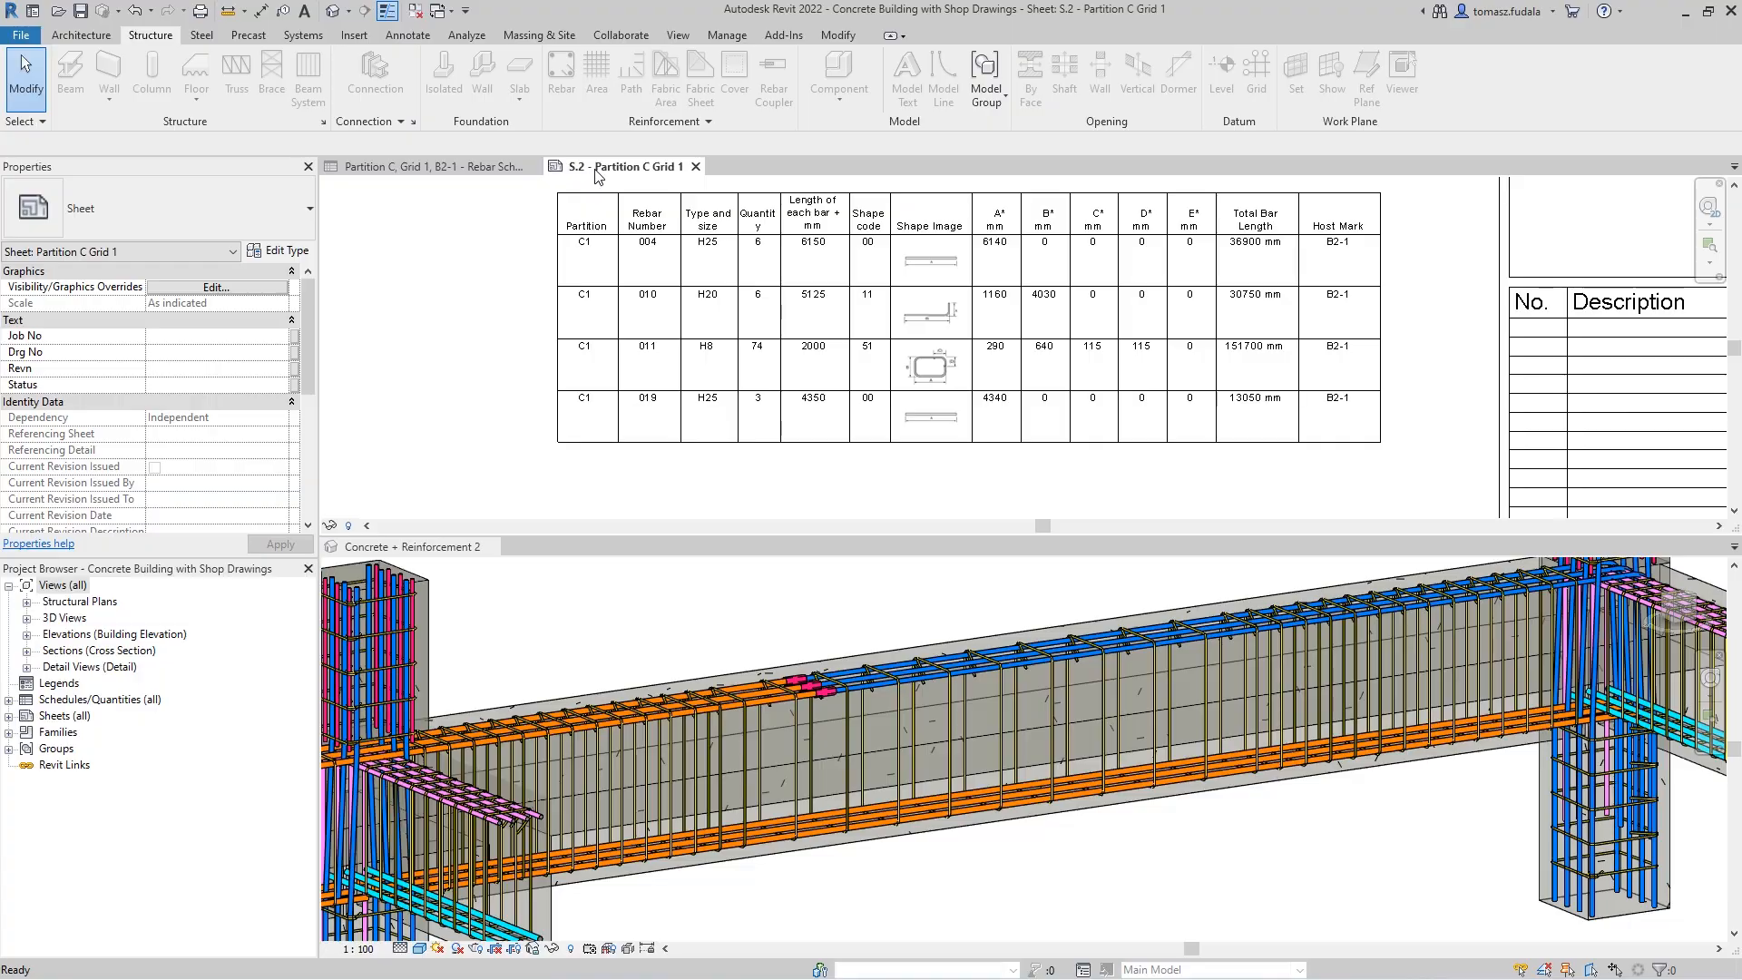